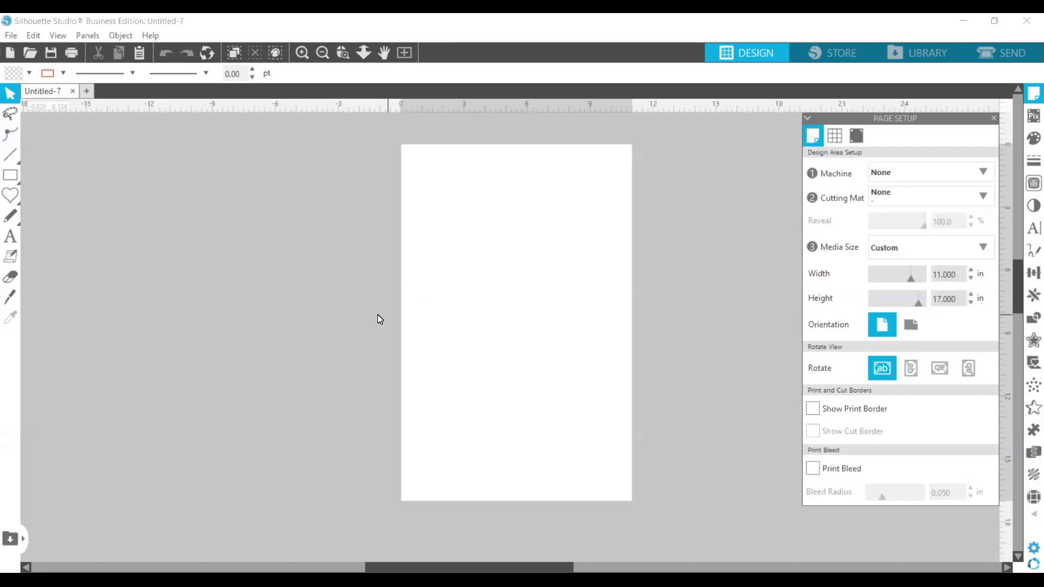
mouse_move(189, 214)
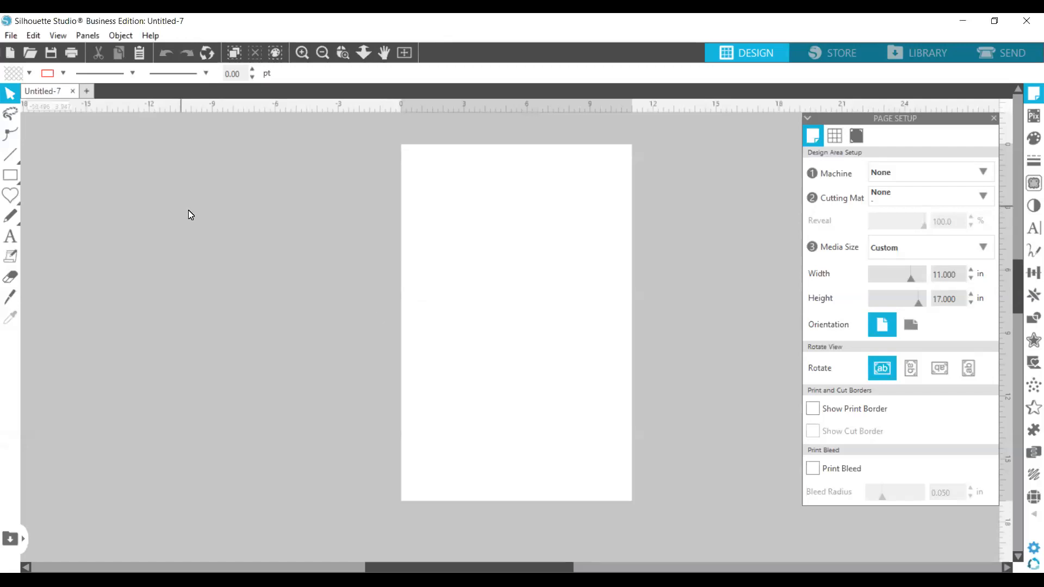
mouse_move(341, 350)
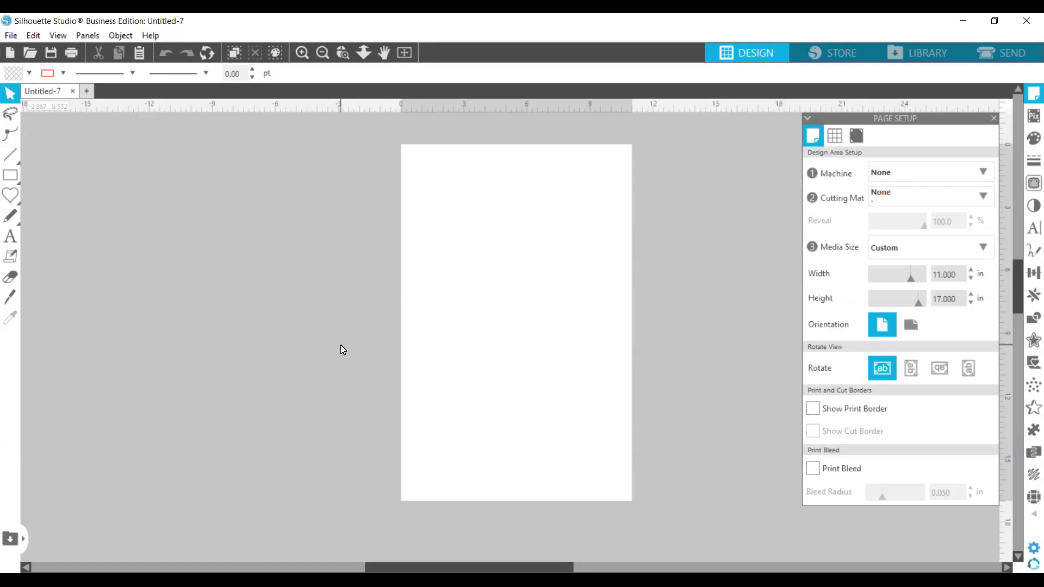
mouse_move(880, 214)
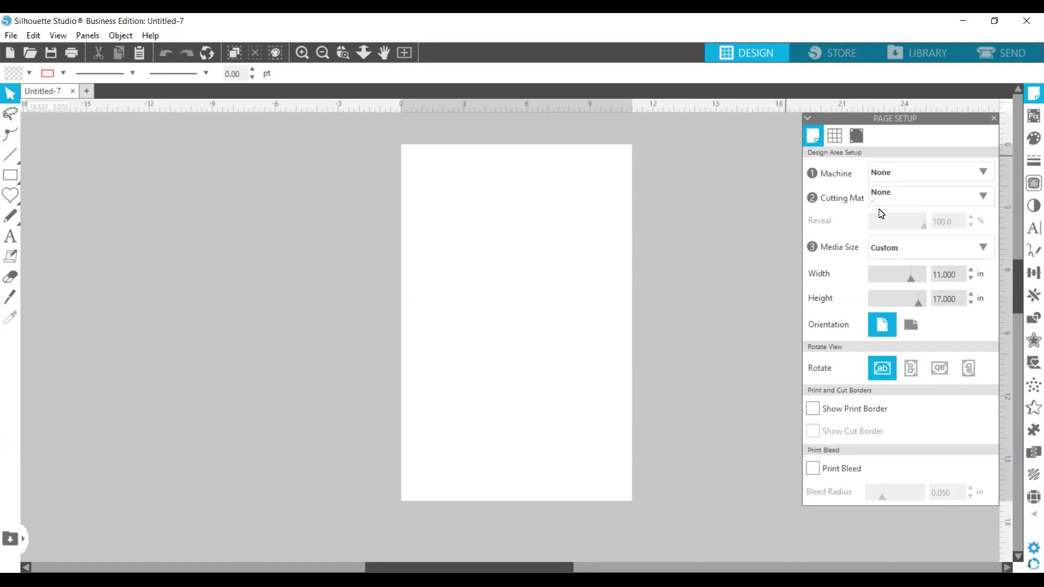
mouse_move(1003, 111)
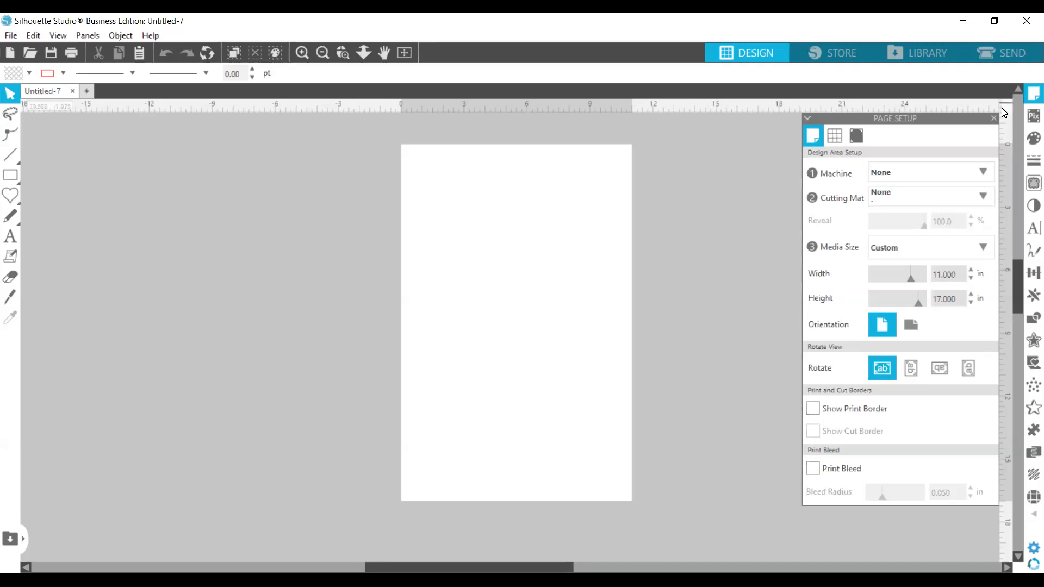
Resize the design page from 11 × 17 to 13 × 19 inches in Page Setup.
click(995, 118)
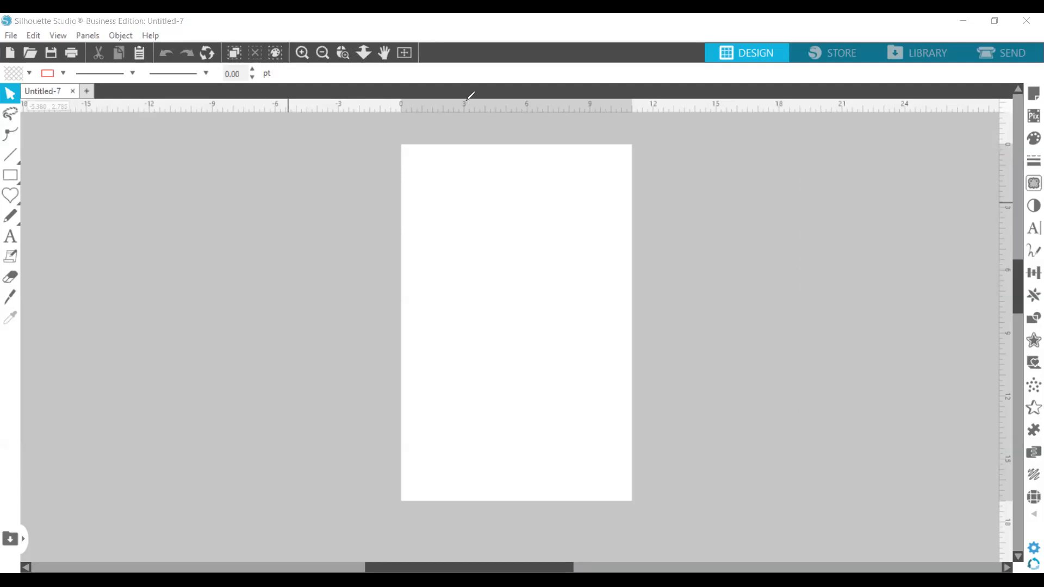
mouse_move(482, 92)
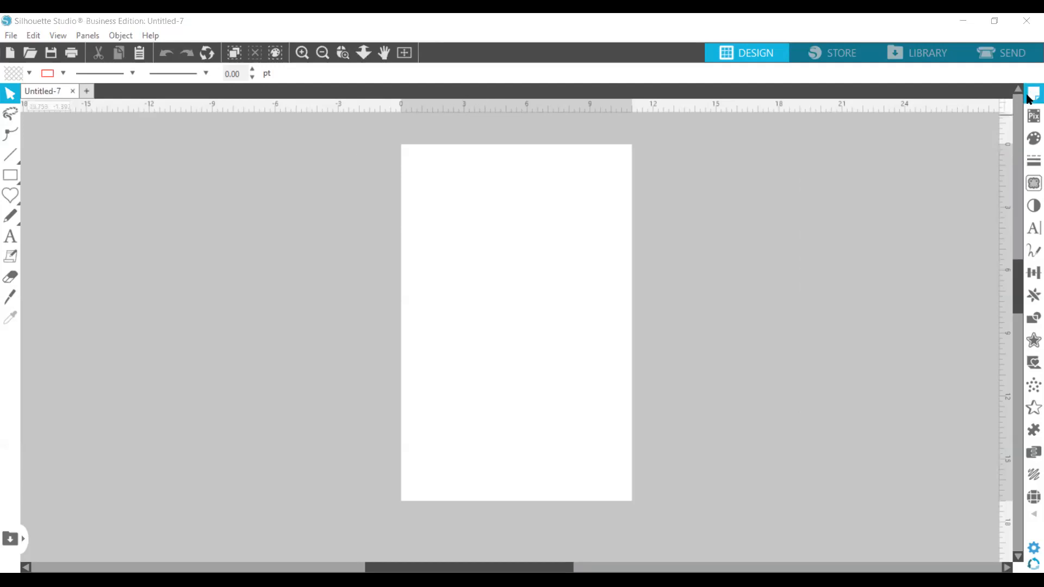
click(1032, 94)
text(1)
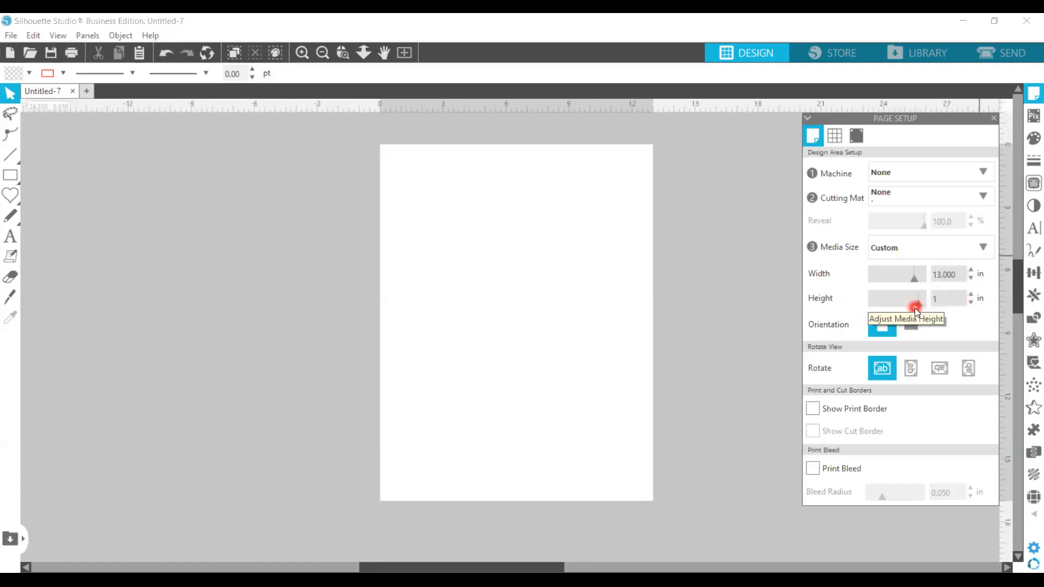
click(971, 295)
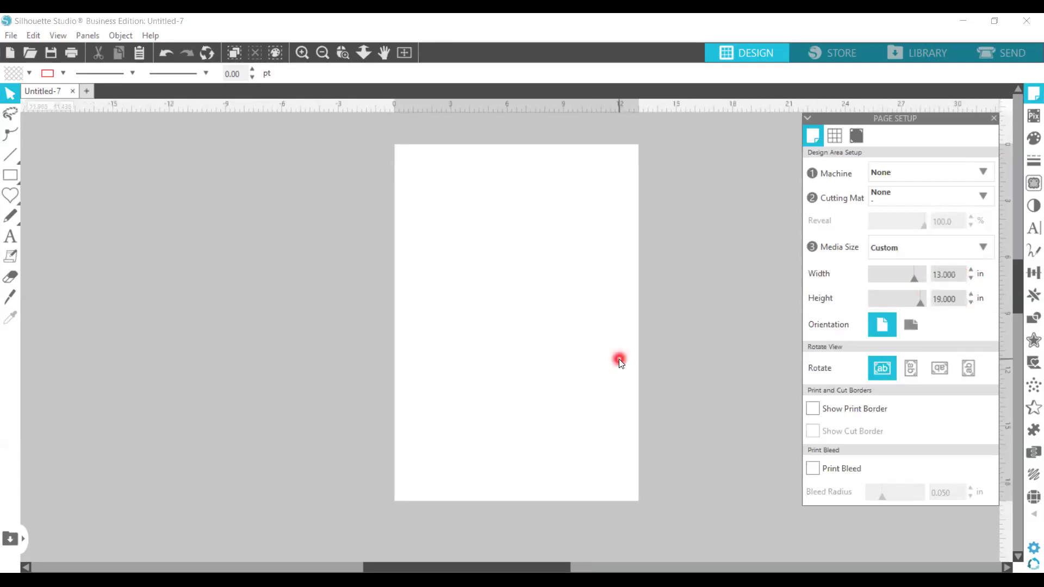
mouse_move(11, 237)
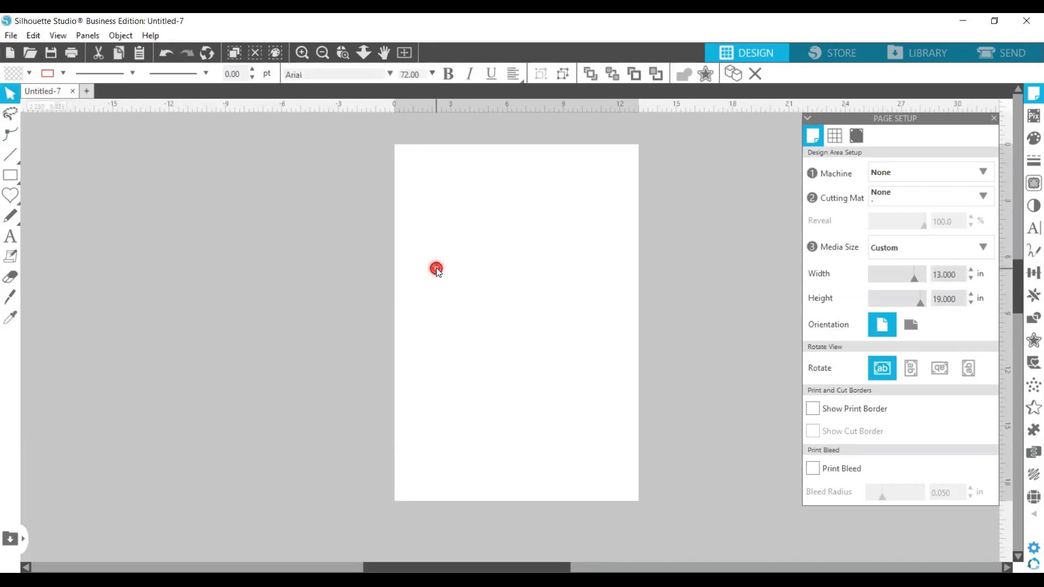
Type BLACK, HISTORY and MONTH as three stacked text lines, then select all three.
text(BLAC)
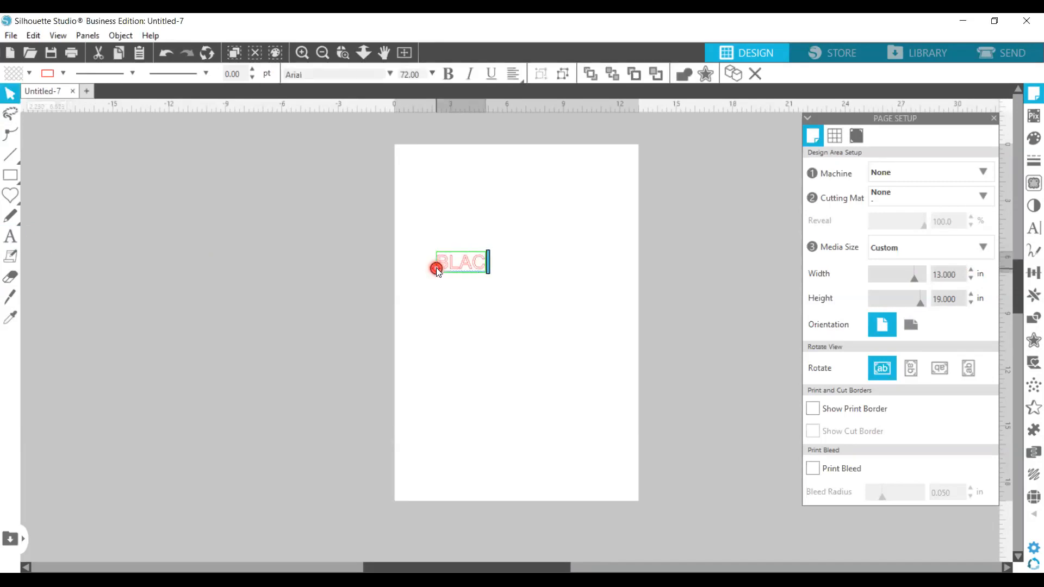
click(538, 296)
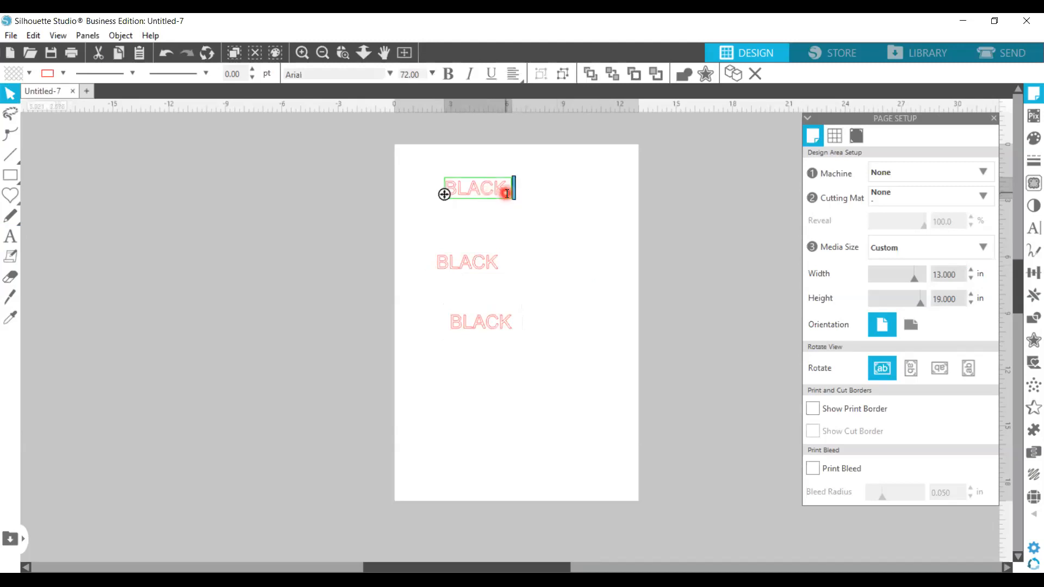
text(HIS)
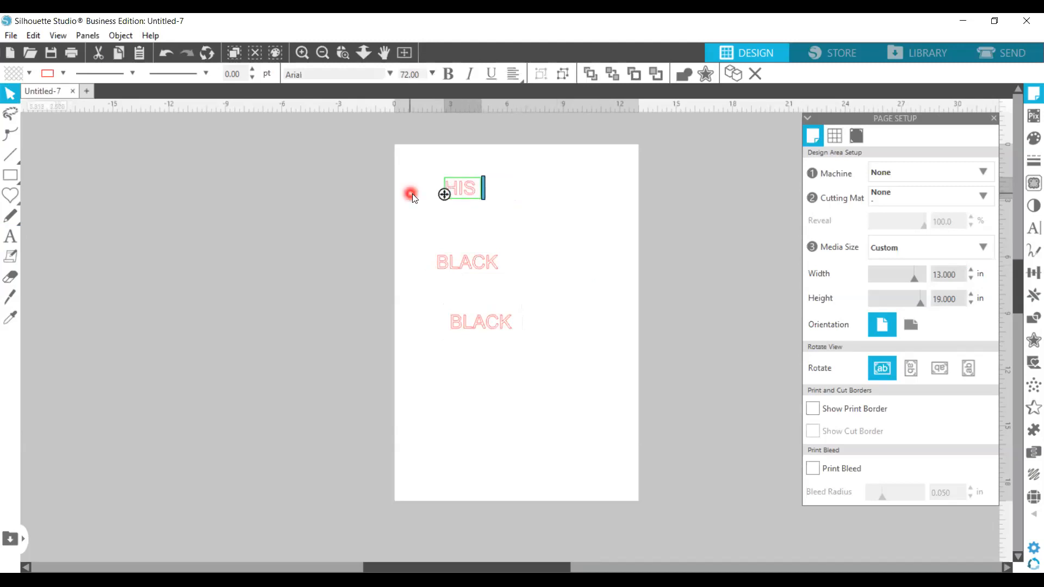
text(TORY)
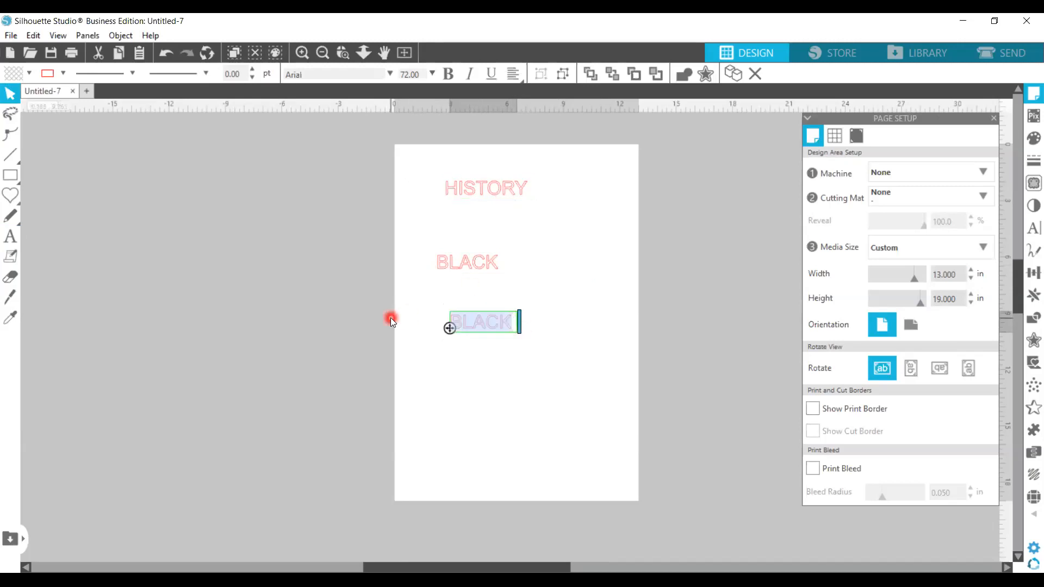
text(MONTH)
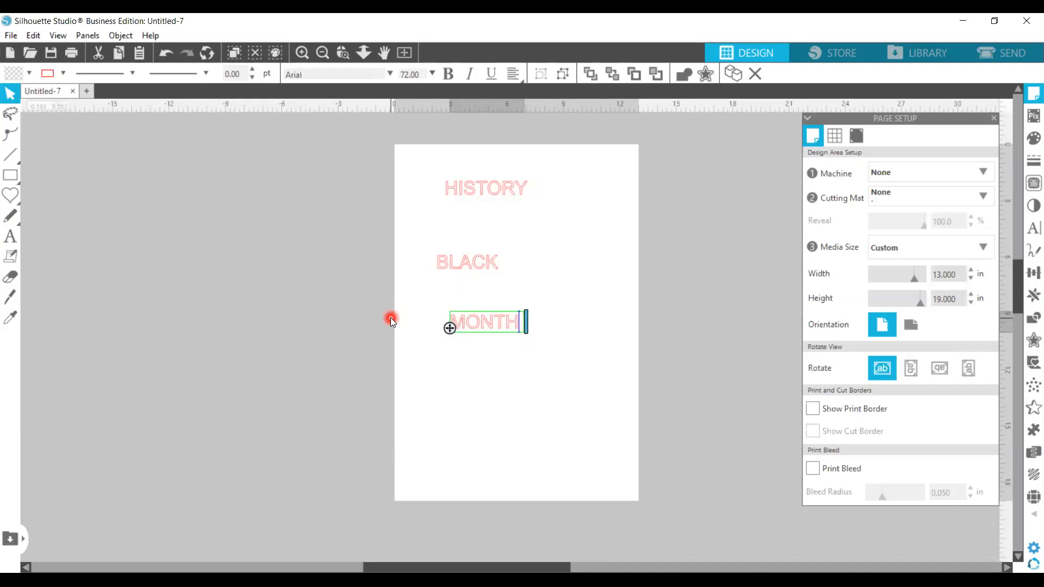
click(486, 187)
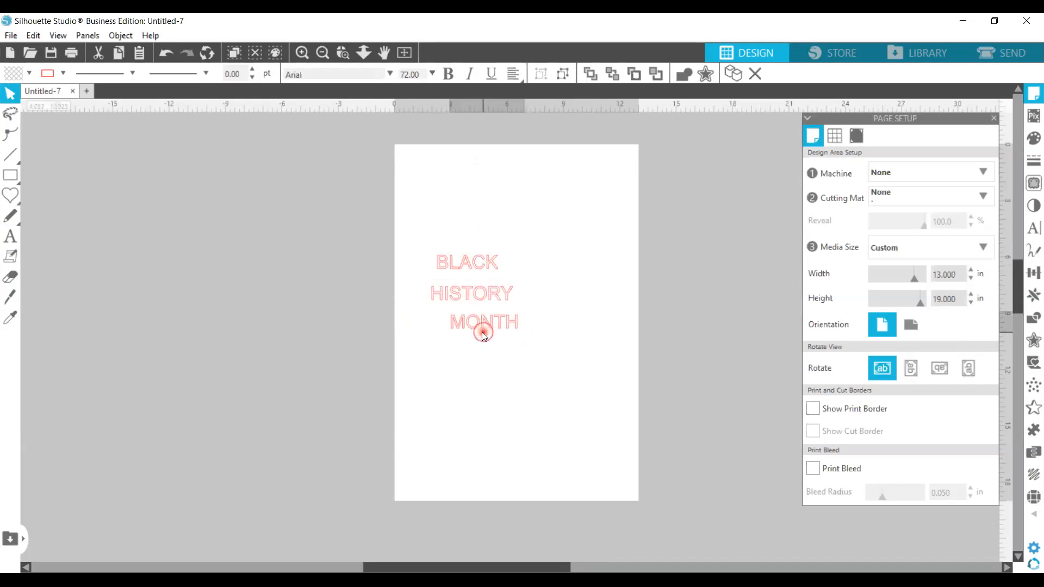
click(484, 322)
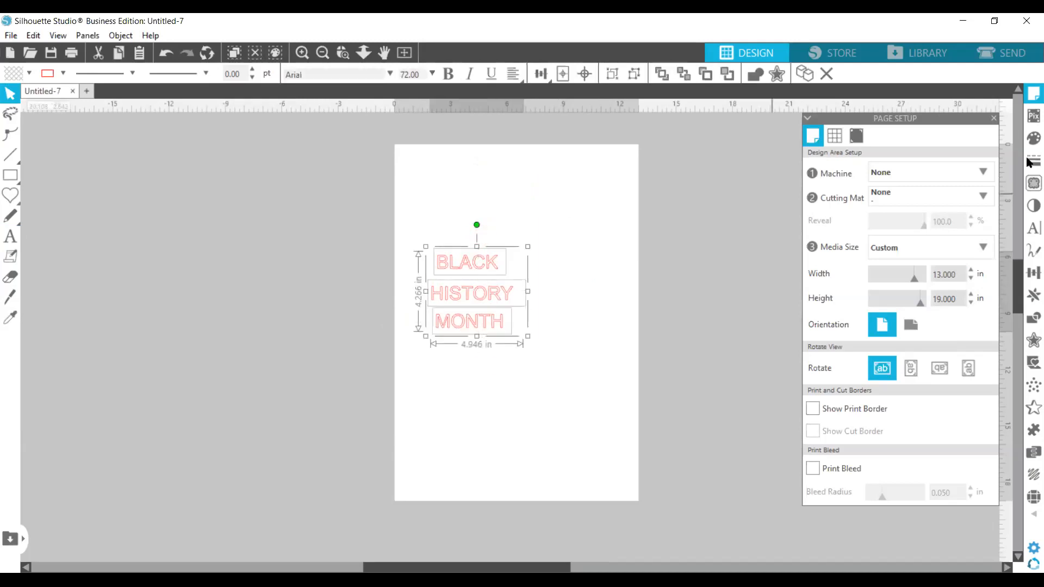
Fill BLACK, HISTORY and MONTH with solid black from the Fill panel.
click(1033, 139)
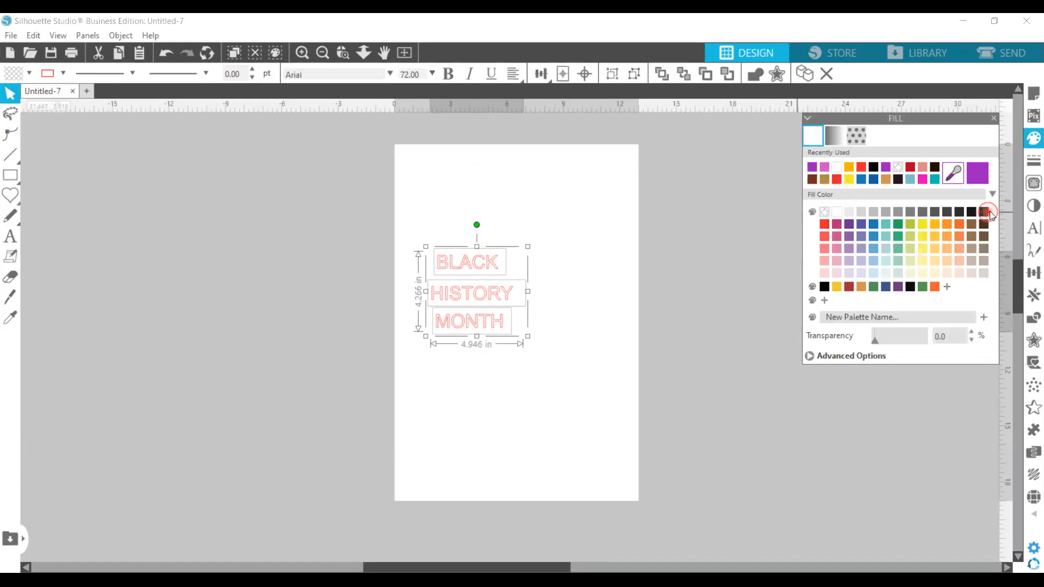
click(987, 211)
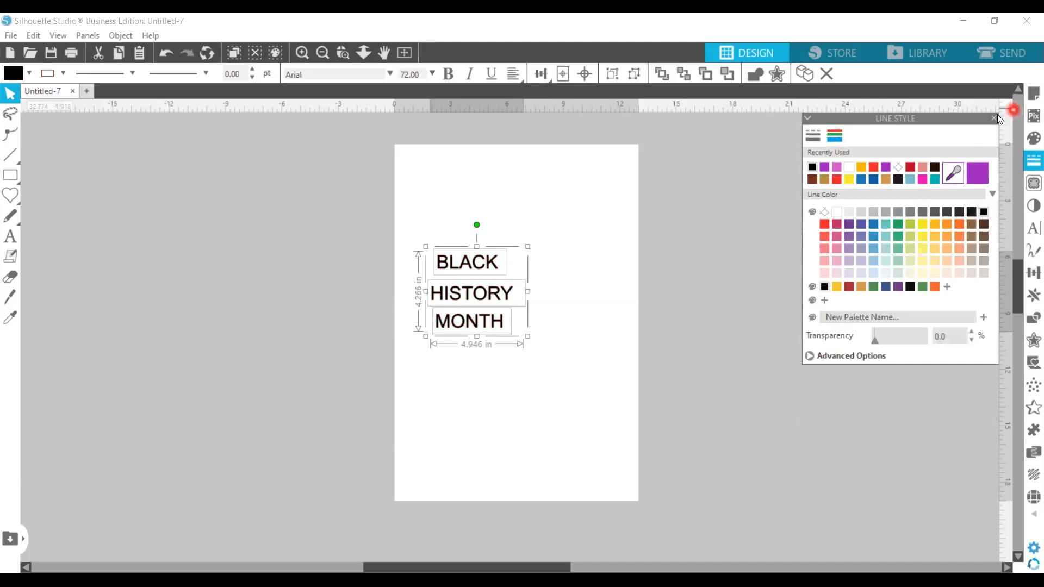
click(992, 118)
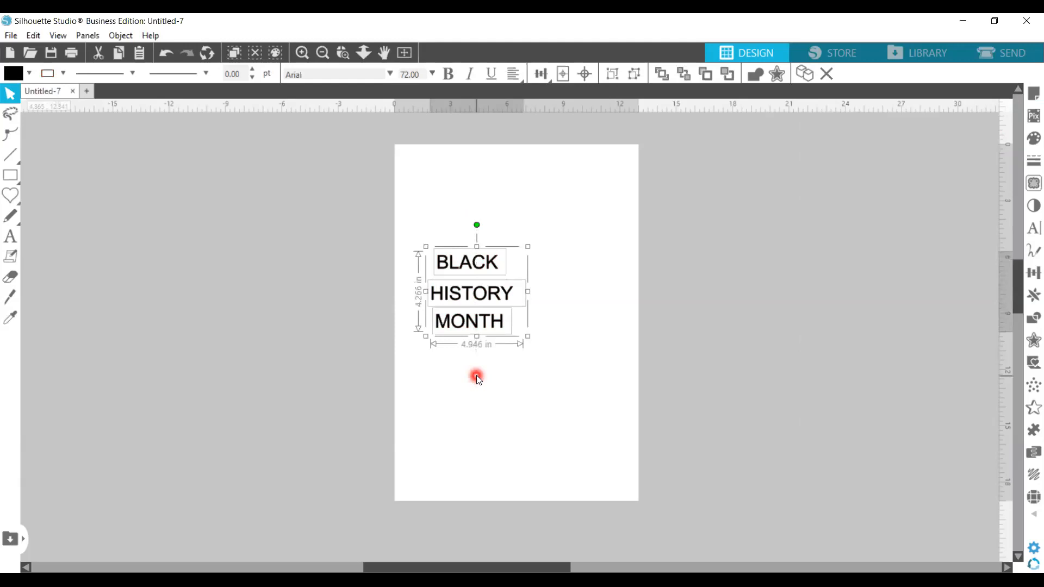
mouse_move(1027, 235)
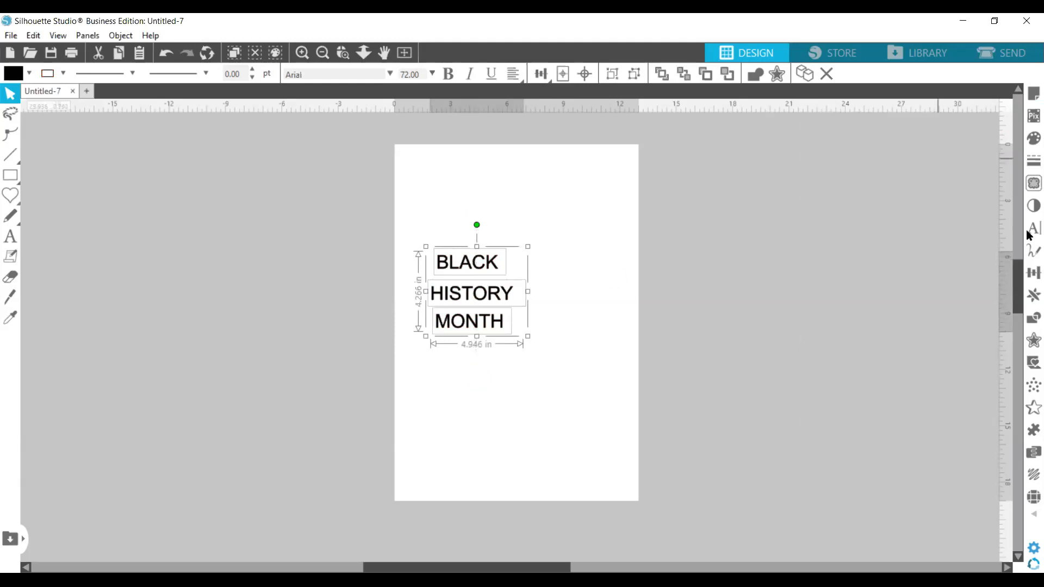
Switch the words to the Another Round font and select BLACK and HISTORY individually to enlarge them.
click(1032, 228)
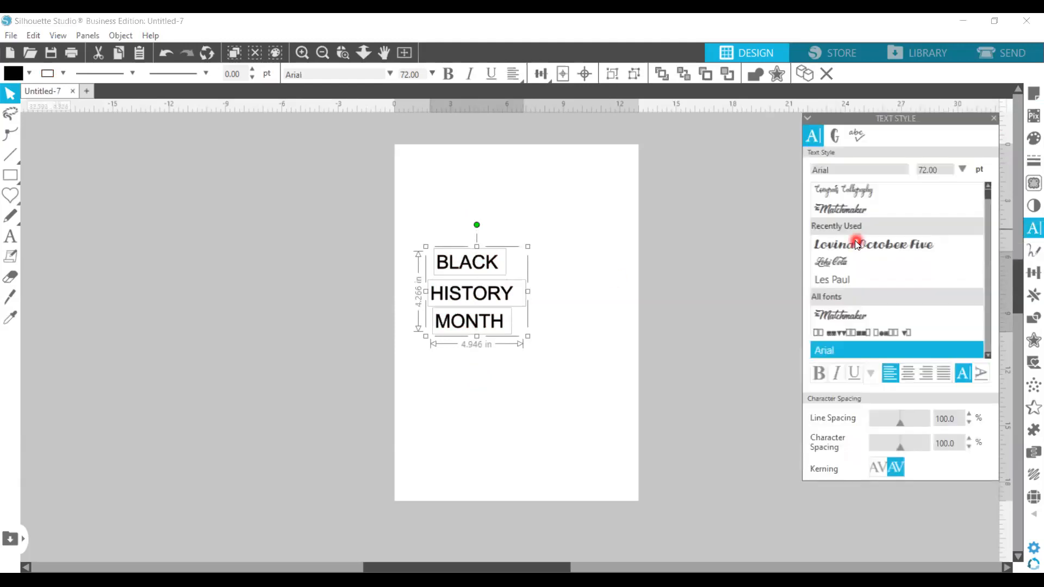
scroll(down, 3)
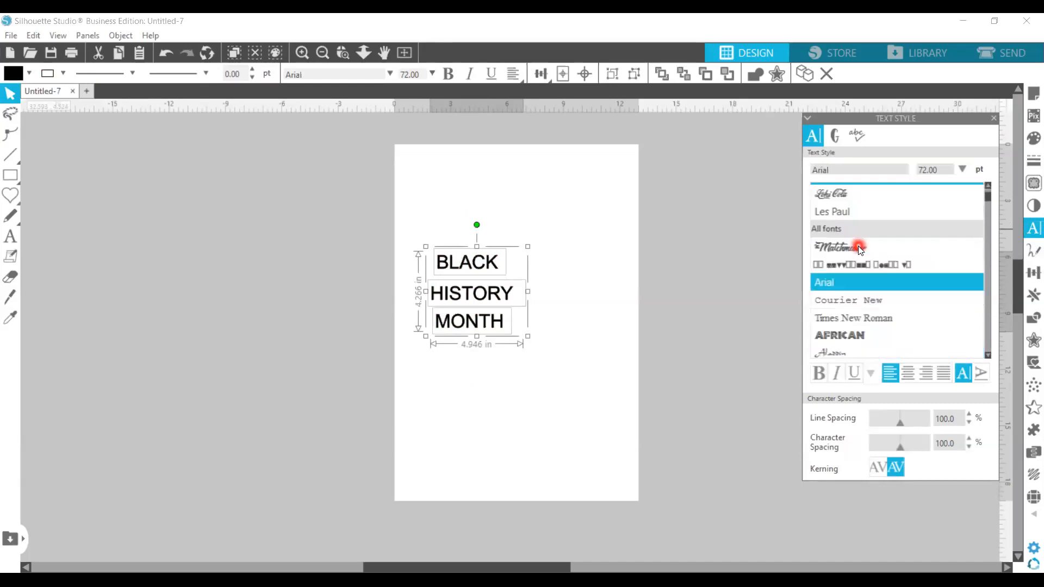
scroll(down, 3)
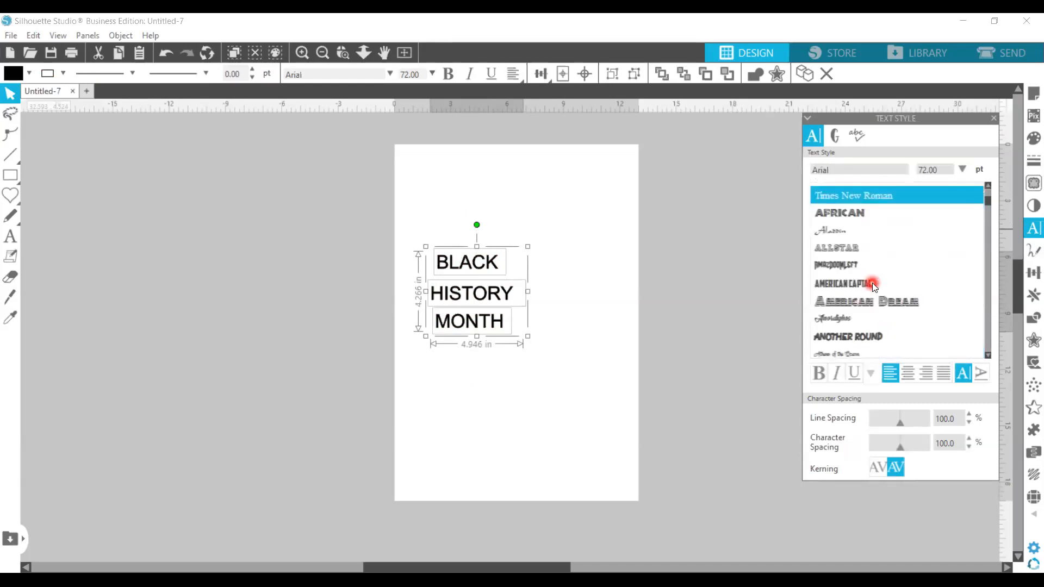
click(845, 284)
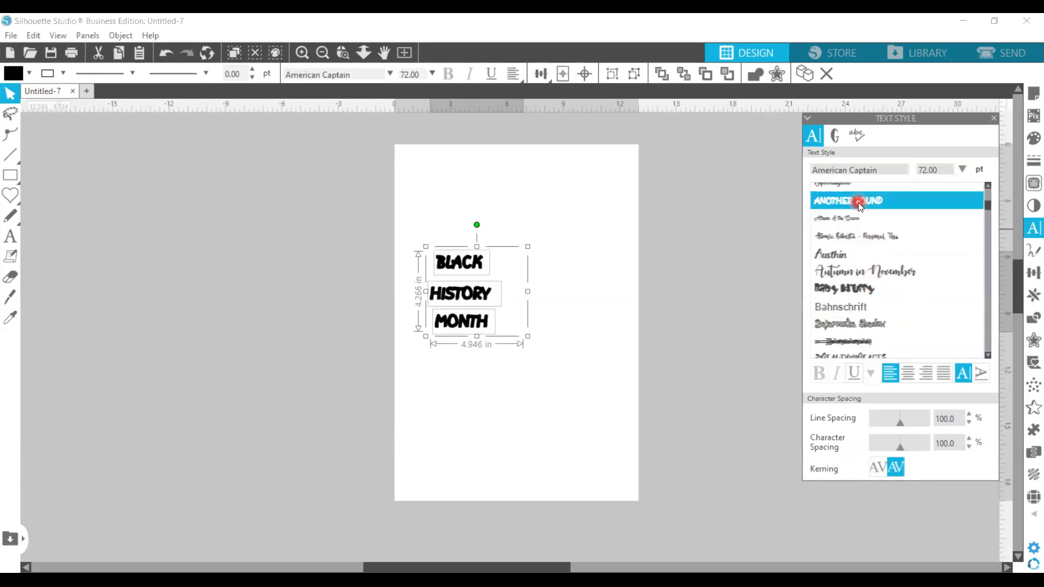
click(847, 199)
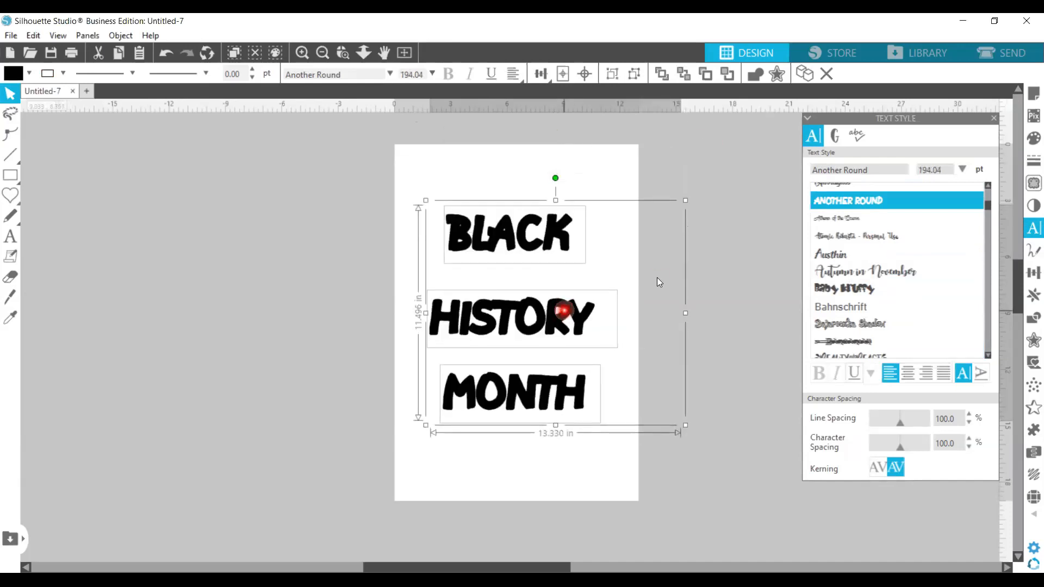
click(512, 233)
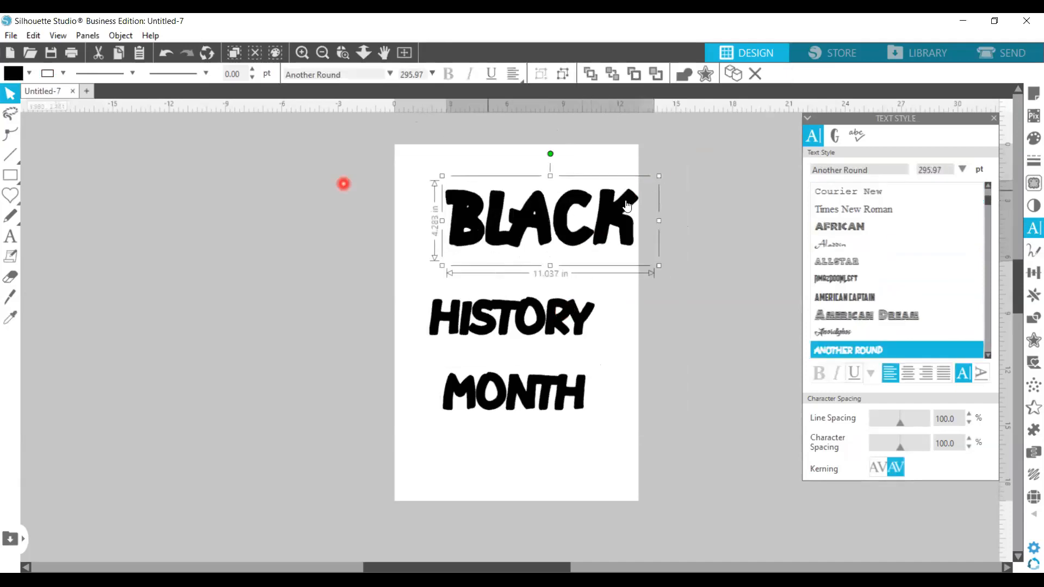
mouse_move(424, 175)
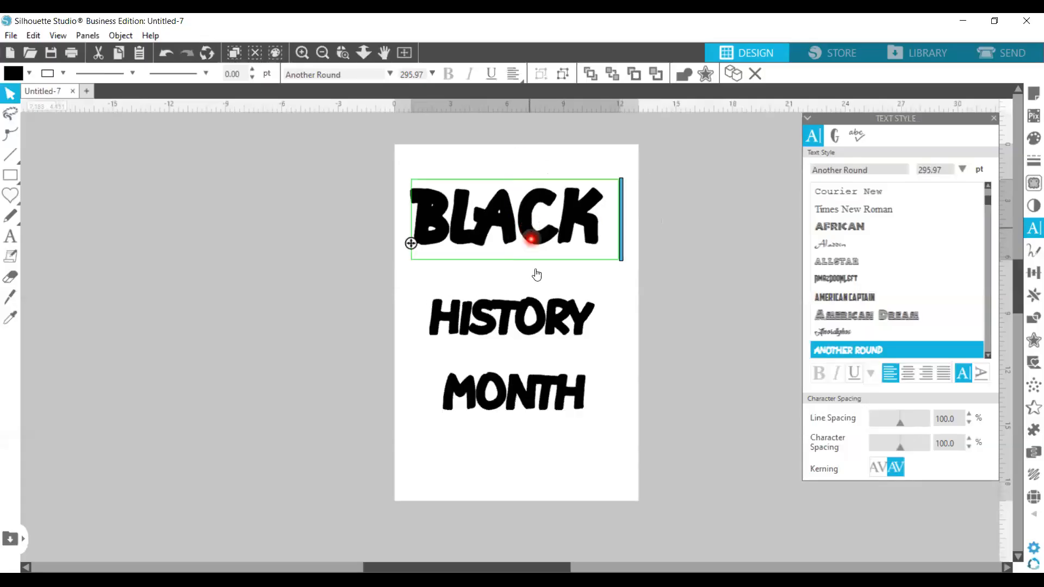
click(510, 317)
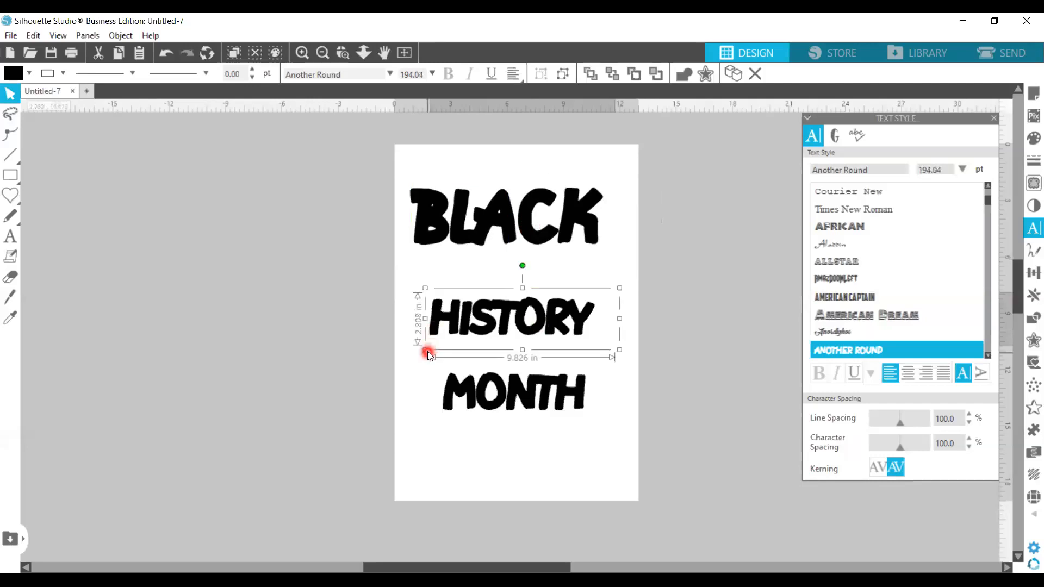
mouse_move(617, 288)
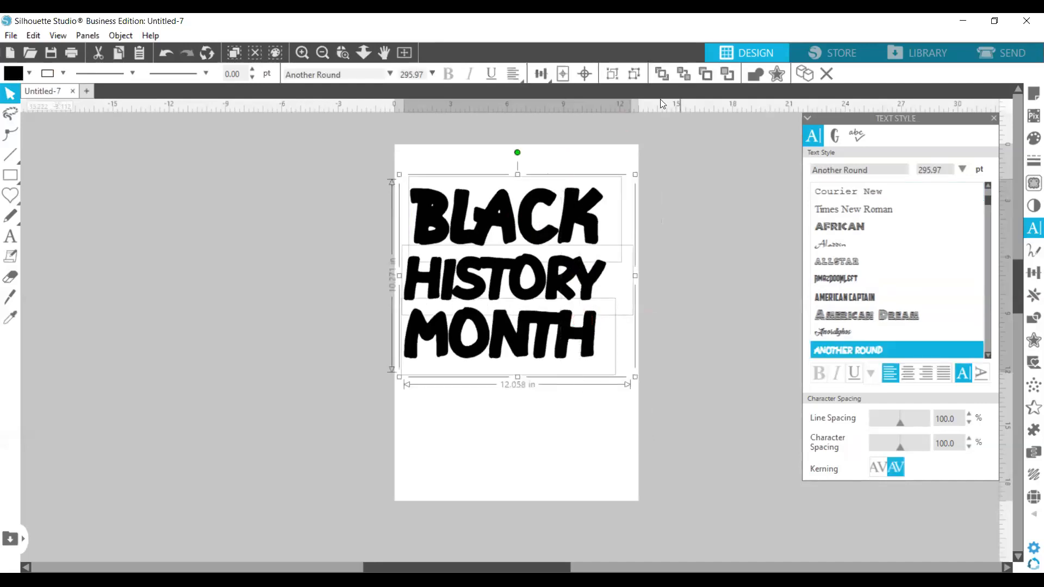
mouse_move(584, 74)
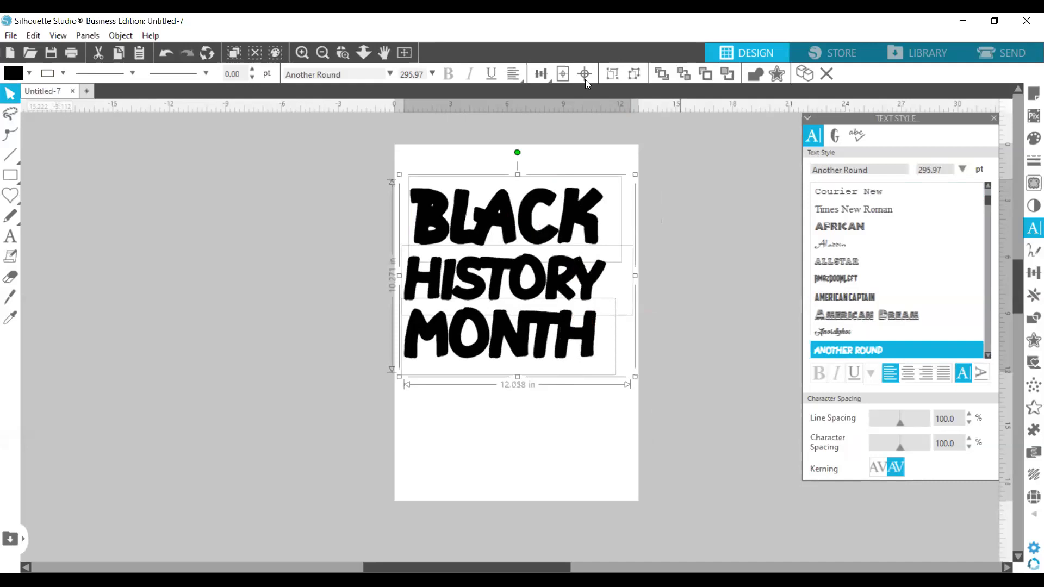
Center the text block on the page using the Align options.
click(540, 74)
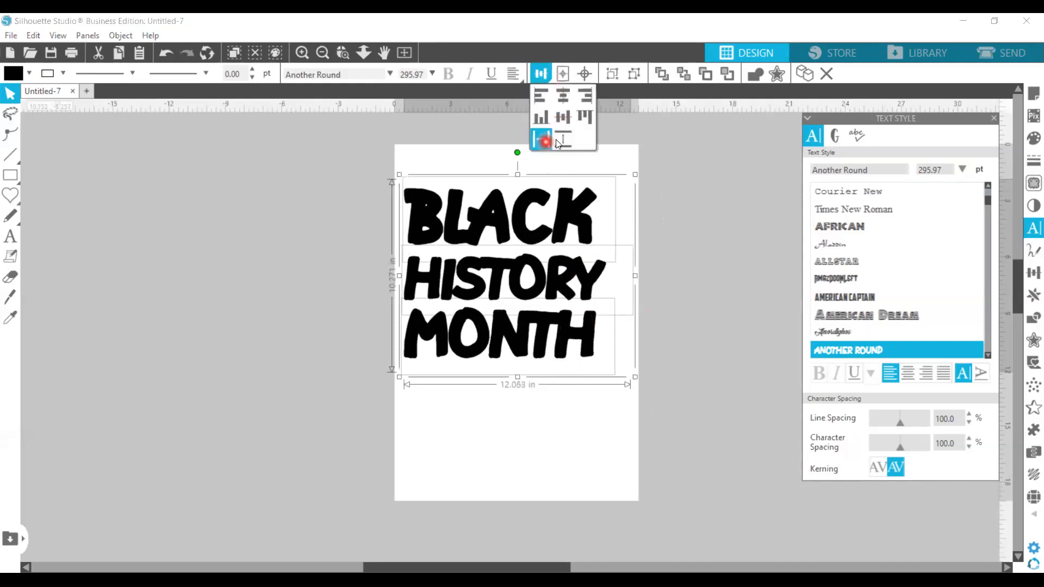
click(698, 282)
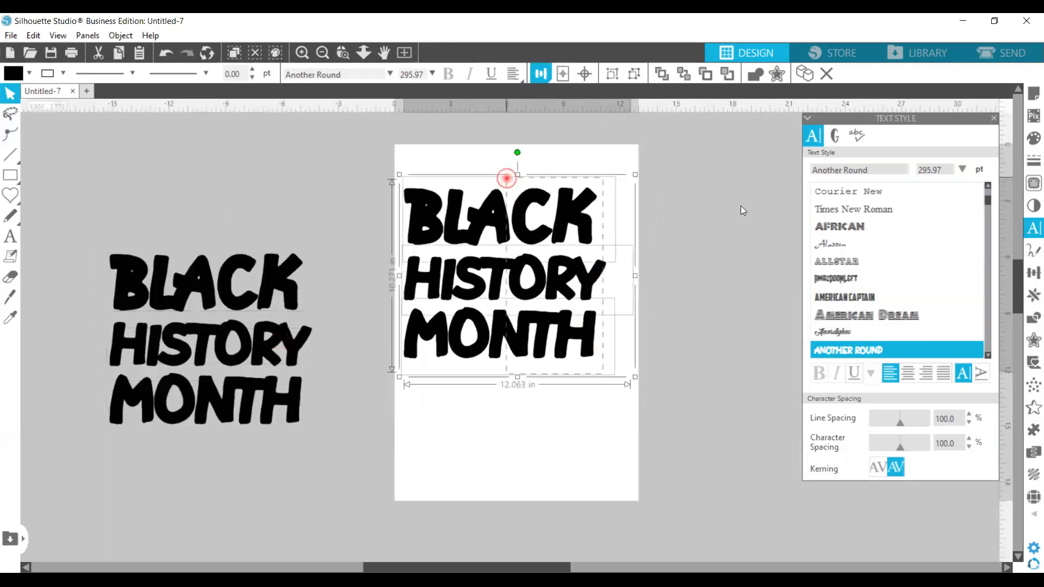
scroll(down, 3)
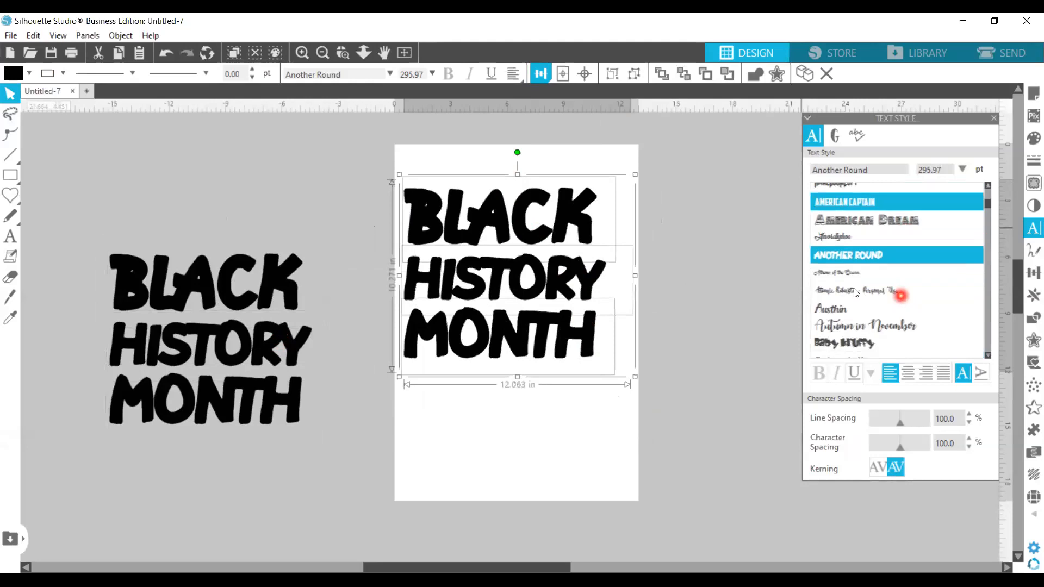
scroll(down, 3)
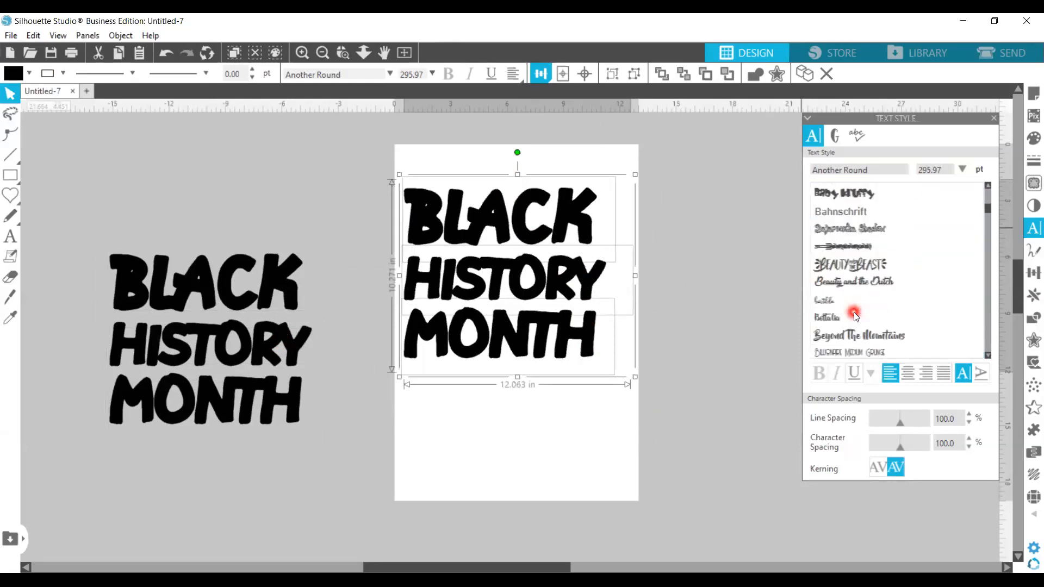
scroll(down, 3)
text(IMpact)
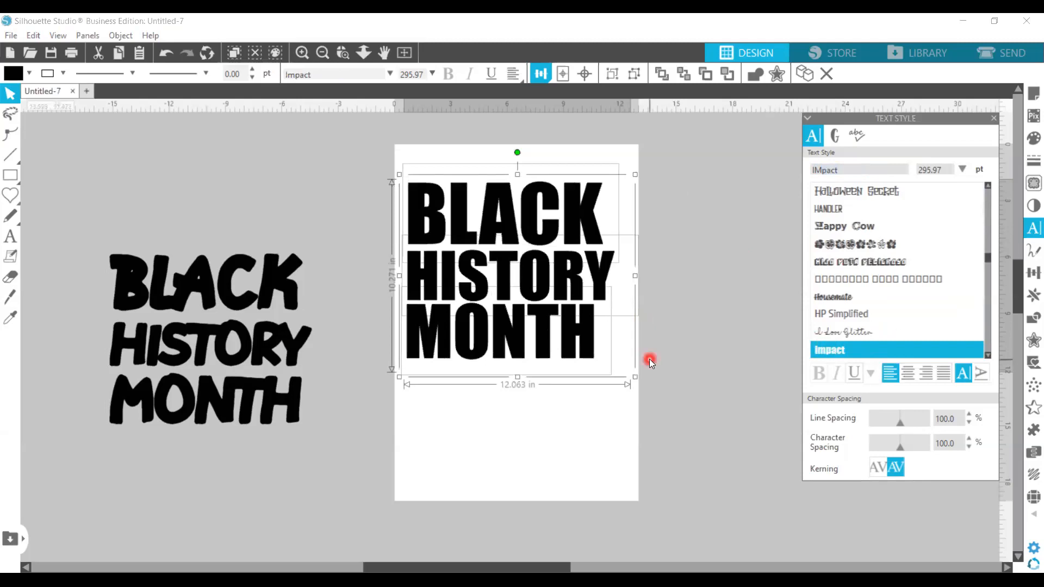
Center-justify the Impact lines and align the text block to the page center.
click(581, 342)
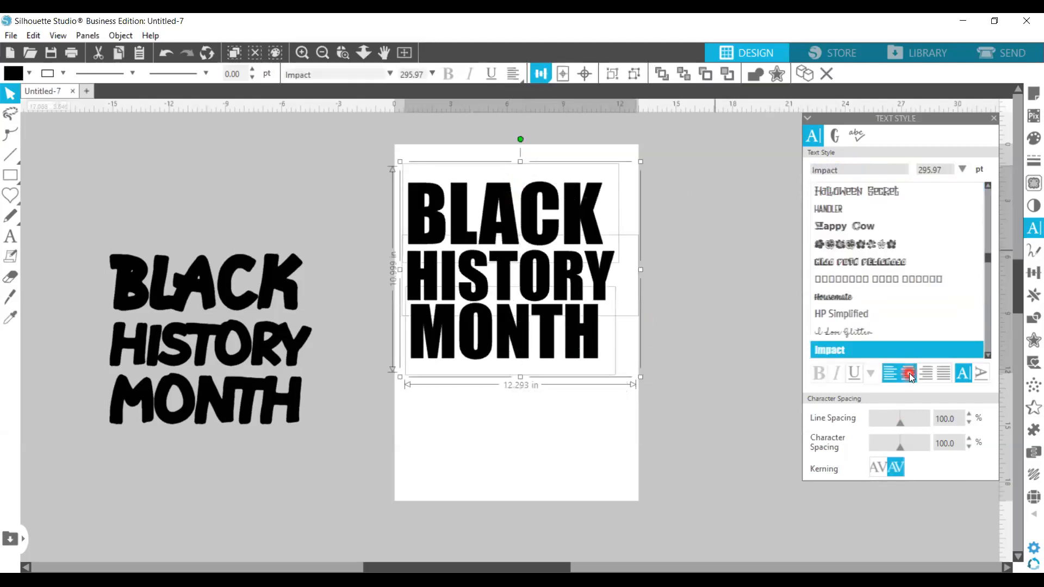
click(513, 74)
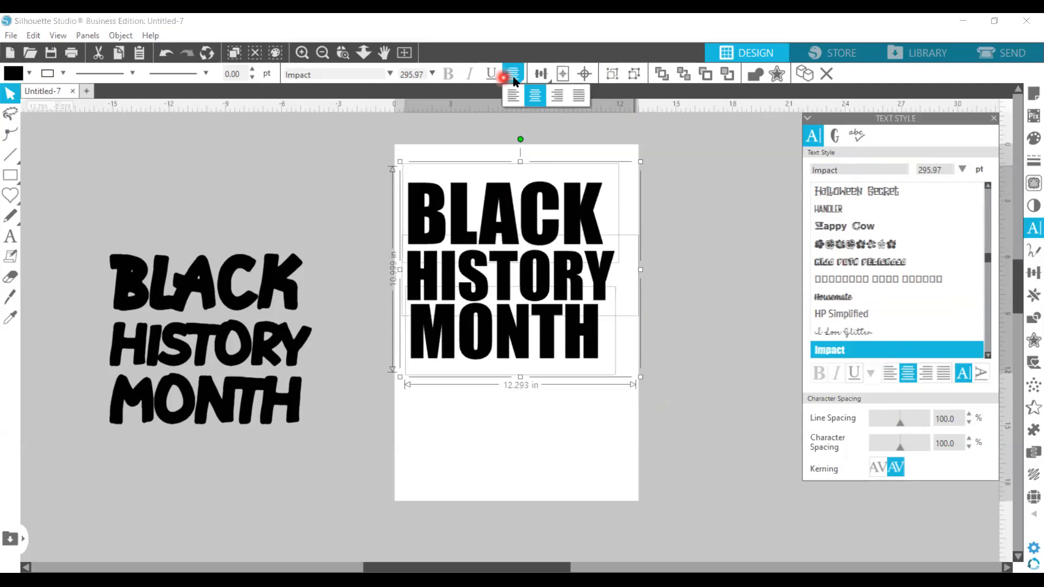
click(540, 74)
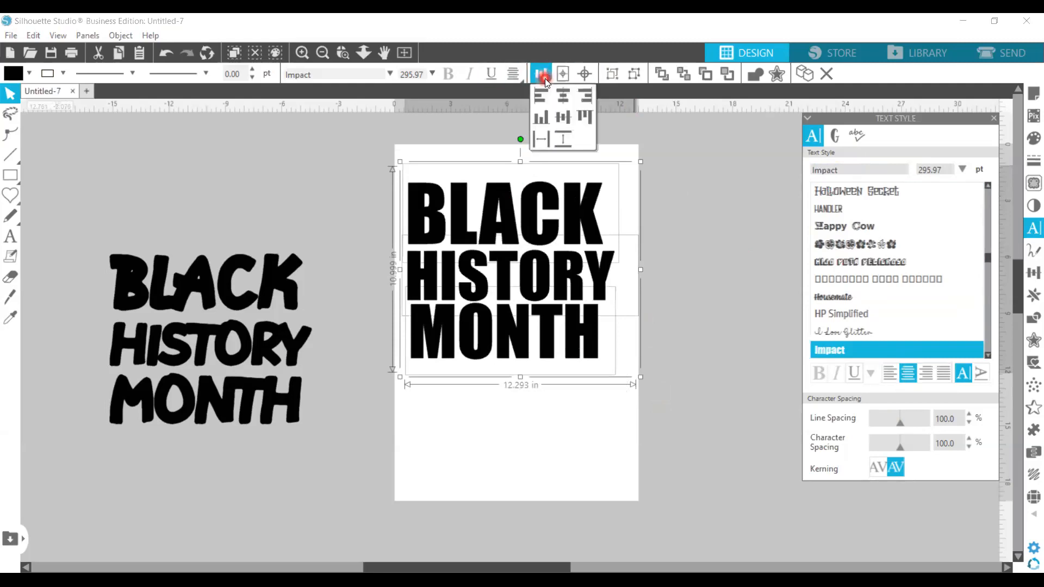
mouse_move(542, 138)
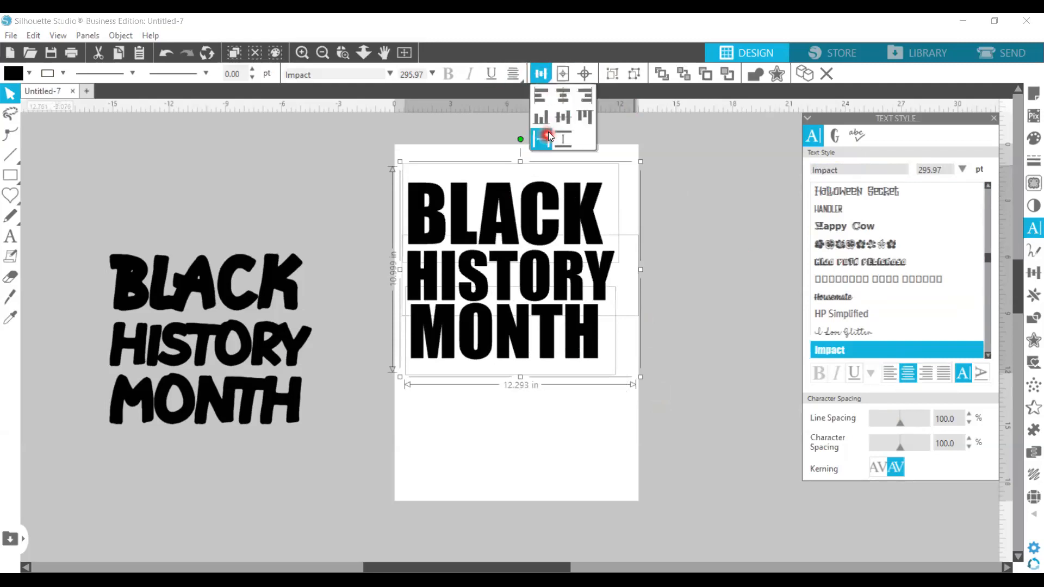
click(562, 139)
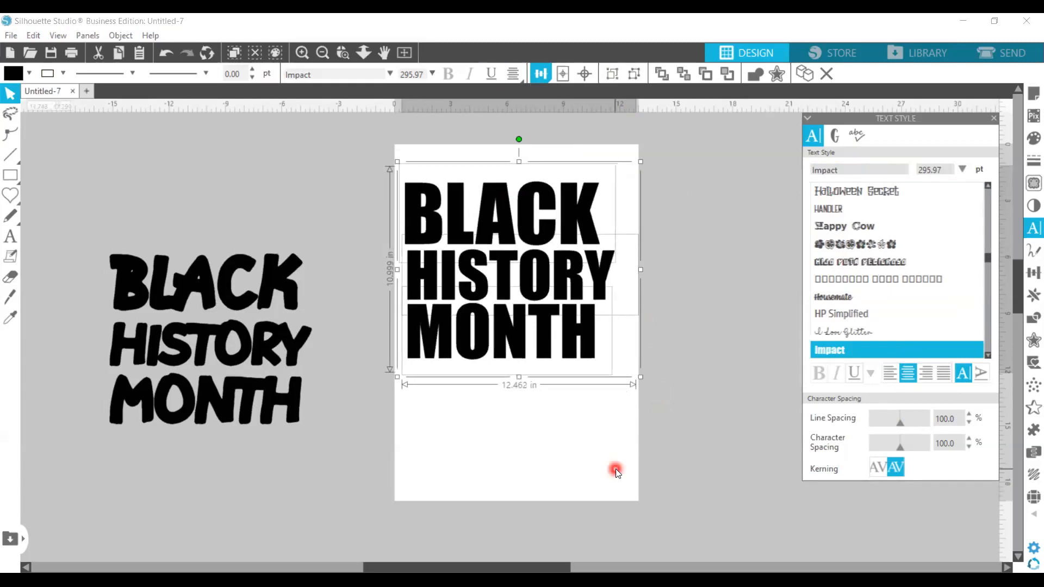
mouse_move(519, 213)
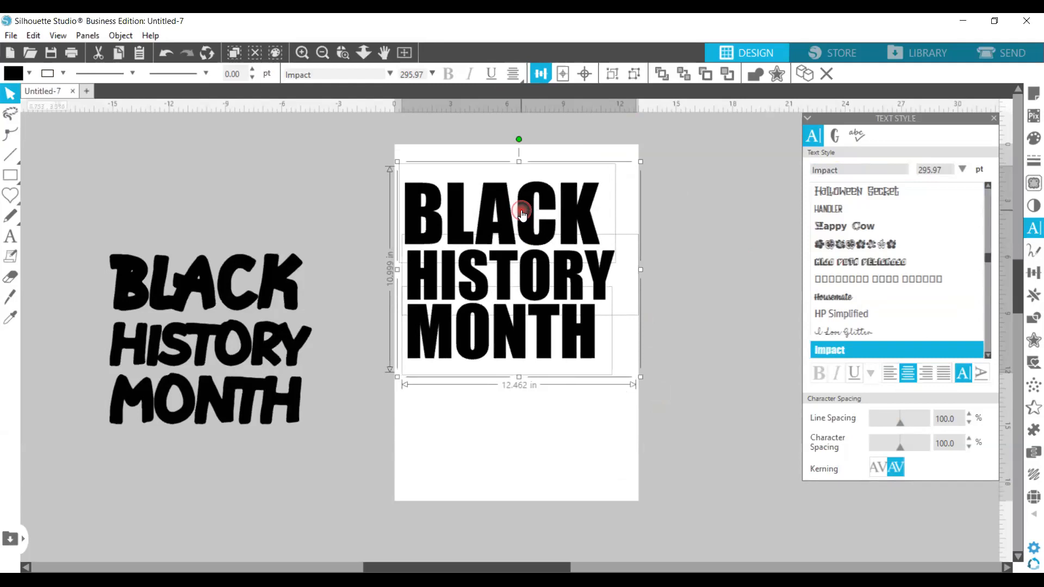
click(591, 457)
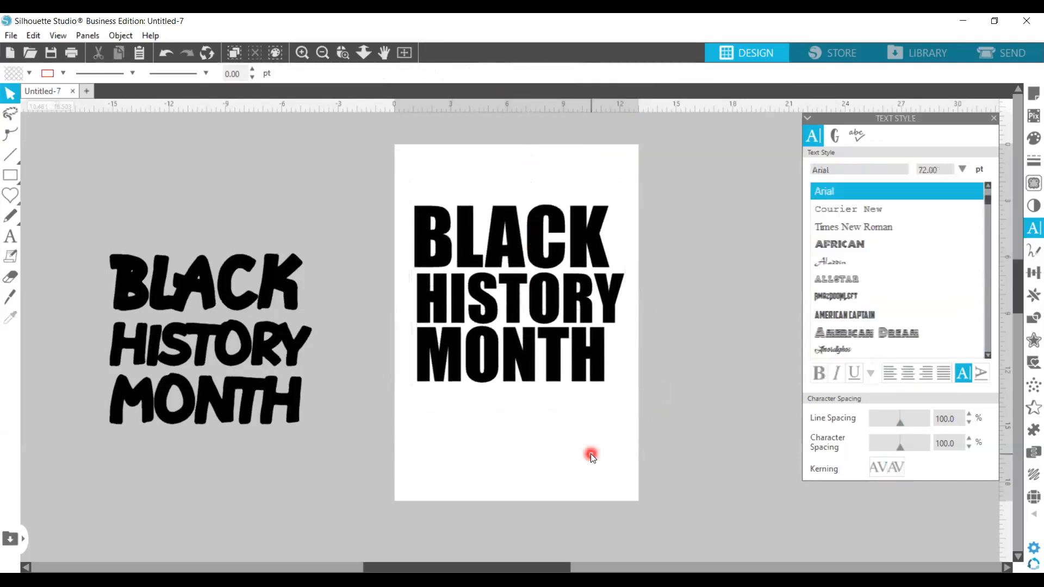
mouse_move(300, 536)
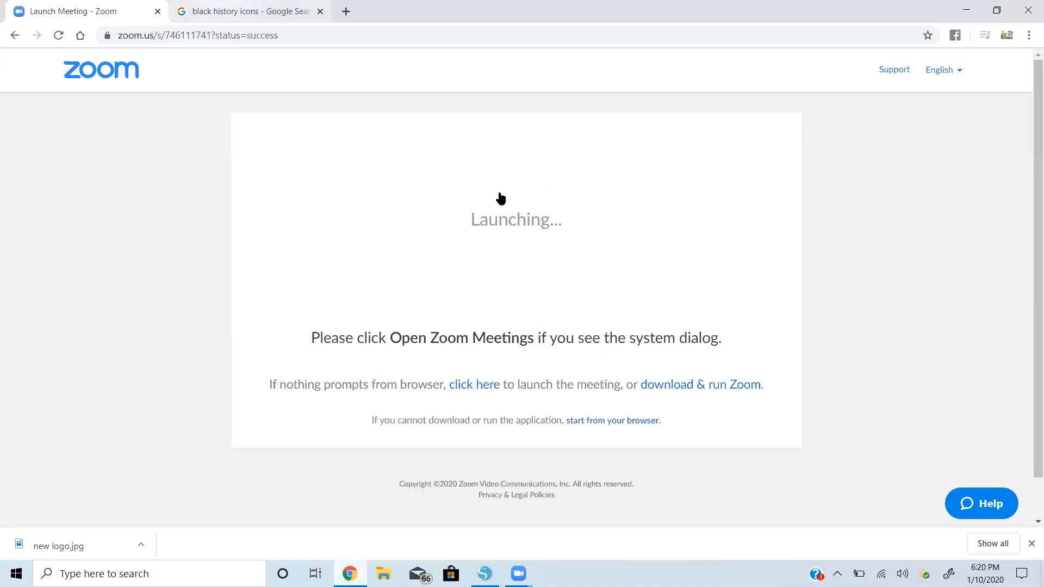
Browse the Google Images results for black history icons.
click(246, 11)
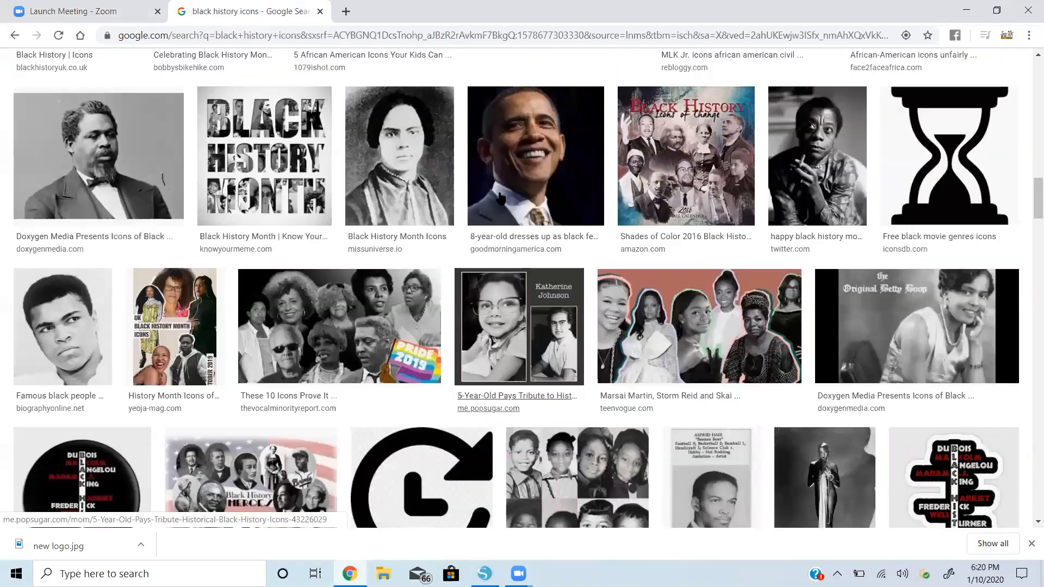
scroll(up, 3)
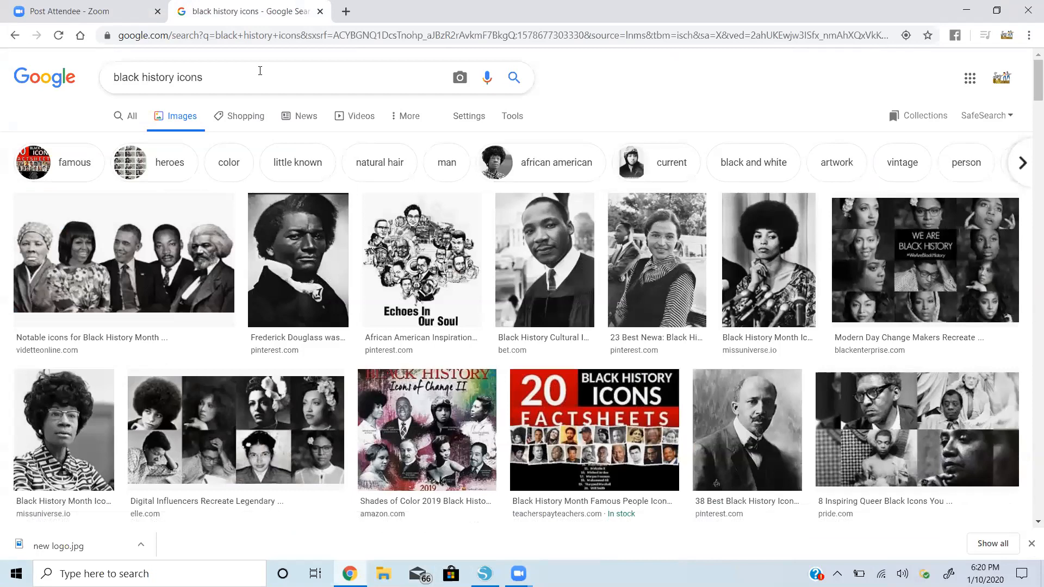
mouse_move(691, 352)
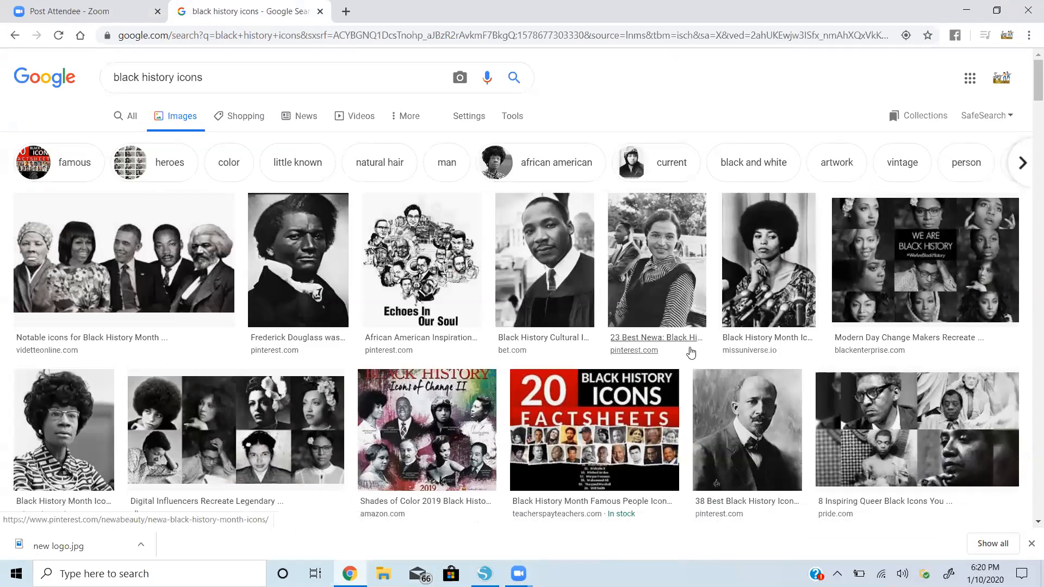
scroll(down, 3)
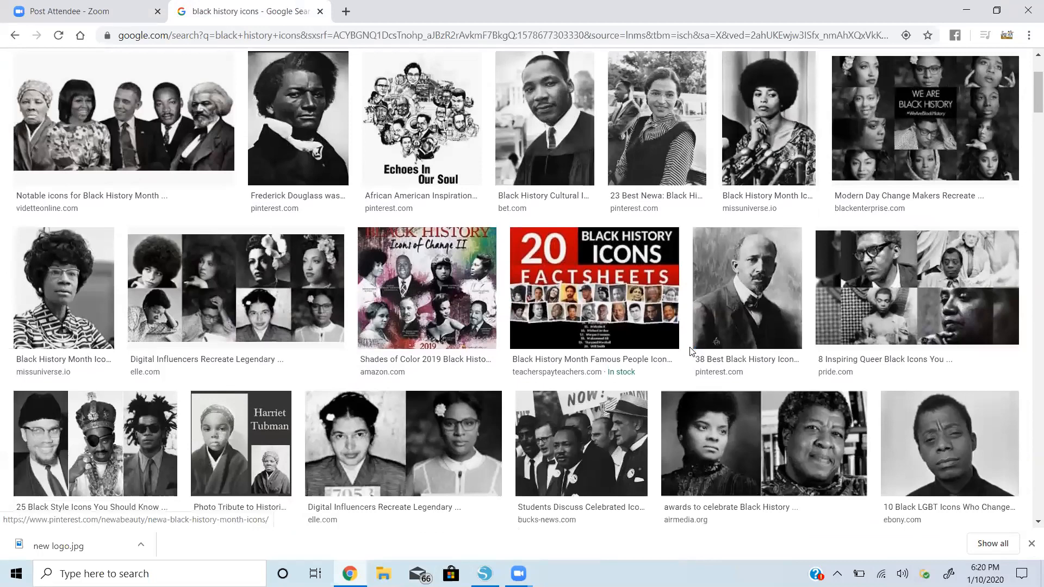
scroll(down, 3)
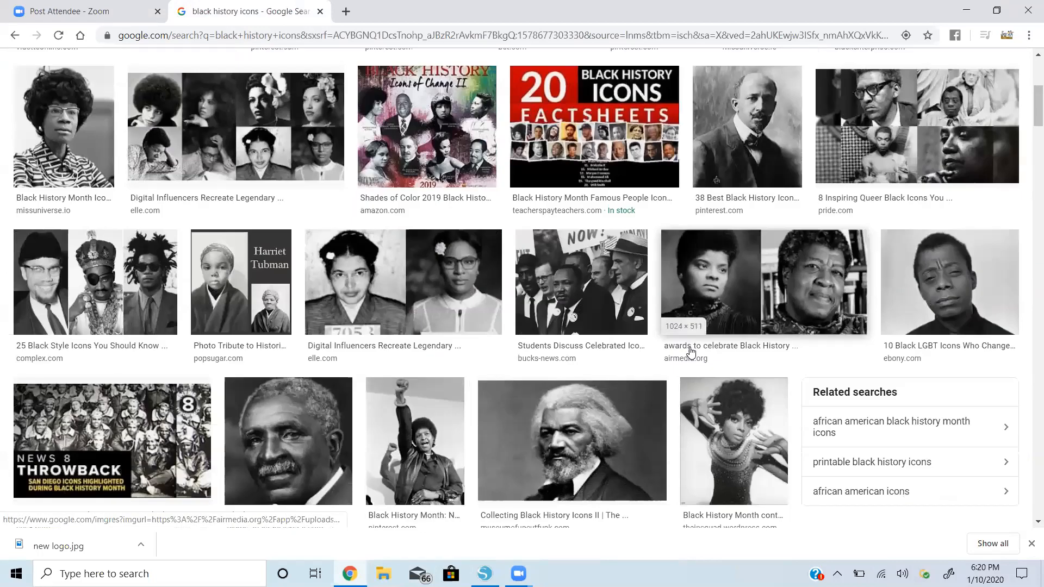
scroll(down, 3)
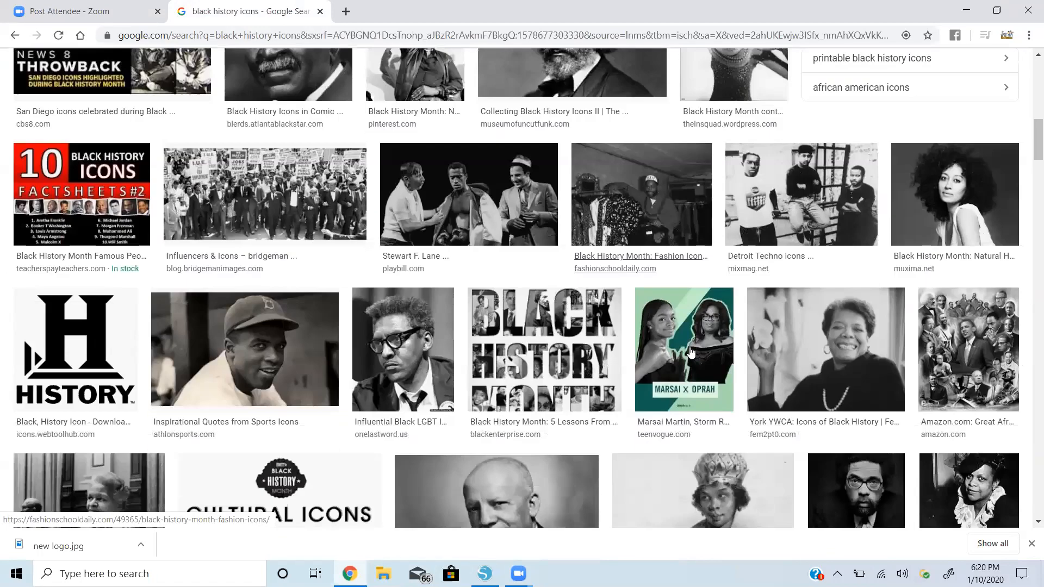
scroll(down, 3)
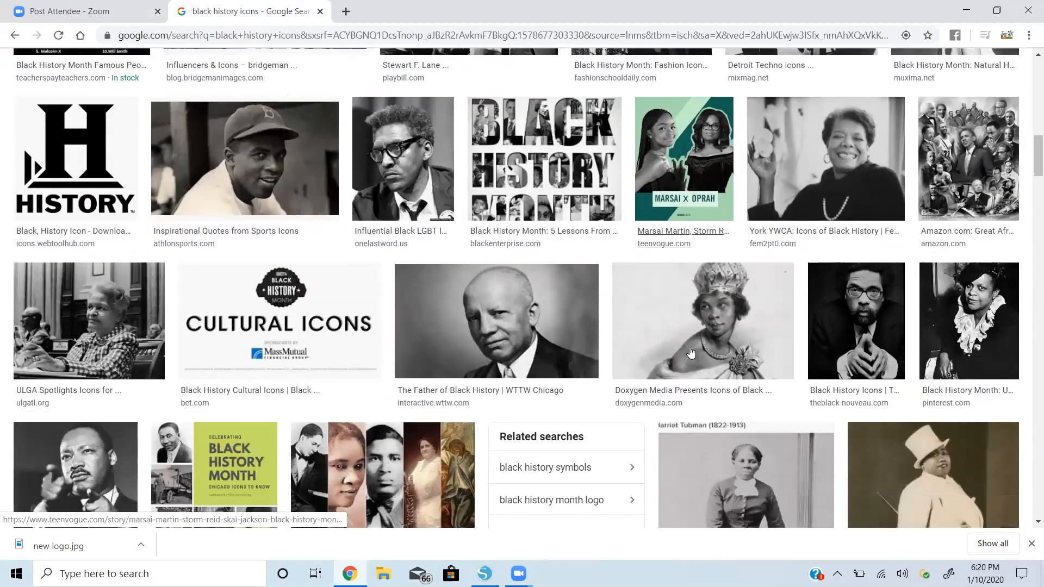
scroll(down, 3)
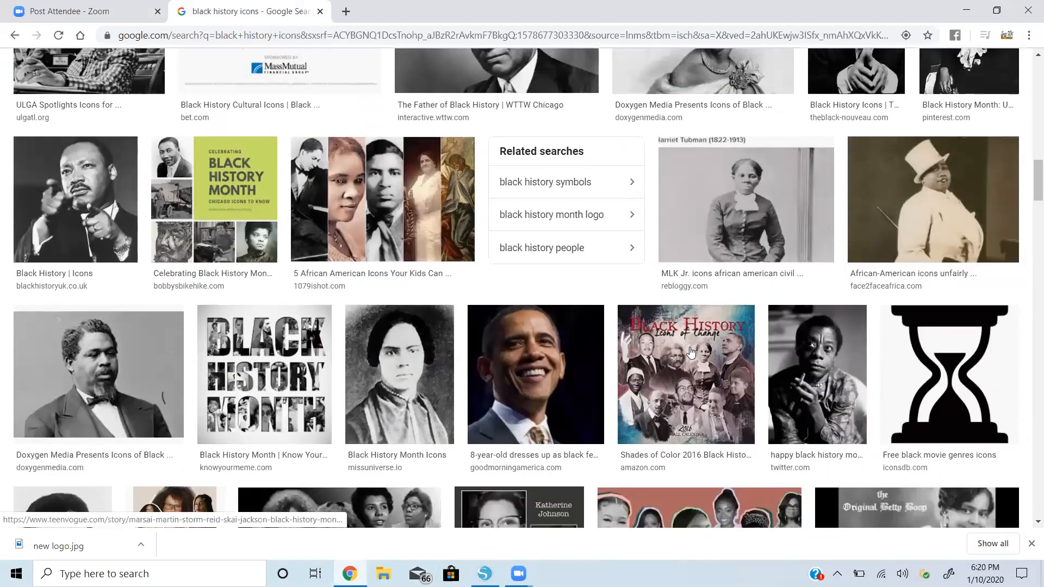
scroll(down, 3)
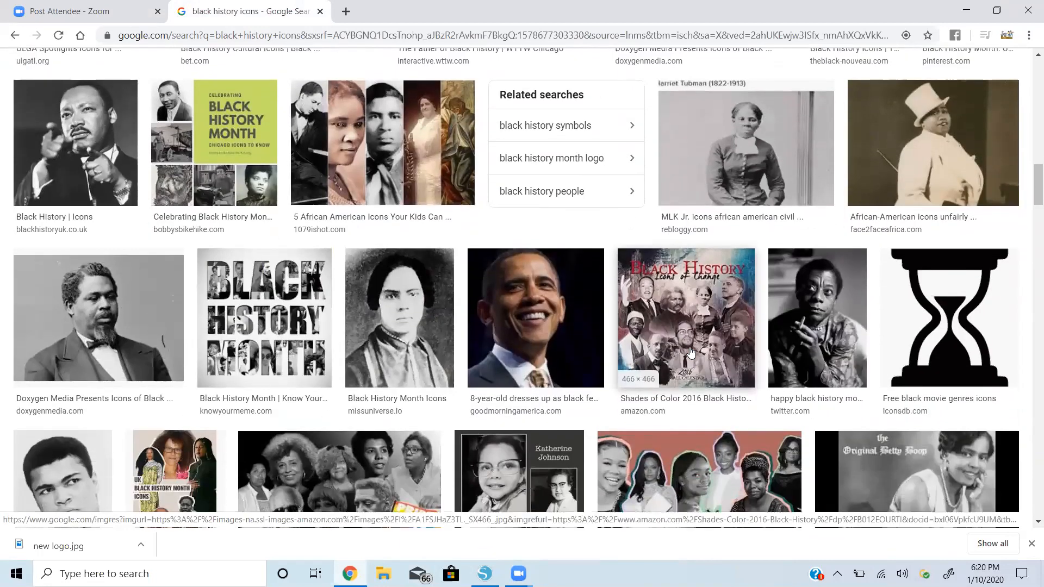
scroll(down, 3)
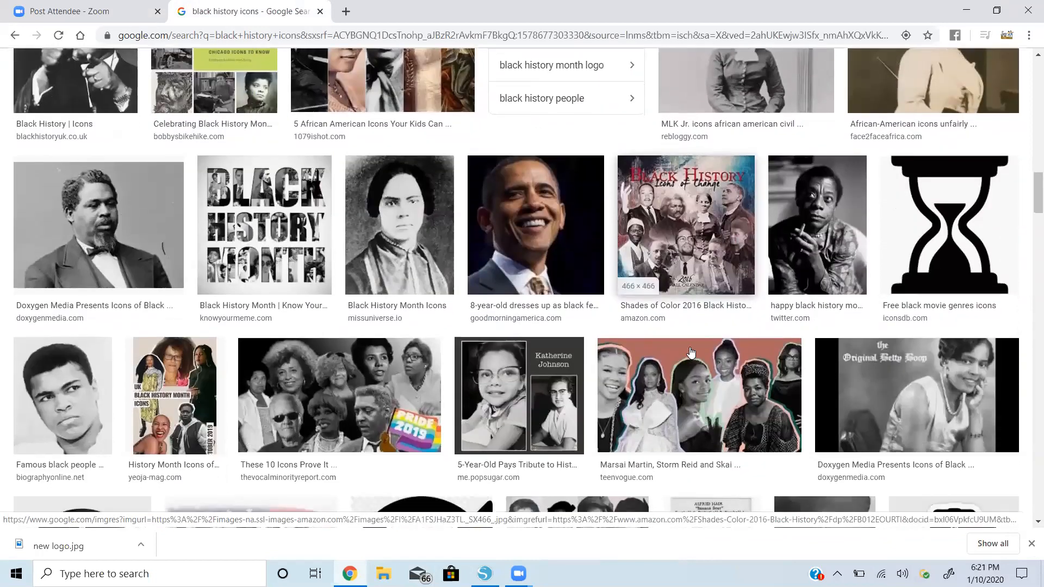
scroll(down, 3)
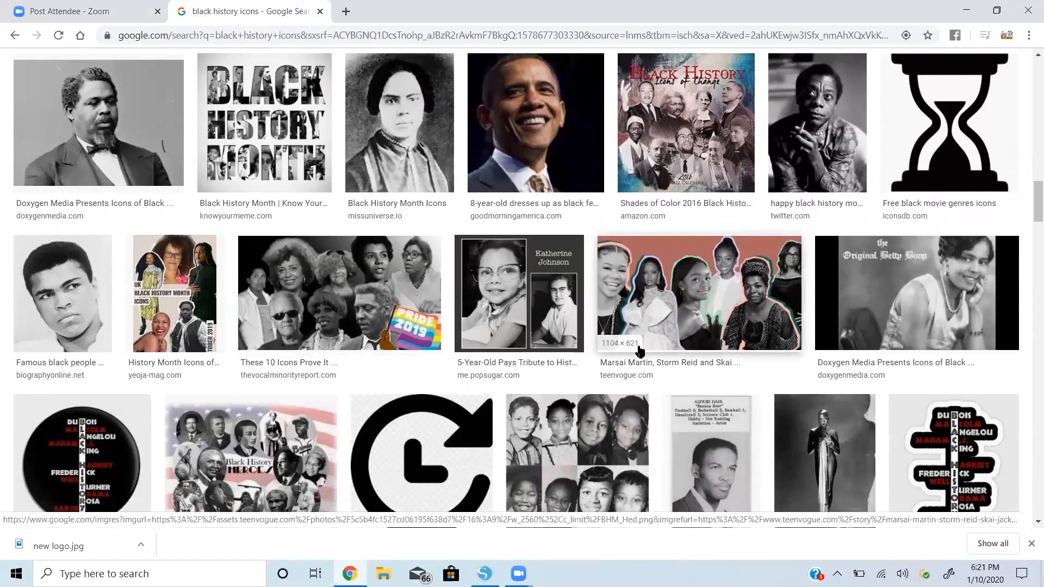
scroll(down, 3)
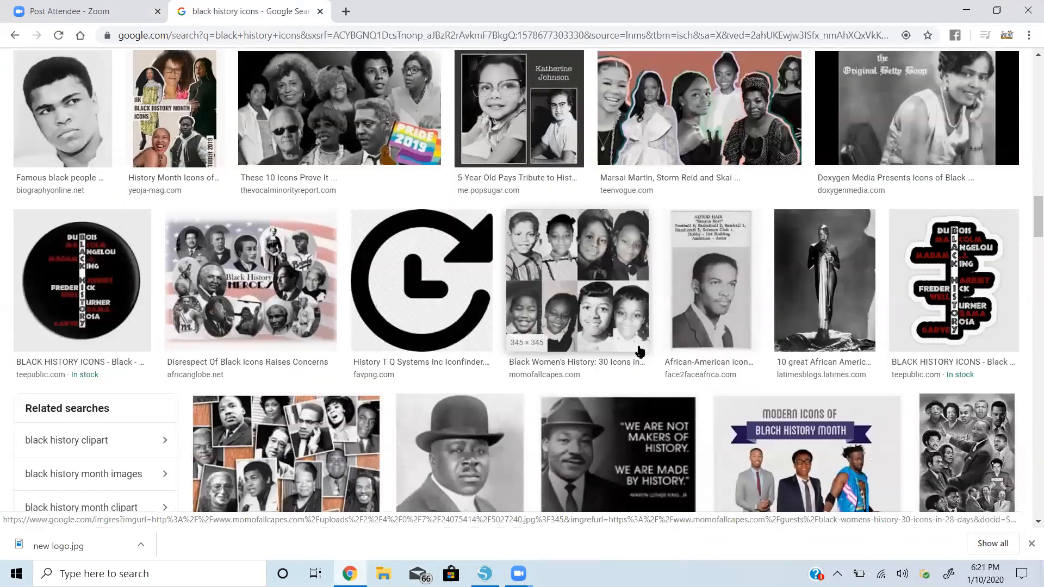
scroll(down, 3)
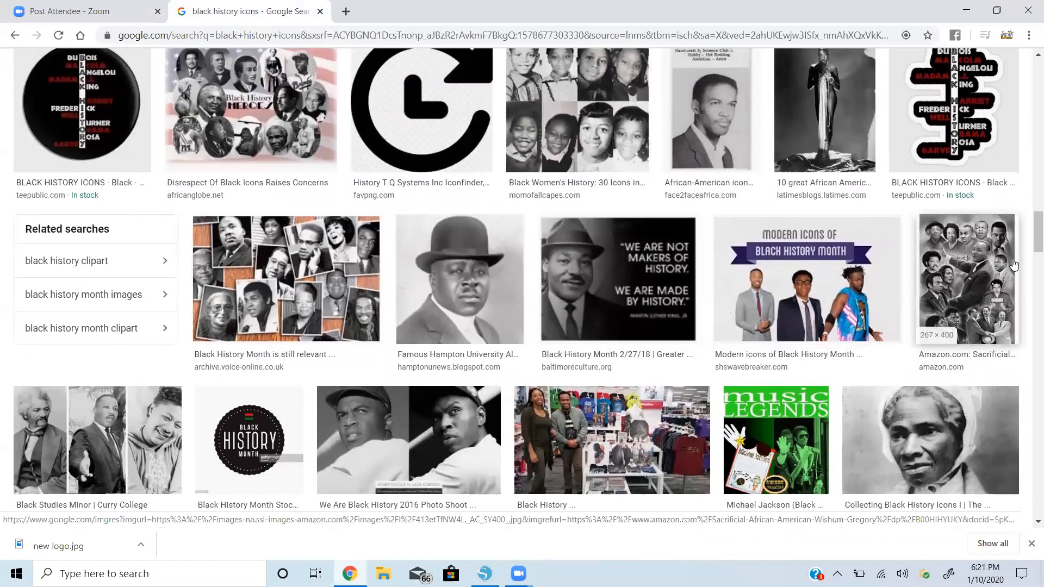
Open the black-and-white icons collage in preview and copy the image.
click(967, 279)
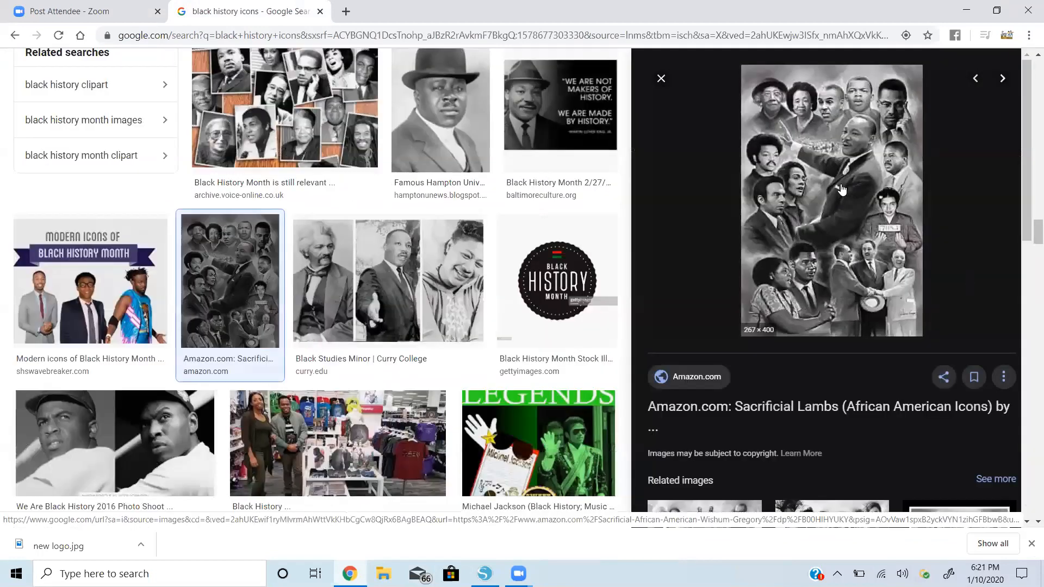
right_click(842, 189)
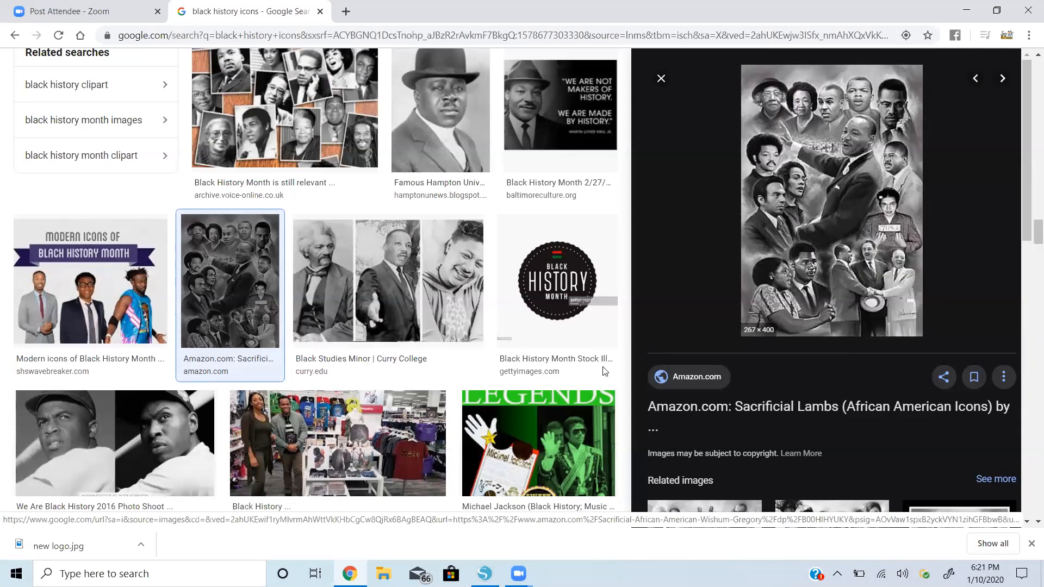
click(484, 573)
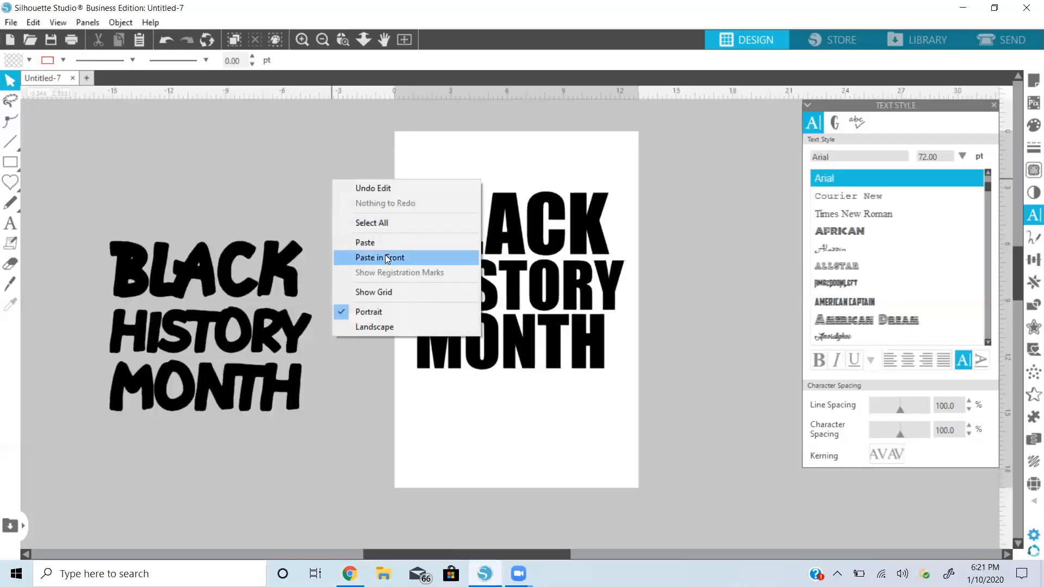
Paste the icons collage onto the page and send it behind the lettering.
click(379, 258)
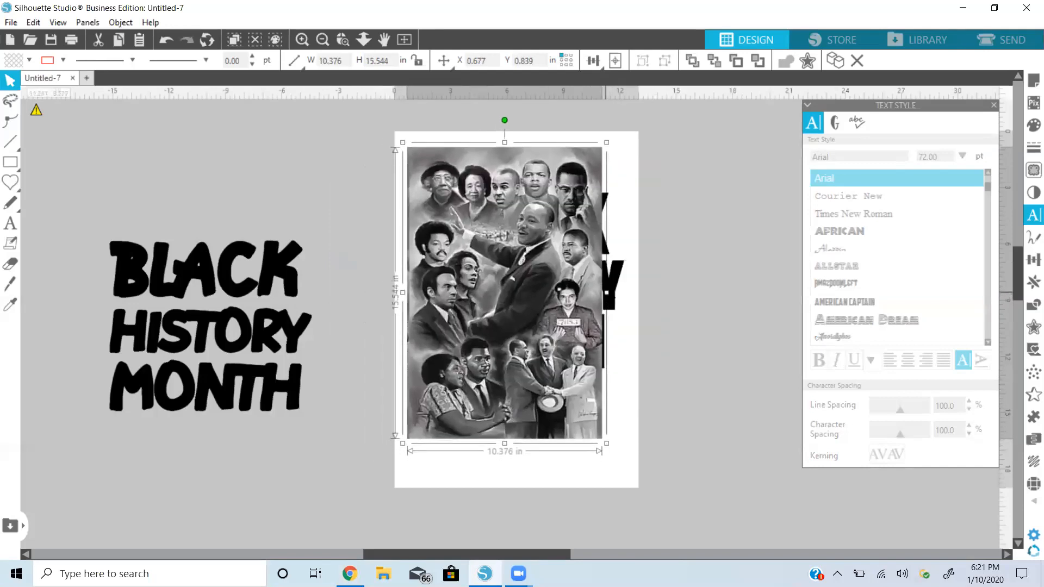
click(713, 60)
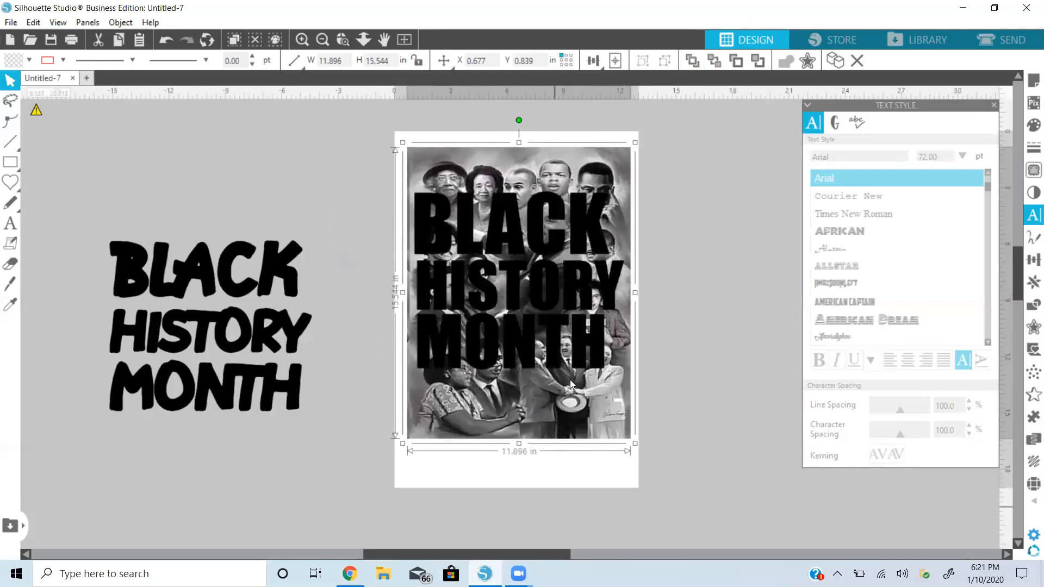
mouse_move(634, 448)
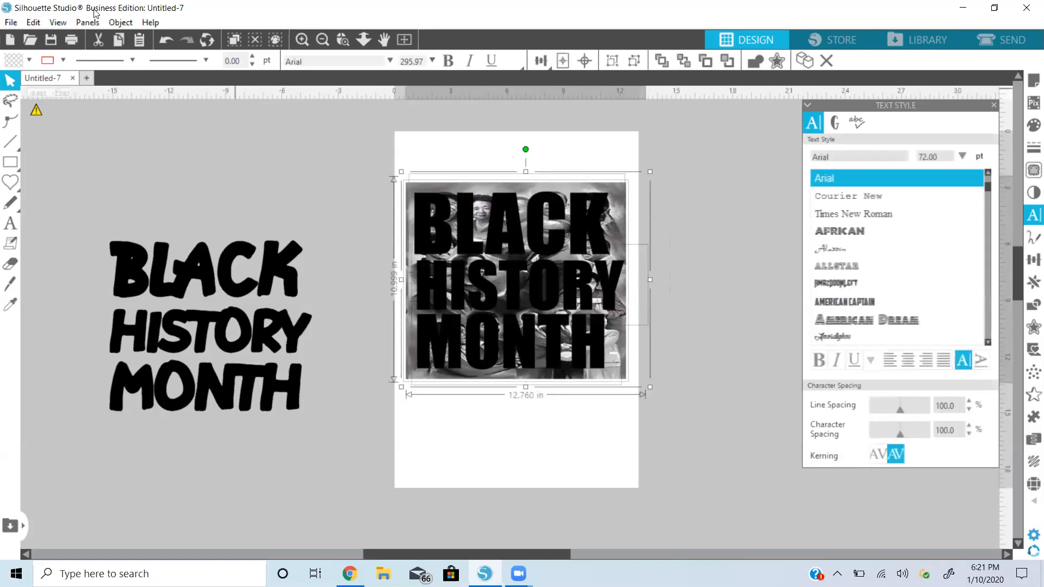
Crop the collage to the letter shapes with Object > Modify > Crop.
click(121, 21)
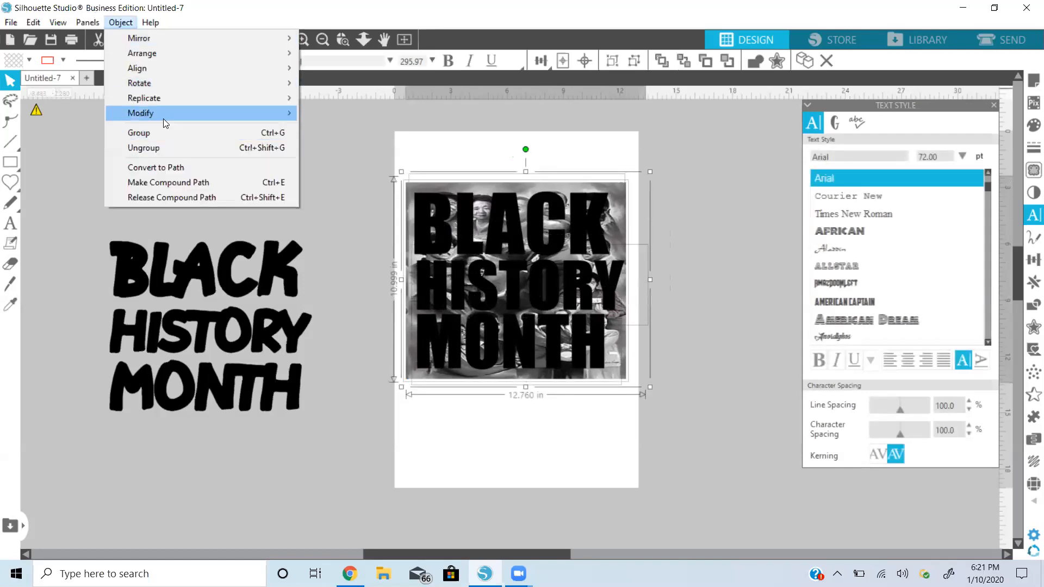
mouse_move(140, 113)
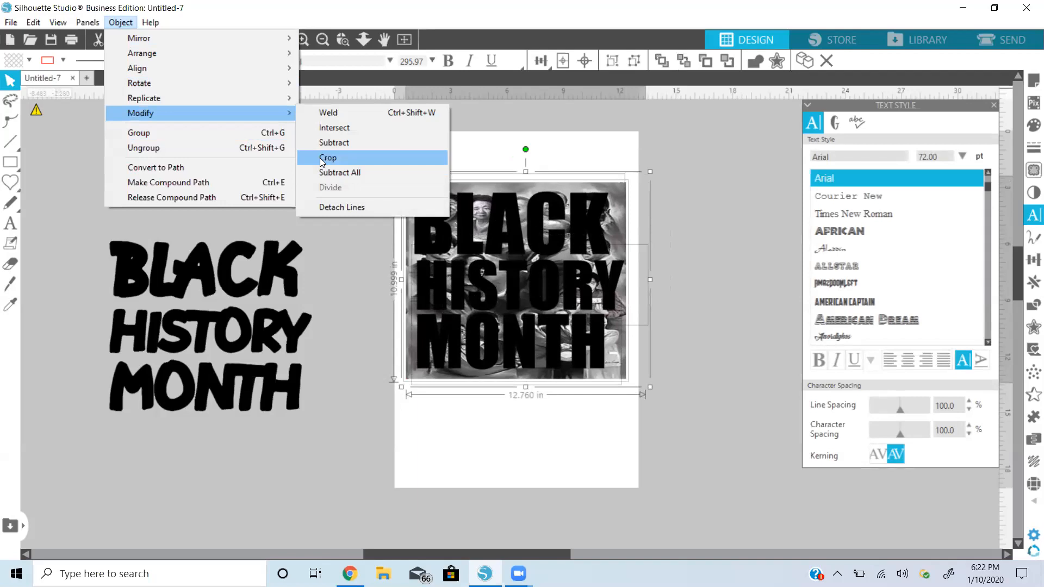
click(329, 157)
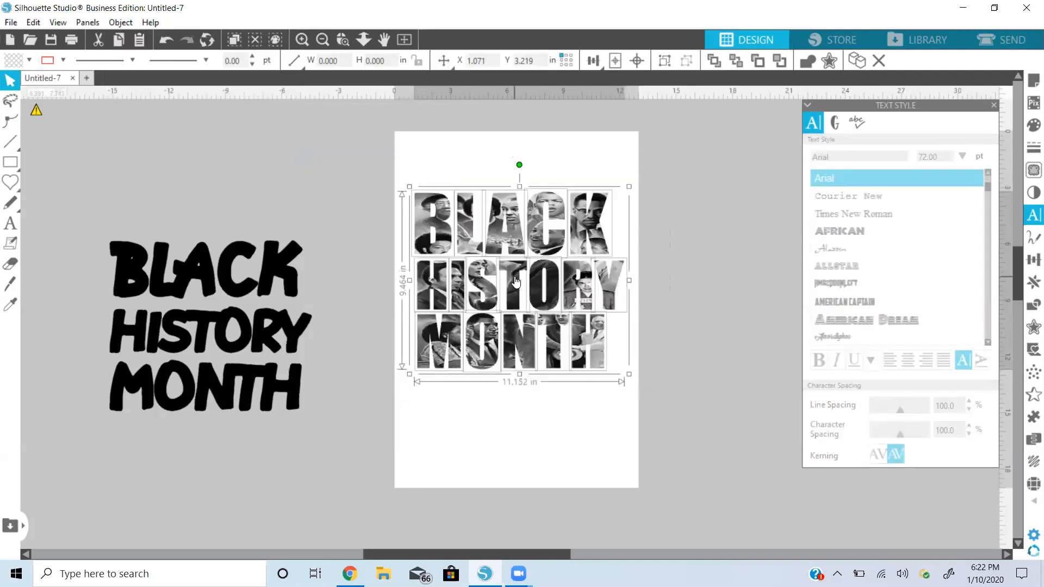
right_click(515, 280)
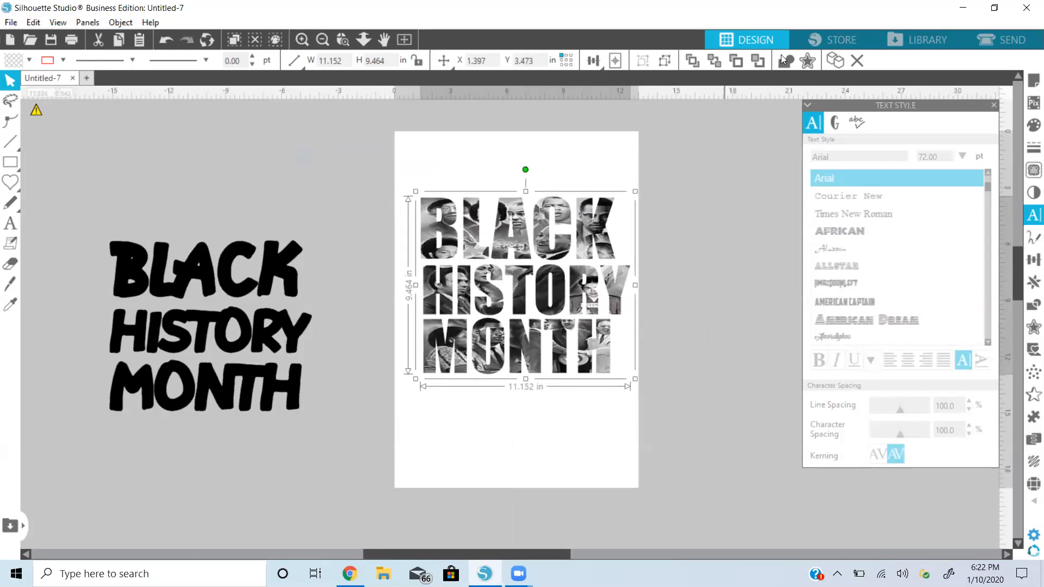
Apply a sharp-cornered offset outline around the photo-filled lettering.
click(807, 60)
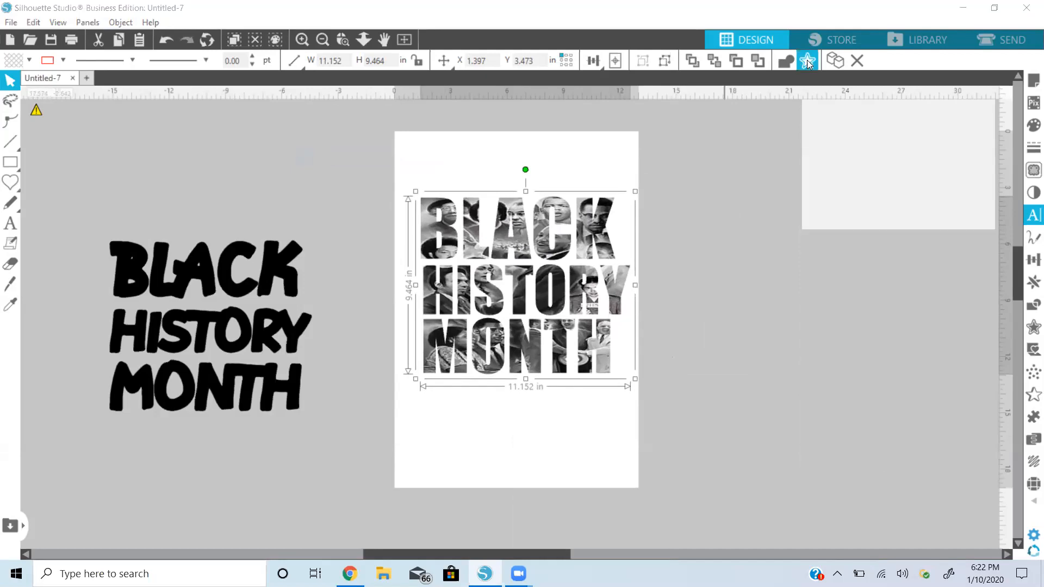
click(805, 60)
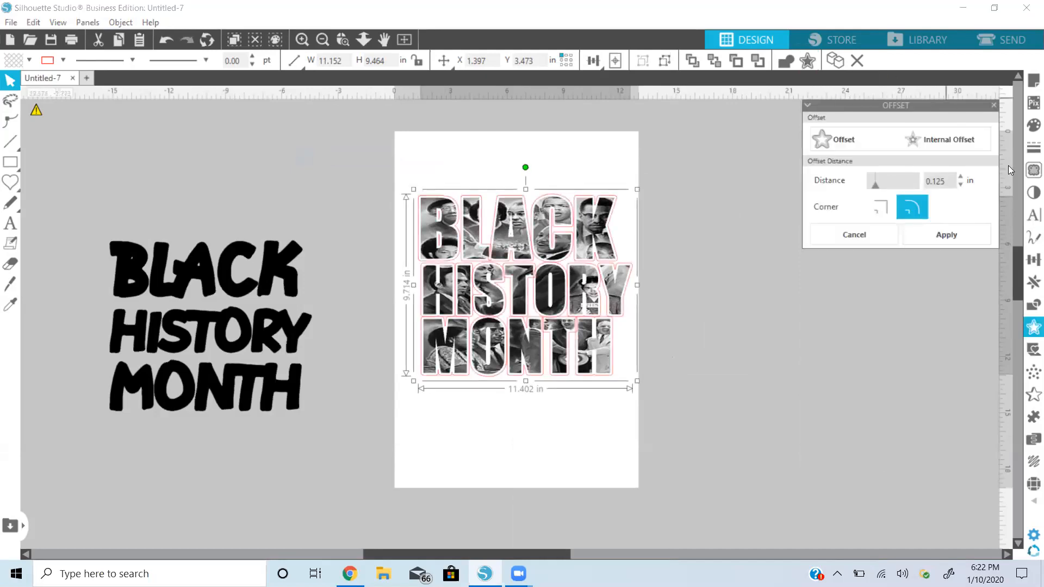
click(880, 206)
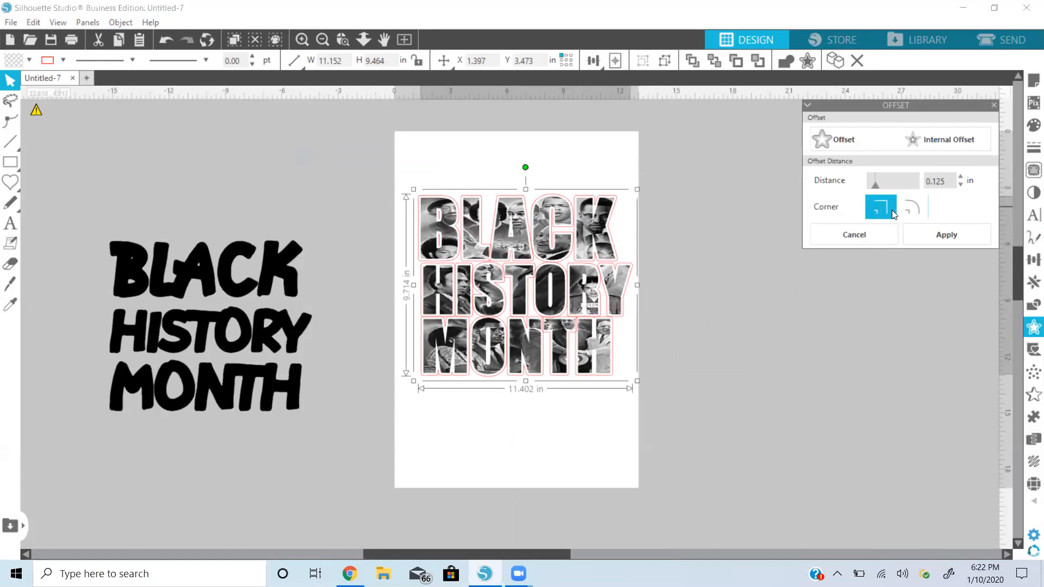
click(944, 235)
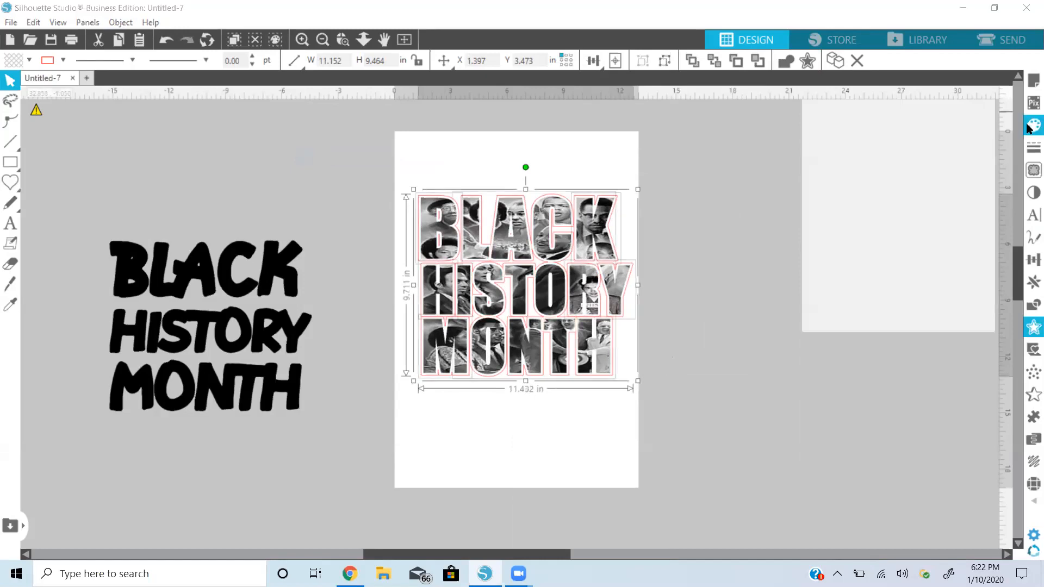
Set the offset outline's fill colour to black in the Fill panel.
click(1034, 124)
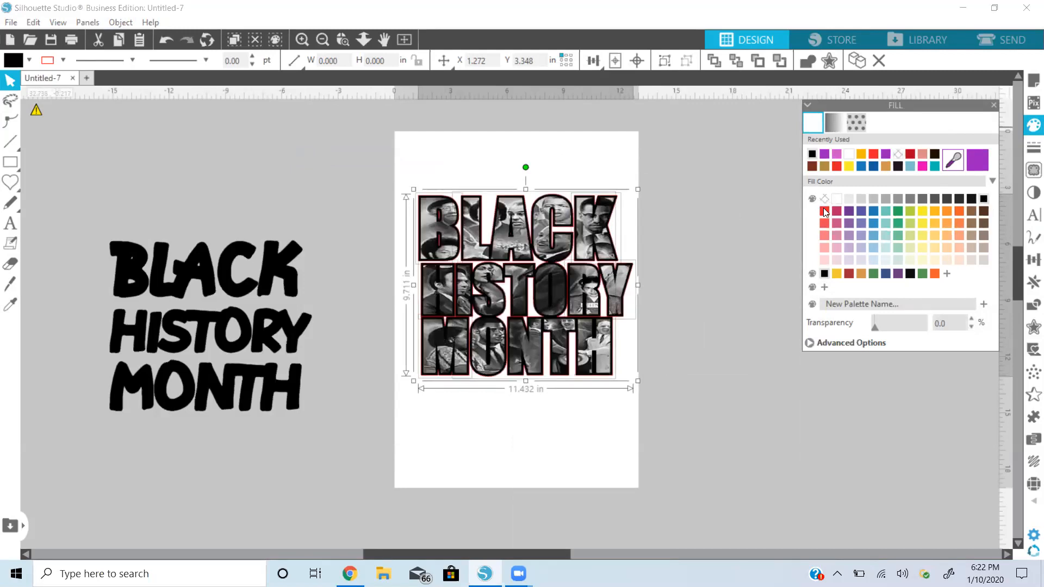
click(824, 210)
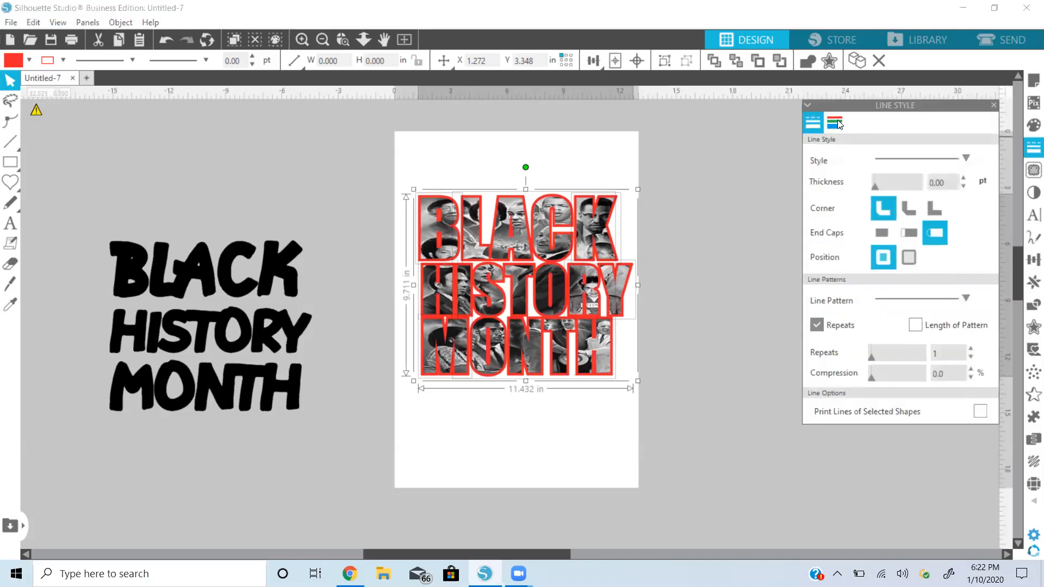
click(834, 122)
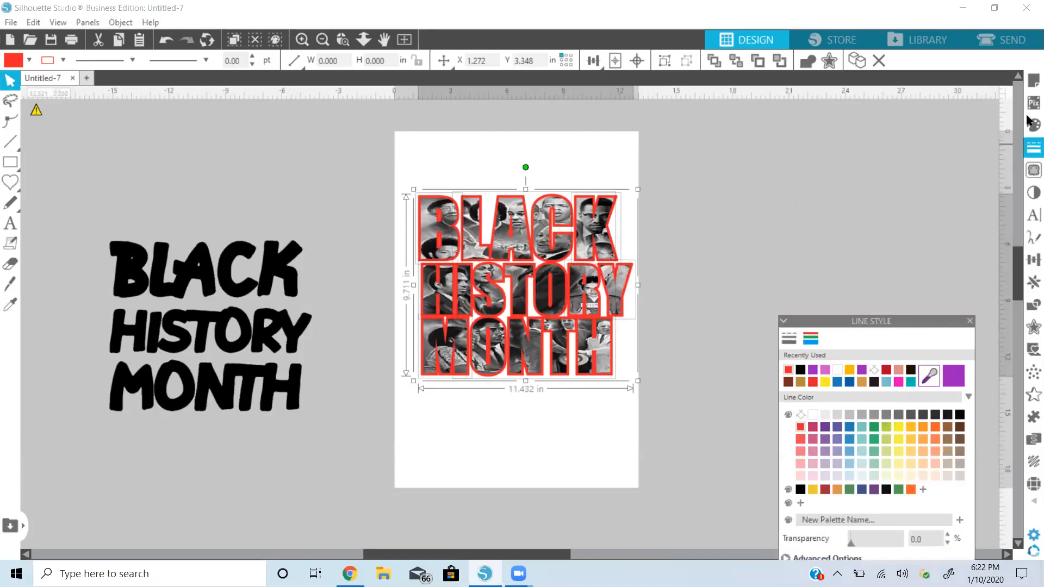
click(1034, 124)
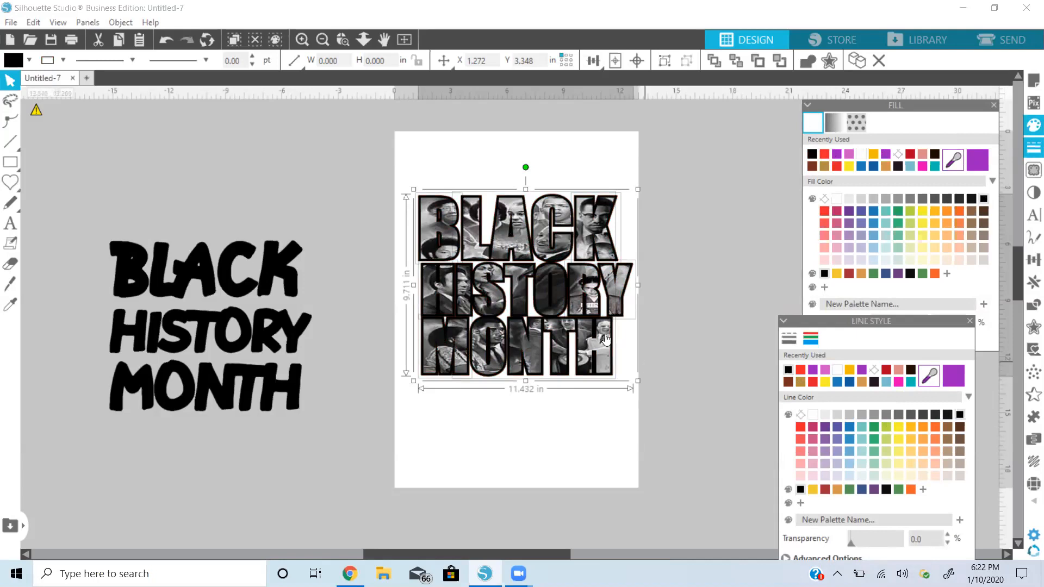
Exit point editing, add a second offset and fill it white.
right_click(599, 339)
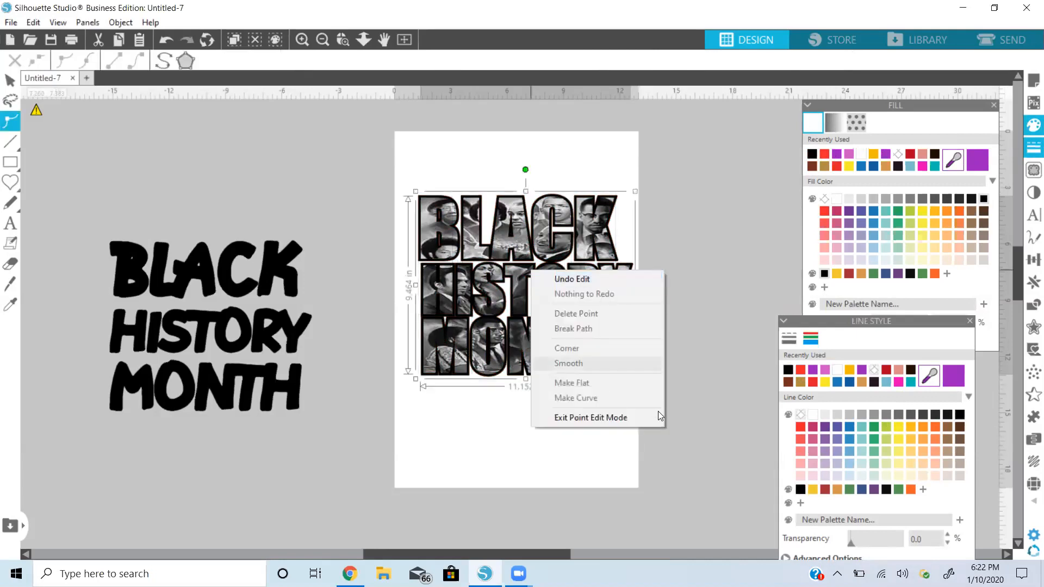
click(590, 418)
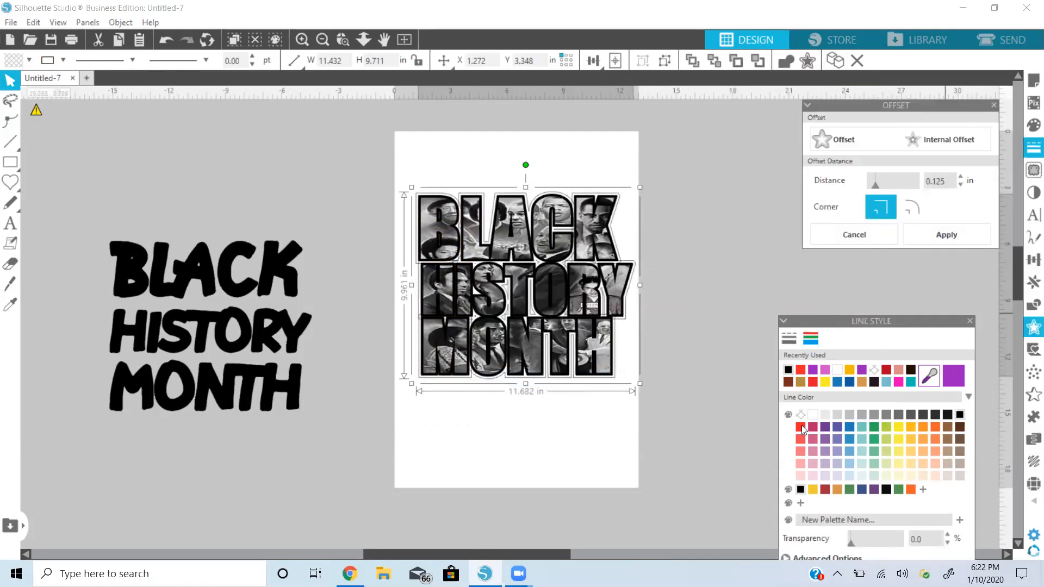
click(800, 427)
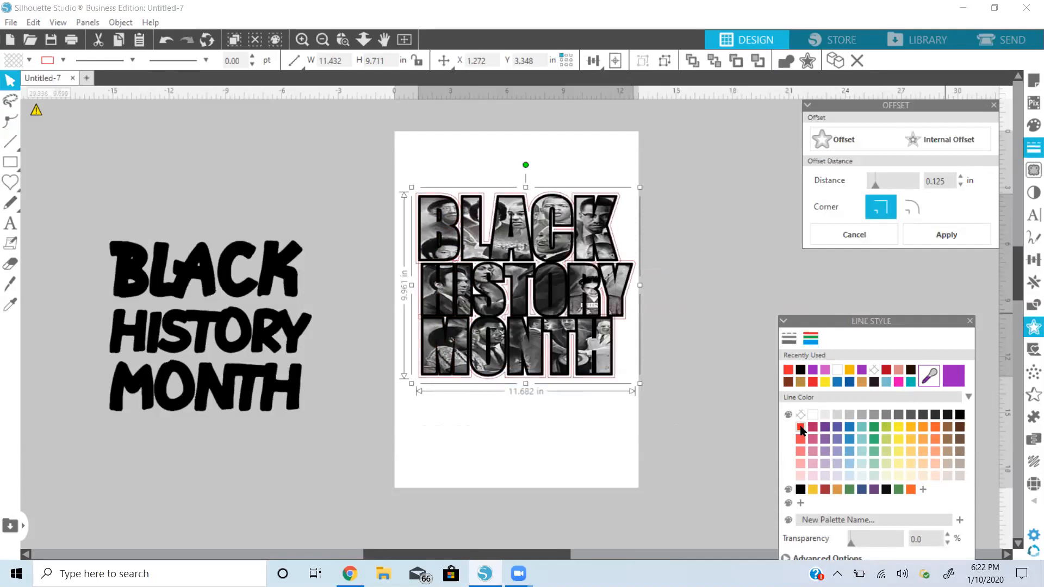
mouse_move(1027, 140)
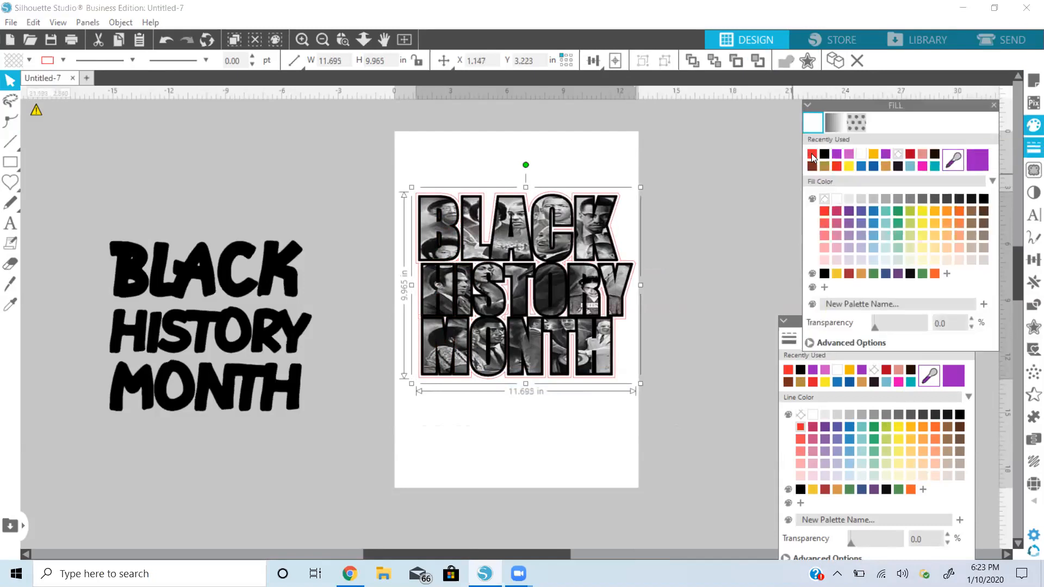
click(812, 154)
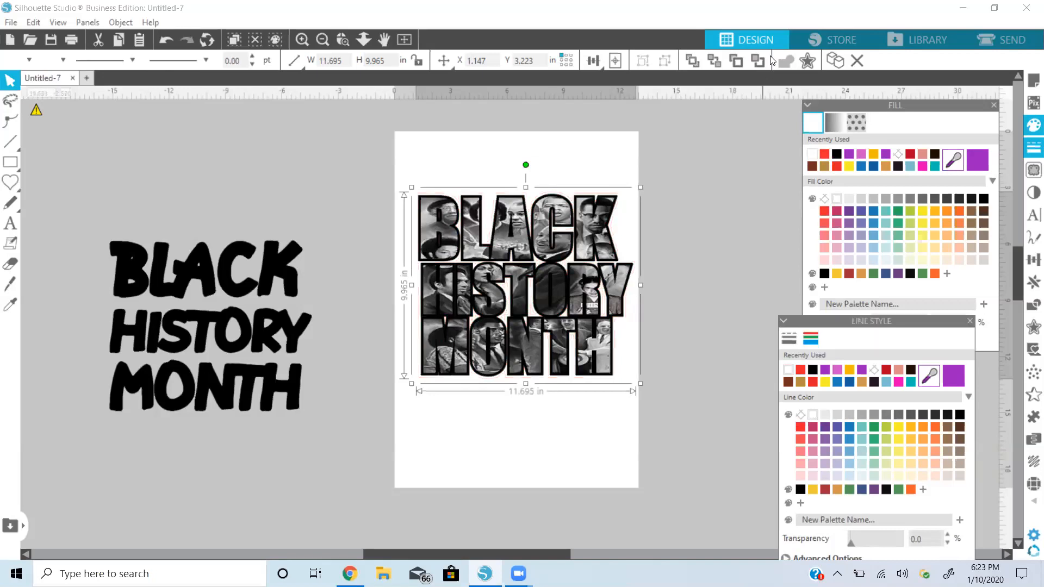
Add a third offset around the design and fill it red.
click(806, 60)
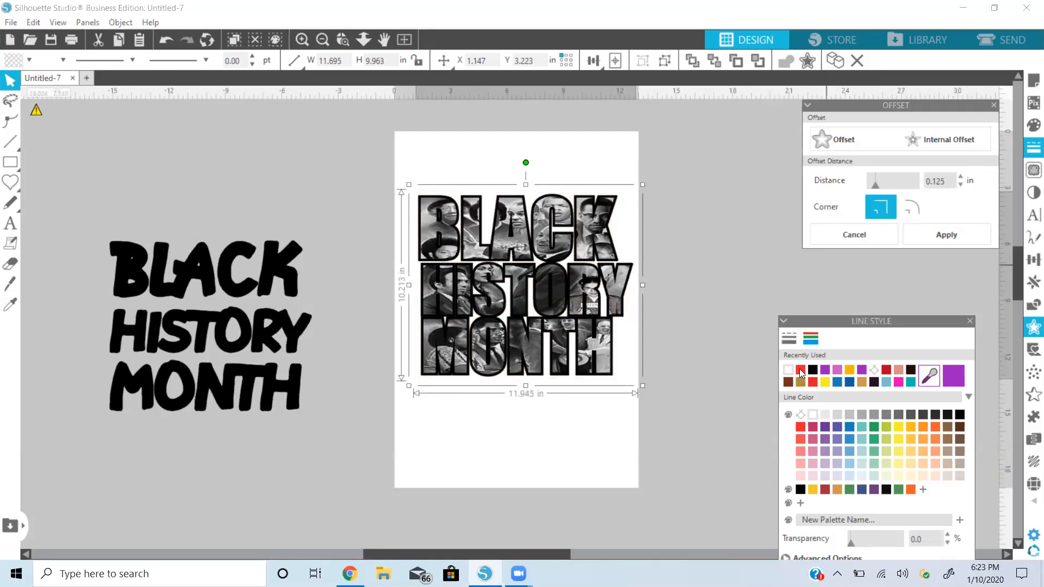
click(789, 370)
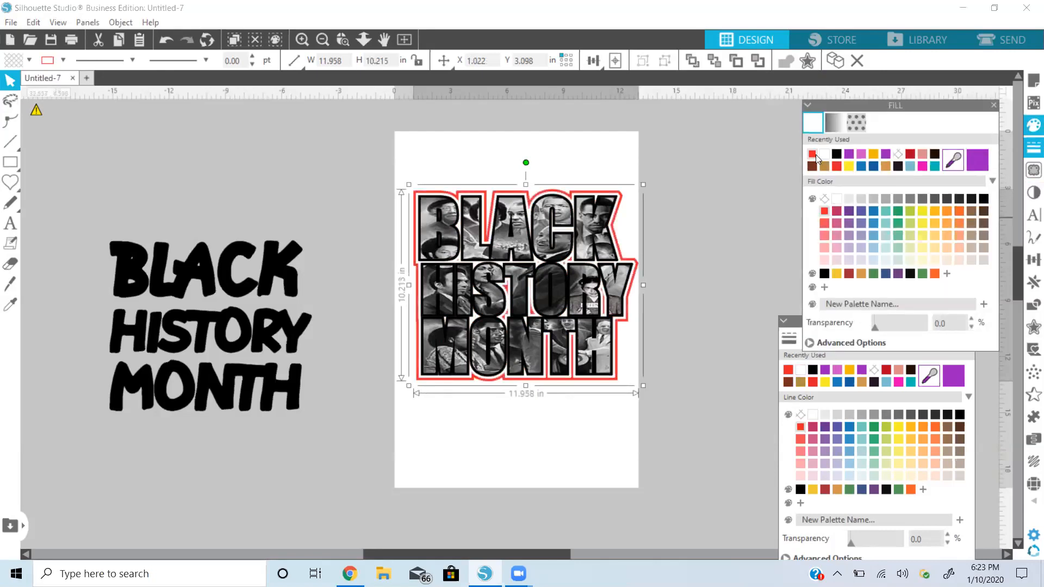
click(818, 158)
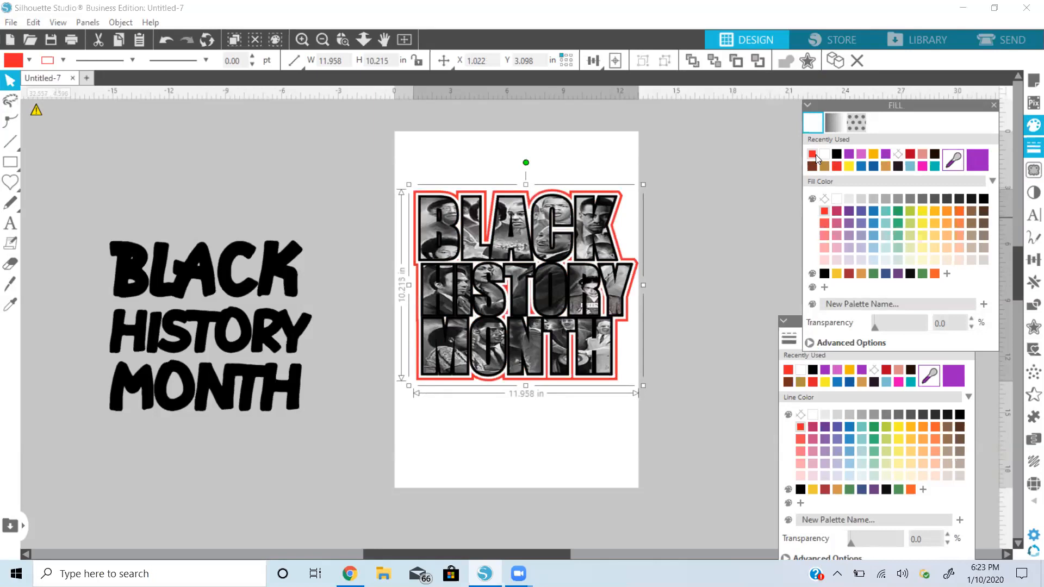
mouse_move(687, 366)
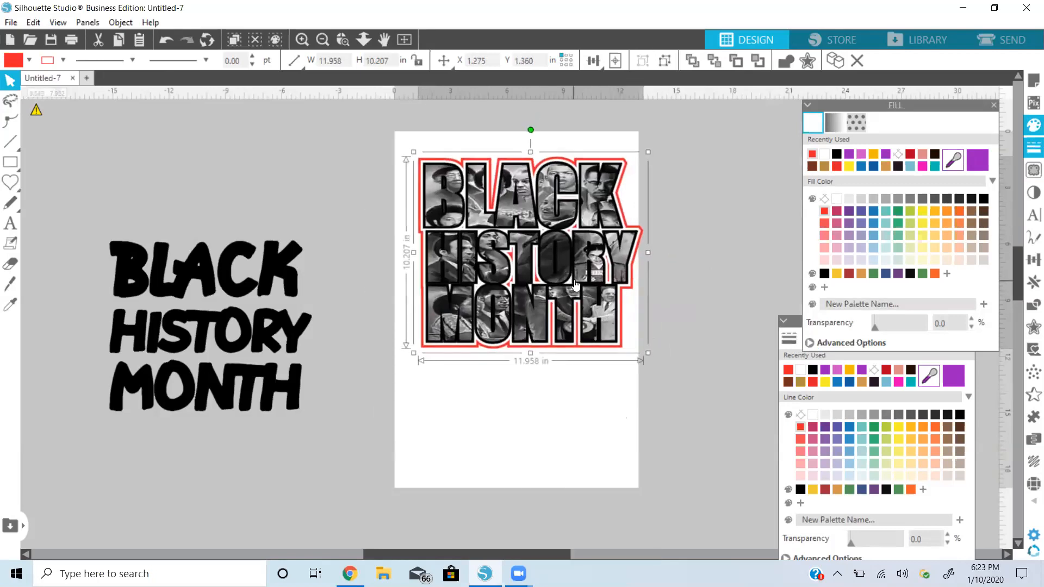
mouse_move(652, 260)
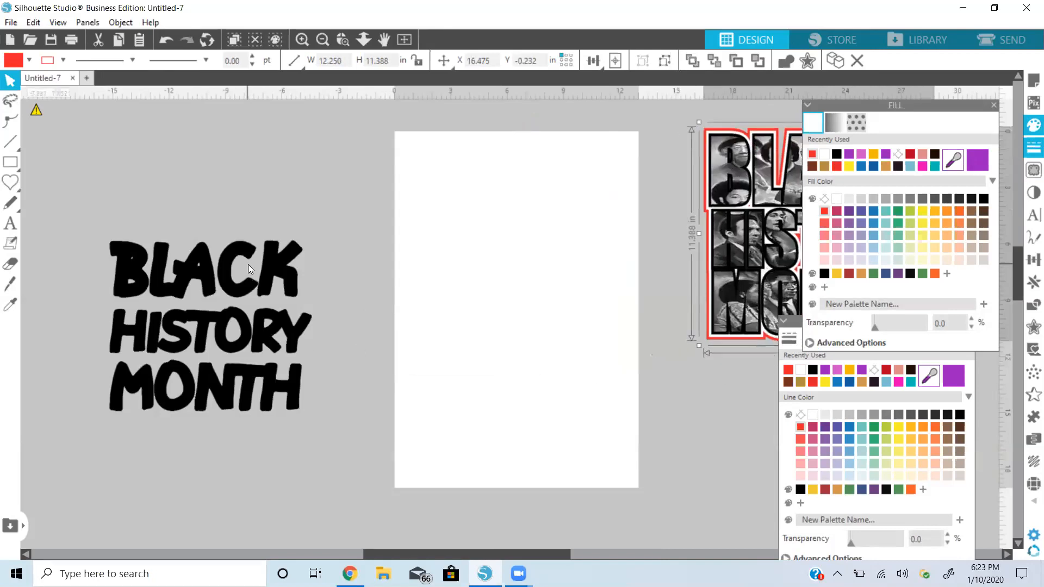
click(207, 267)
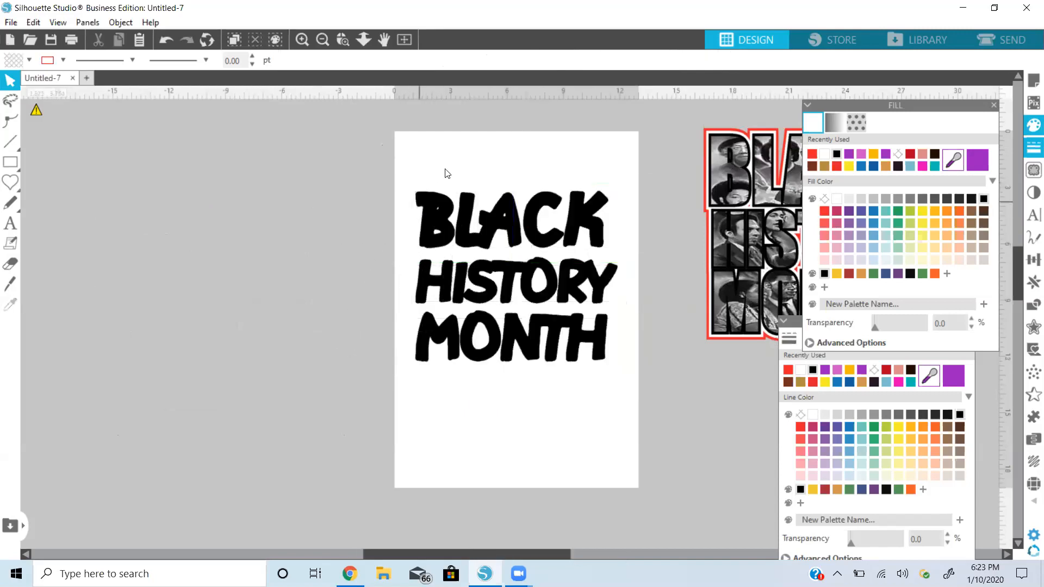
right_click(512, 273)
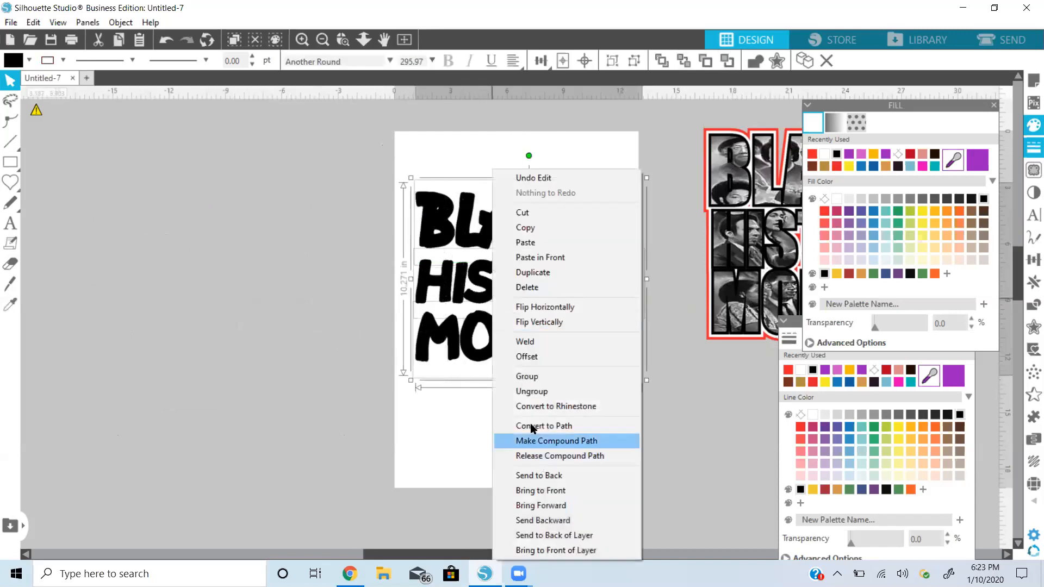
click(556, 441)
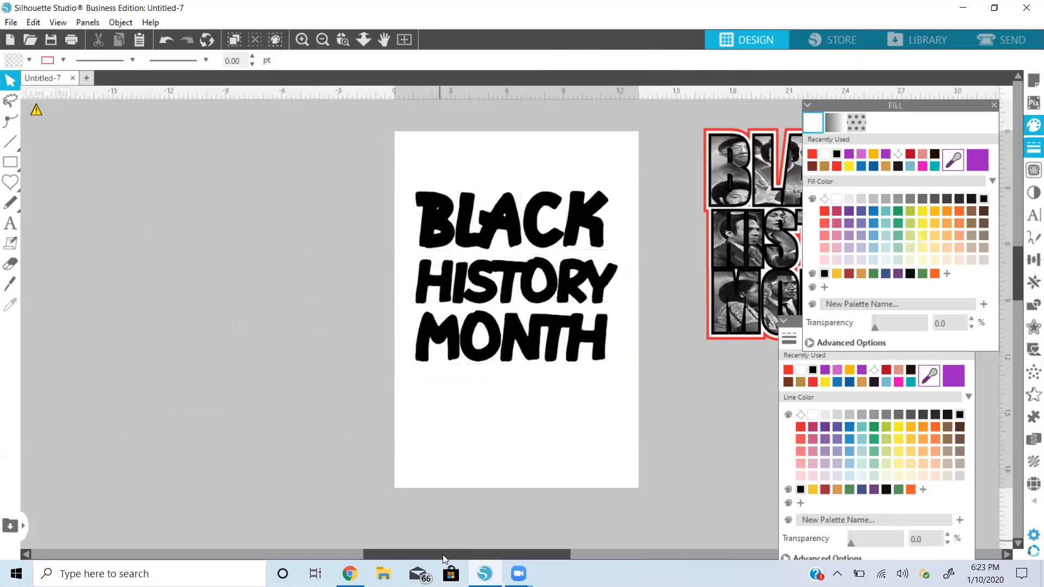
mouse_move(350, 573)
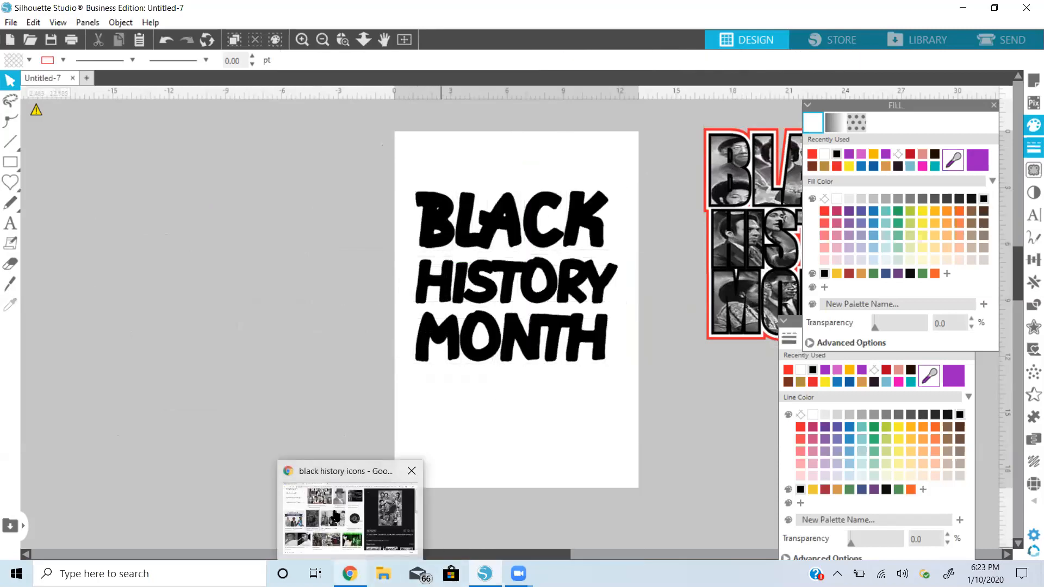
Open the black-and-white bowler-hat portrait in Google Images' preview and copy it.
click(349, 513)
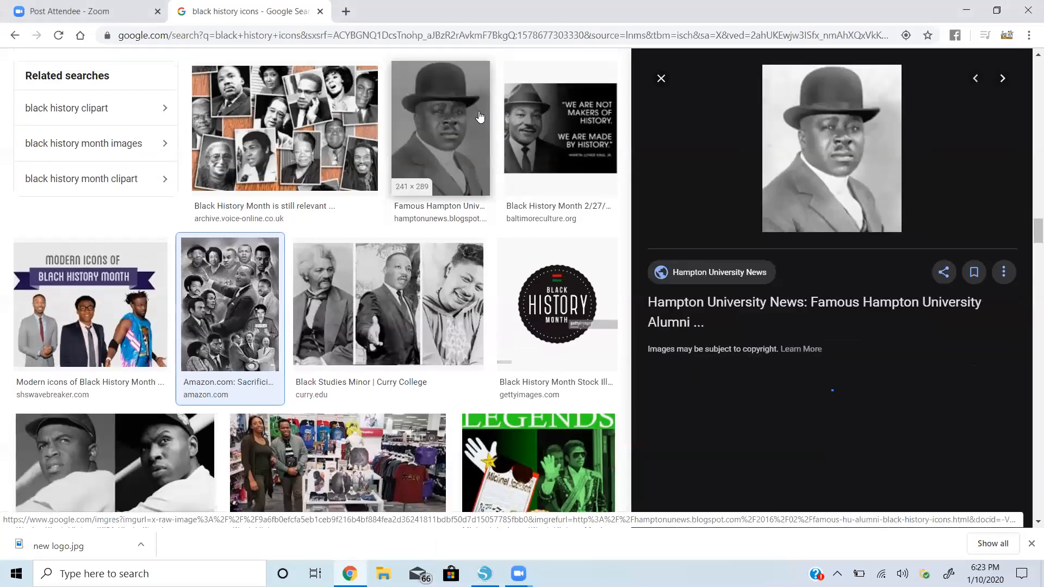
right_click(830, 148)
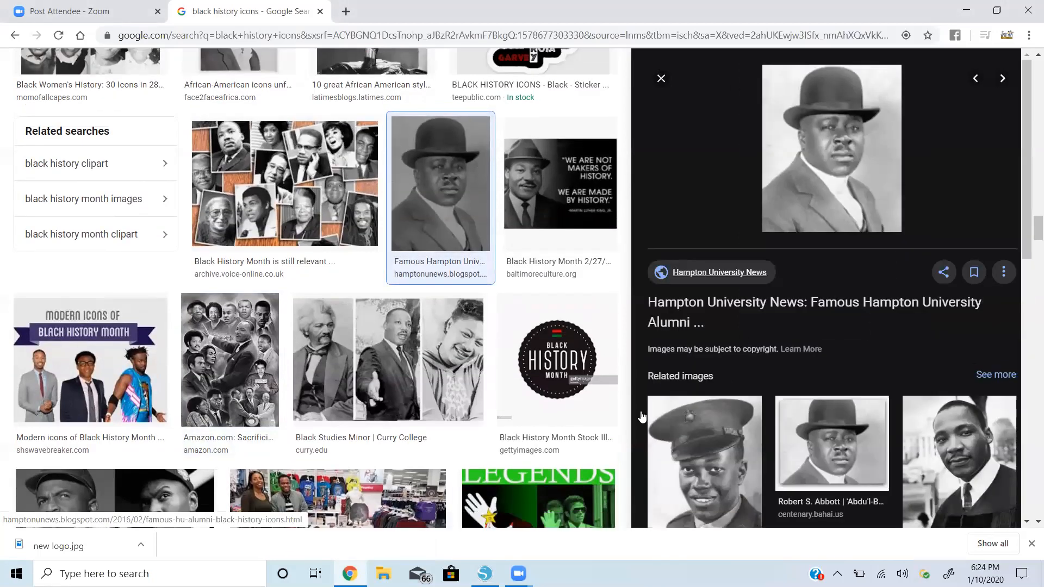
mouse_move(484, 573)
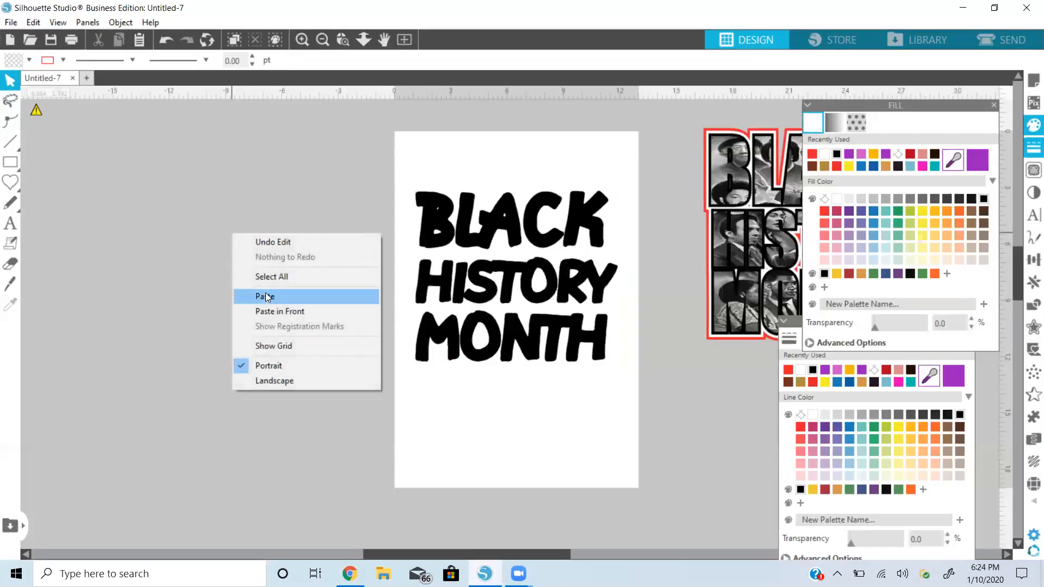
Paste the bowler-hat portrait over the letter B and crop it to that shape.
click(264, 296)
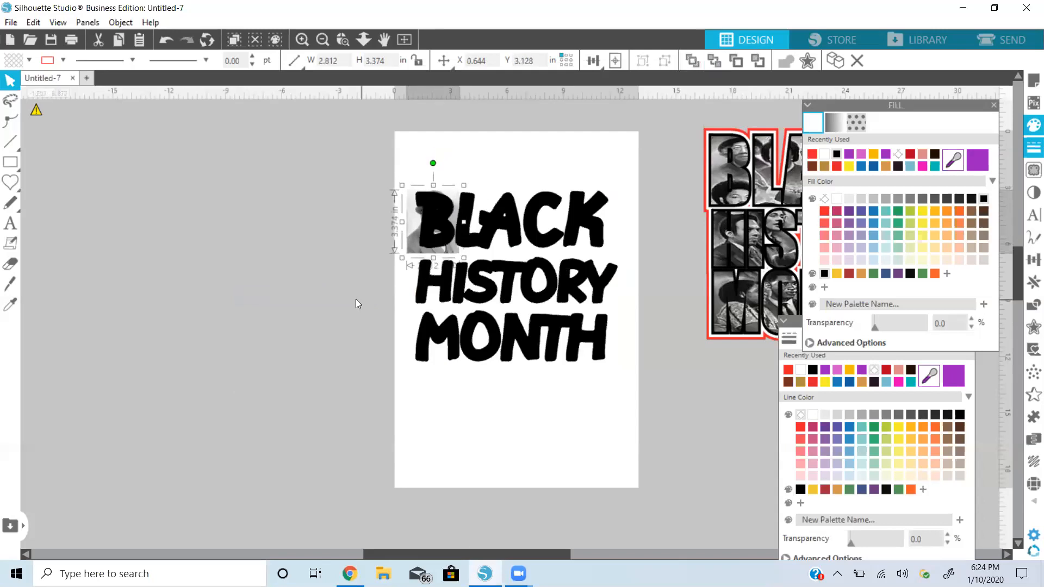
mouse_move(441, 233)
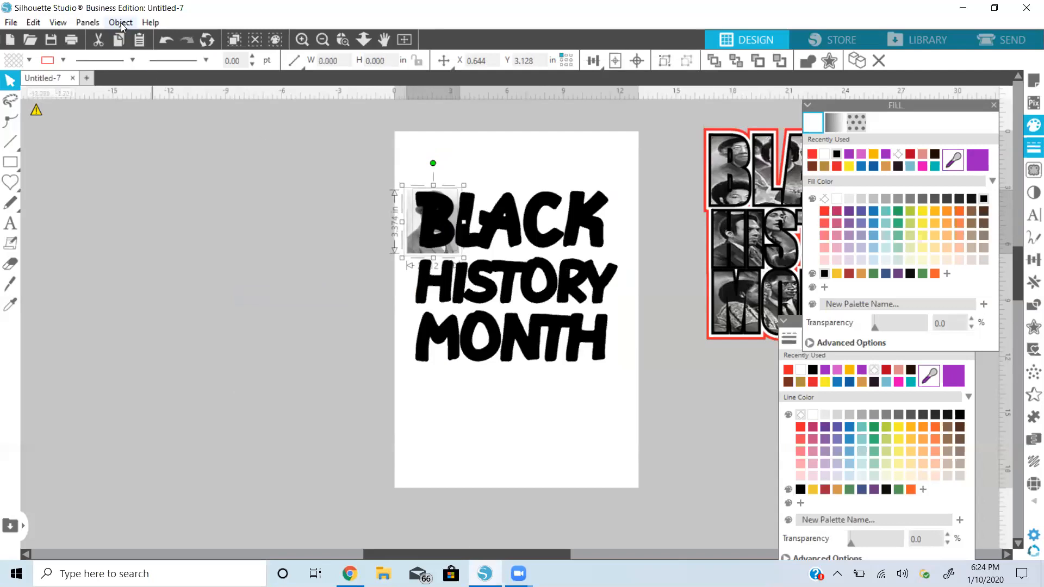
click(120, 22)
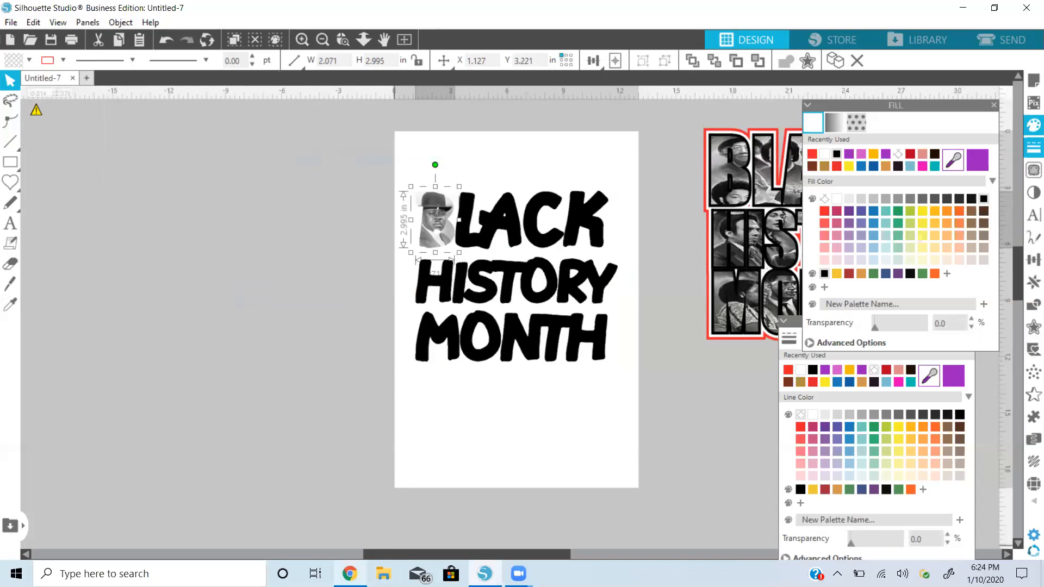
click(349, 573)
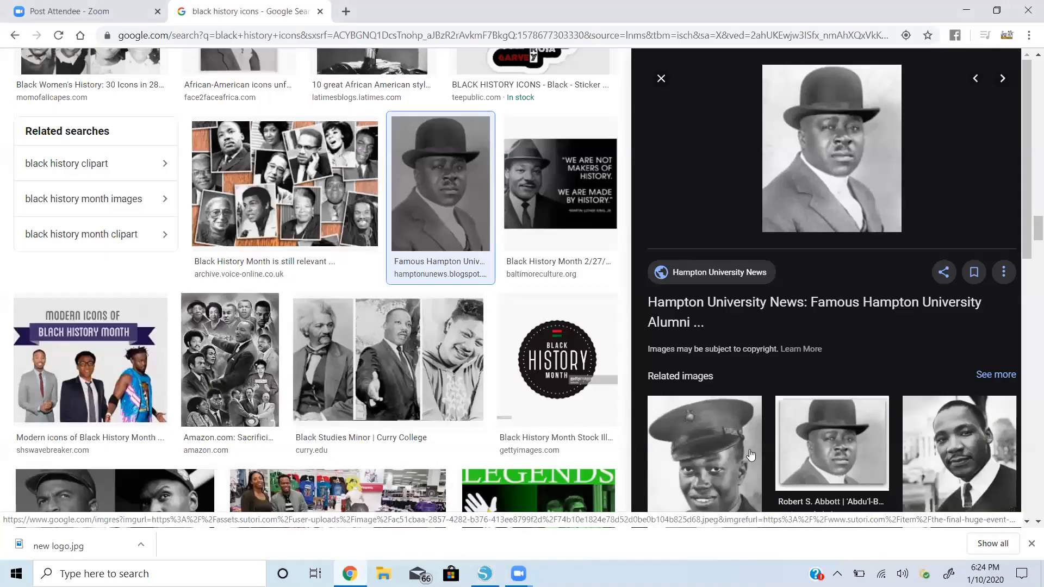
Copy the Mary McLeod Bethune portrait and crop it into the letter A.
scroll(down, 3)
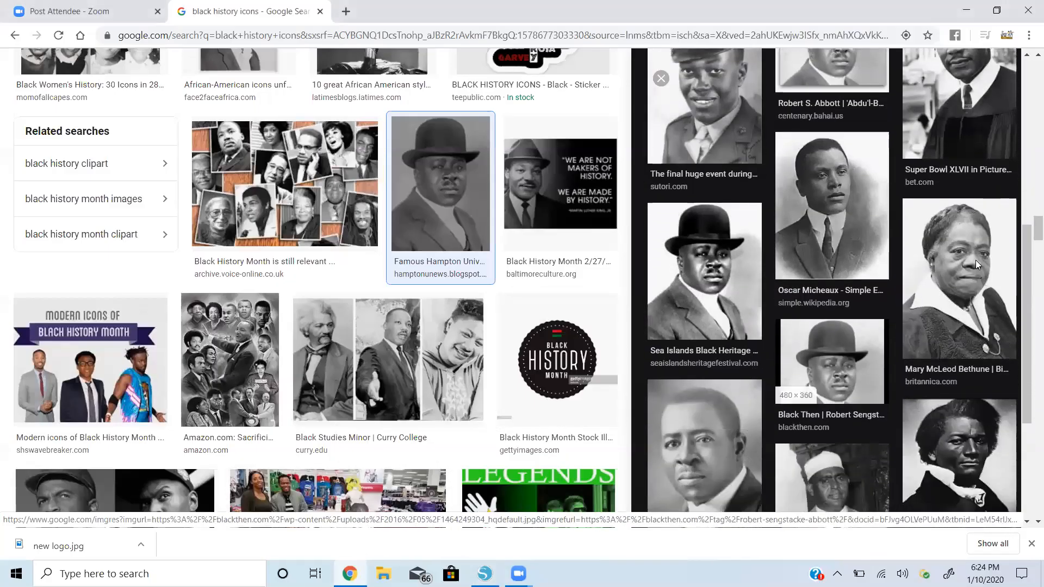
click(958, 279)
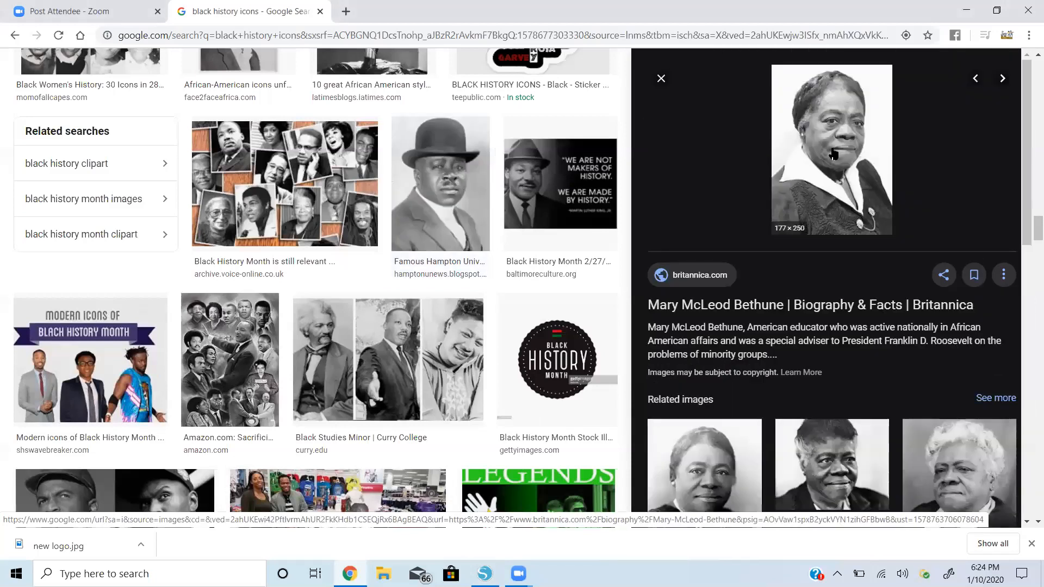
right_click(830, 154)
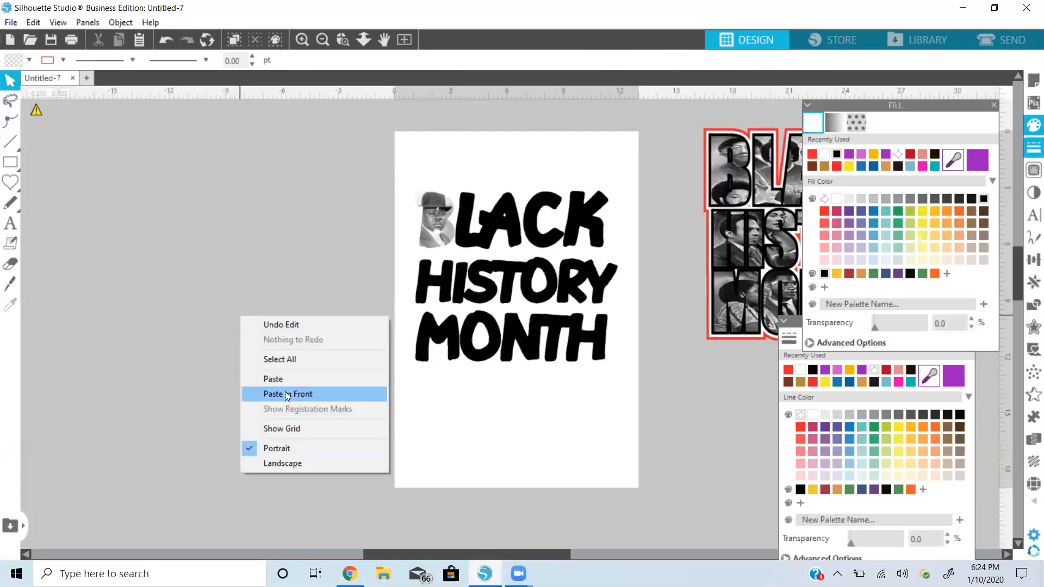
click(288, 394)
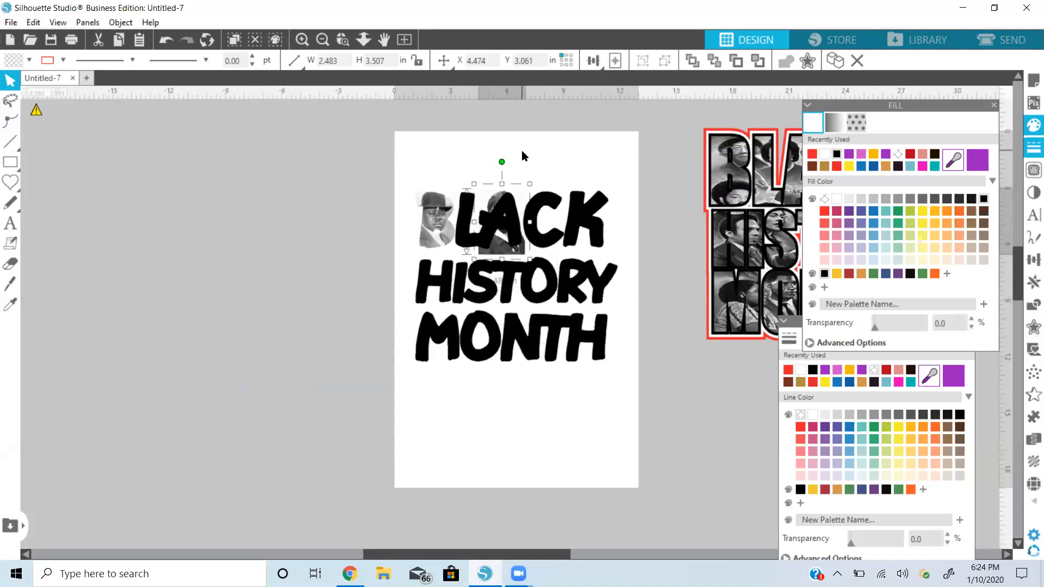
click(118, 40)
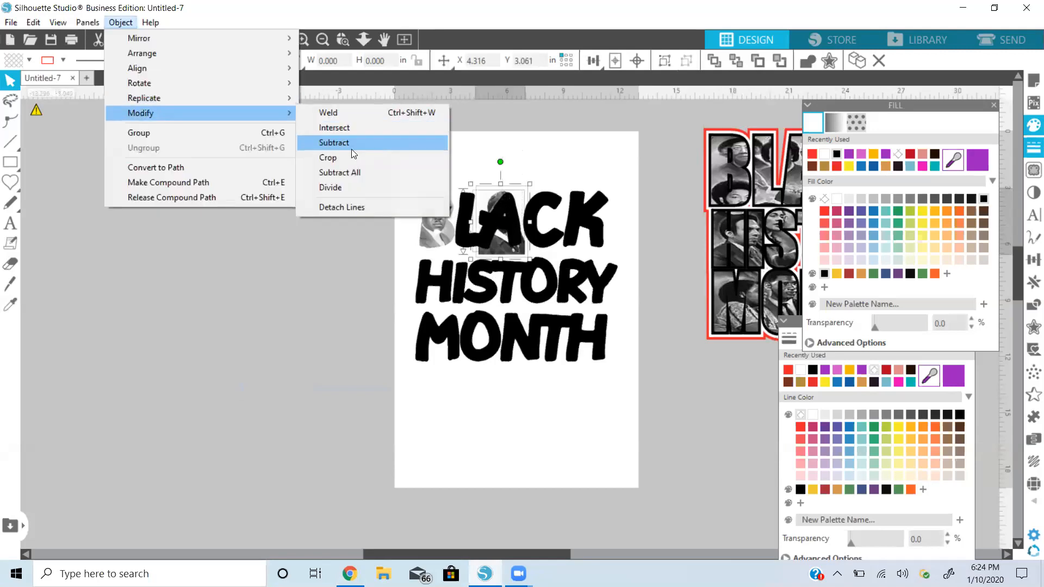
click(329, 157)
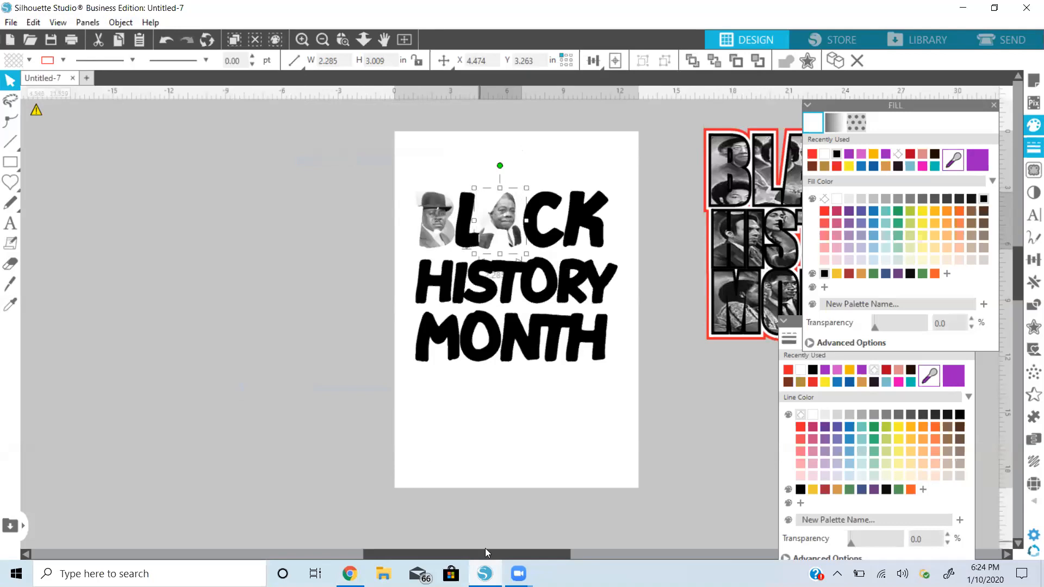
Stretch the three-portrait Curry College photo across MONTH and crop it to those letters.
click(349, 573)
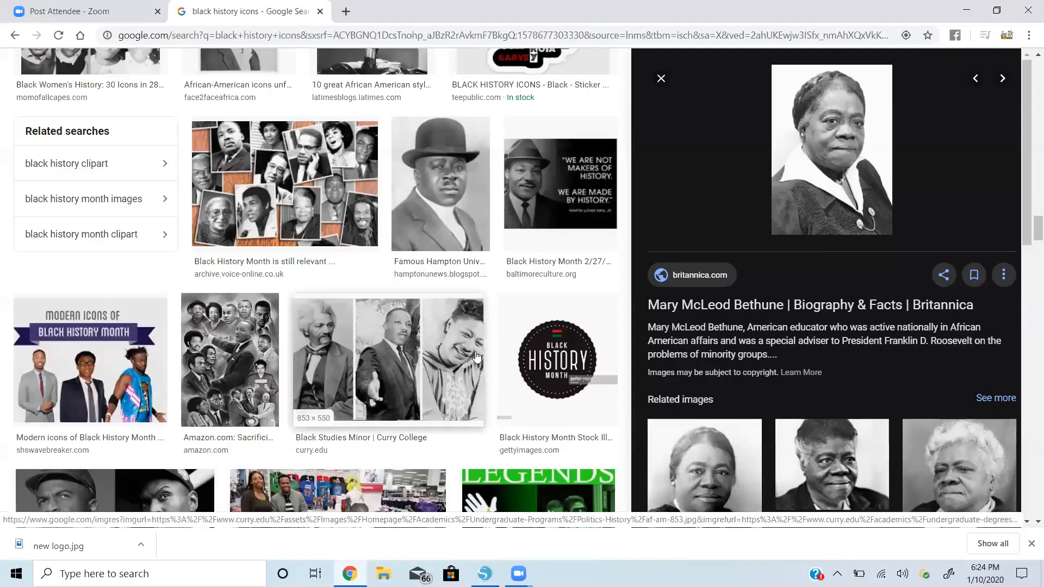
mouse_move(392, 336)
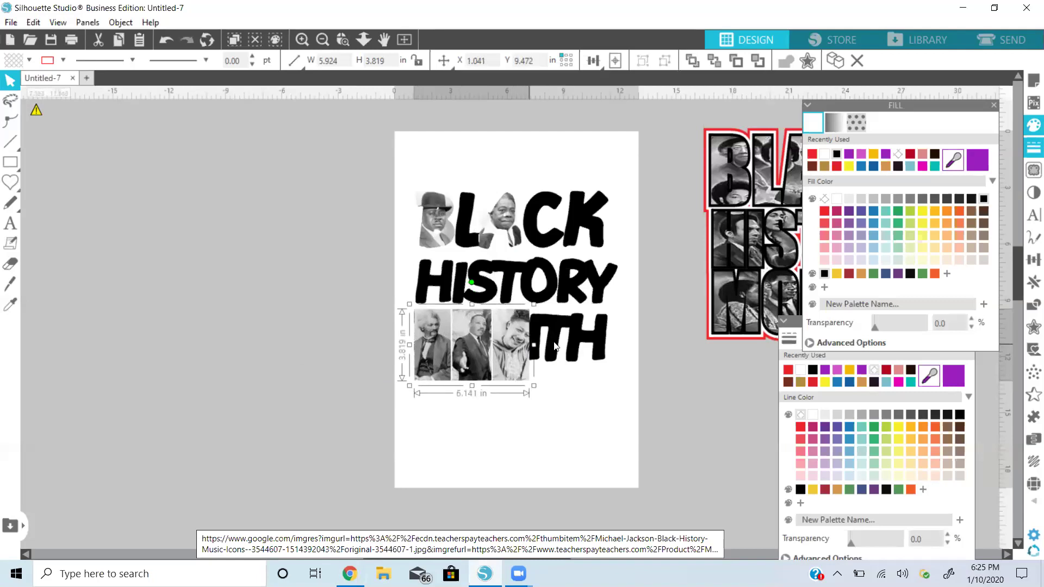
click(691, 60)
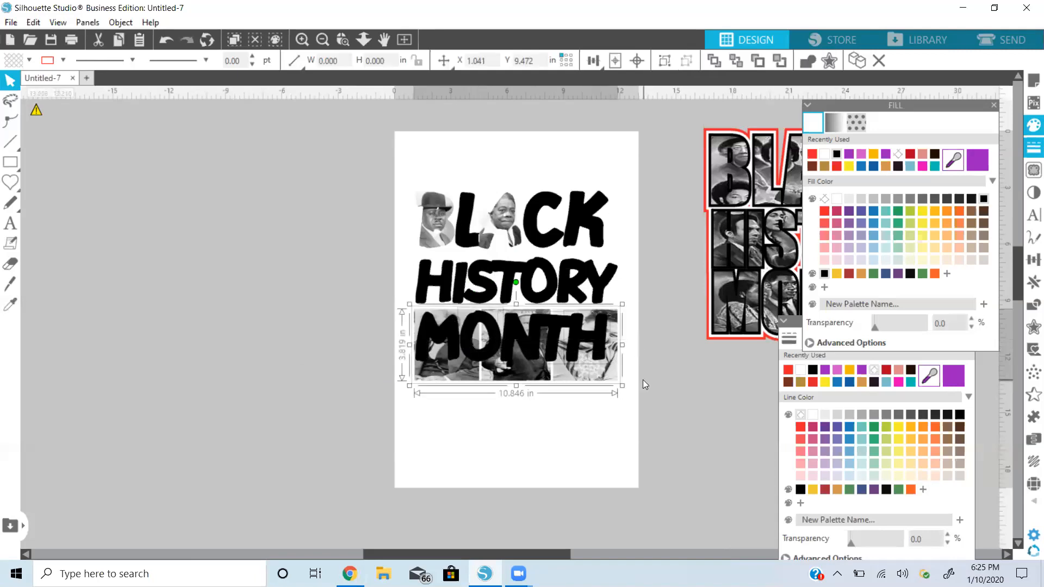
mouse_move(411, 324)
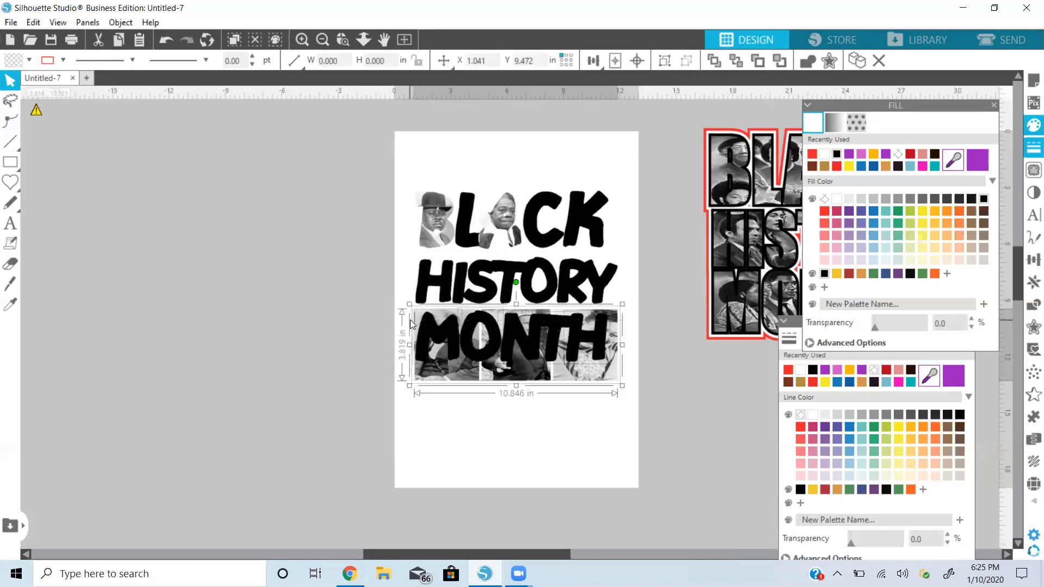
click(121, 21)
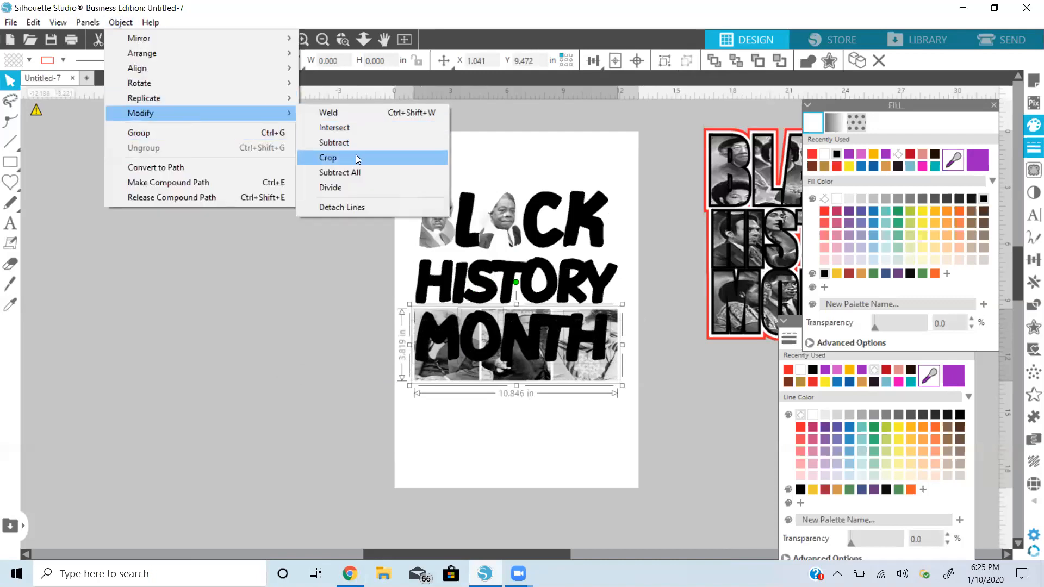
click(327, 158)
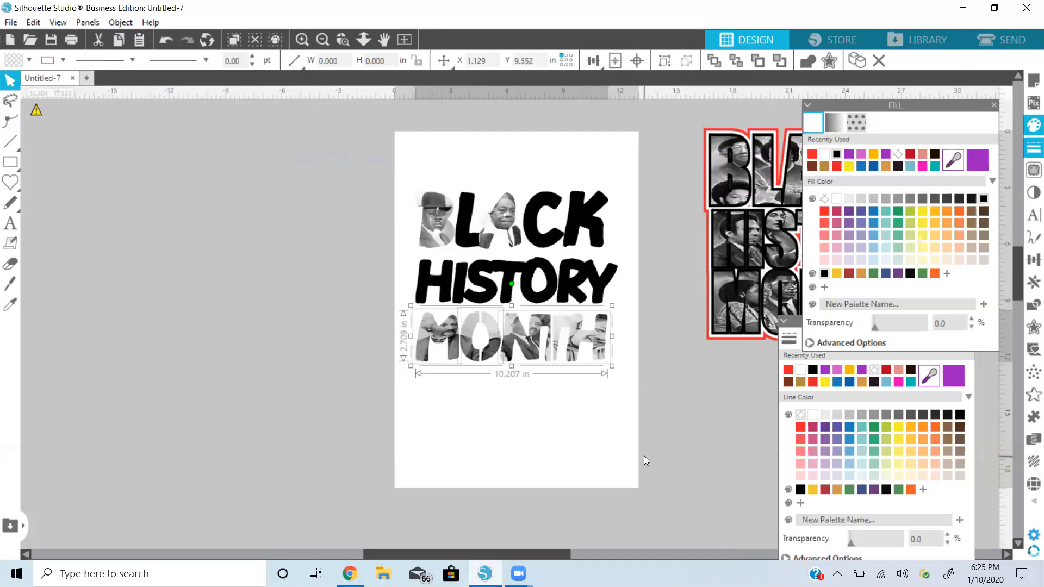
click(512, 472)
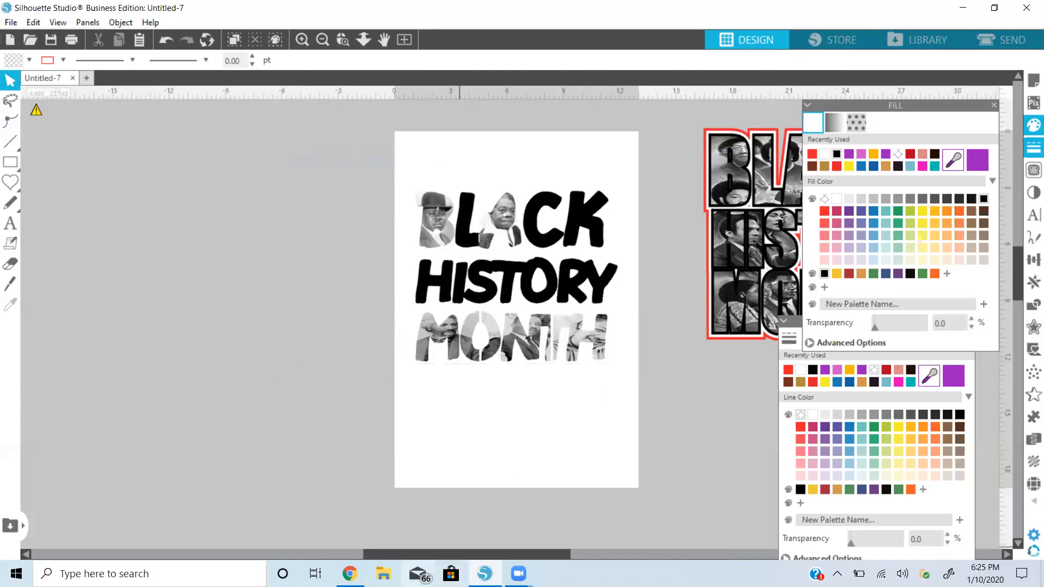
Paste the four-portrait wikiquote photo over C and K and crop it to them.
click(350, 572)
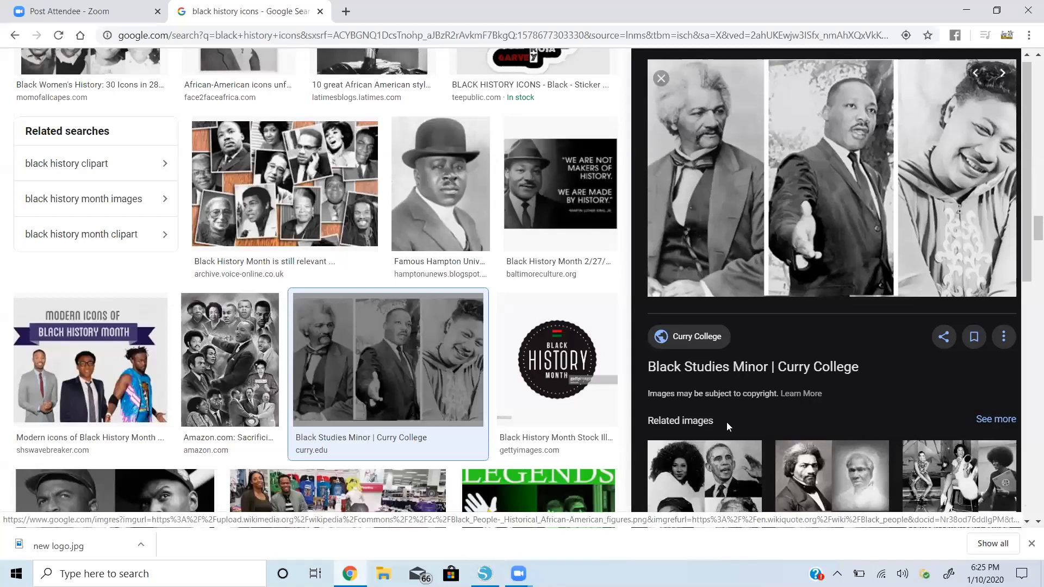
scroll(down, 3)
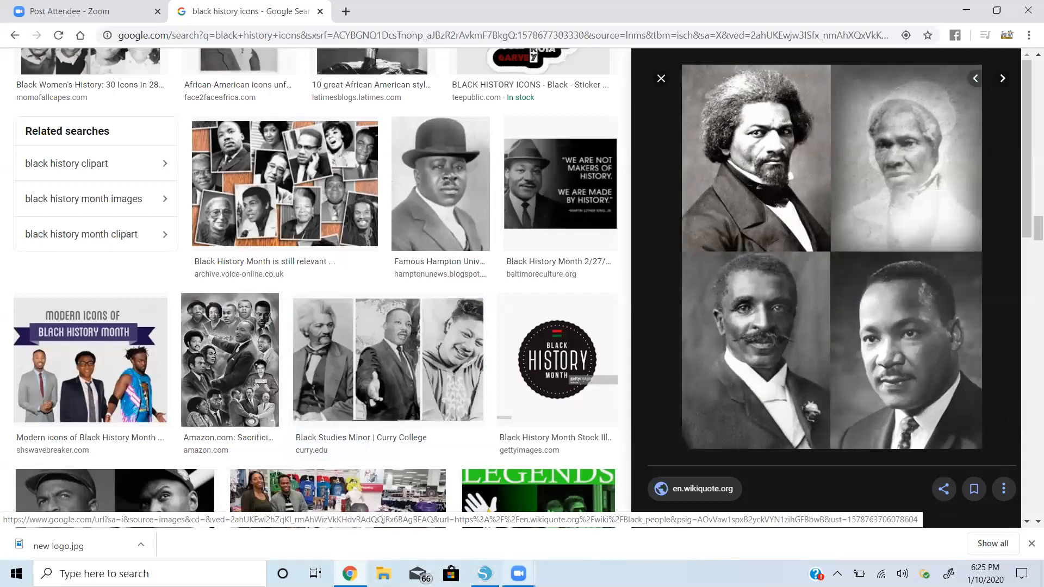
mouse_move(484, 573)
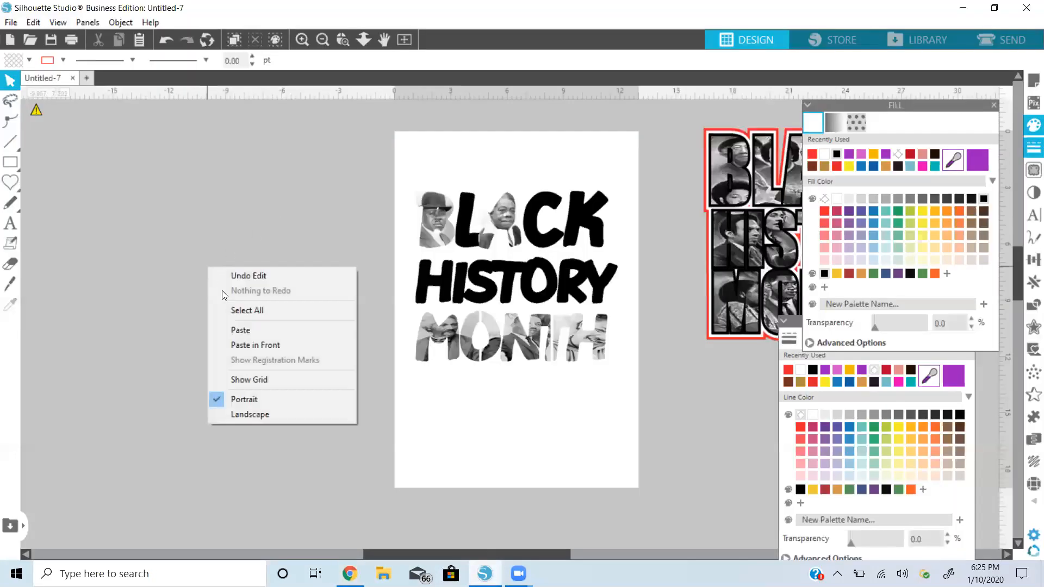
click(240, 329)
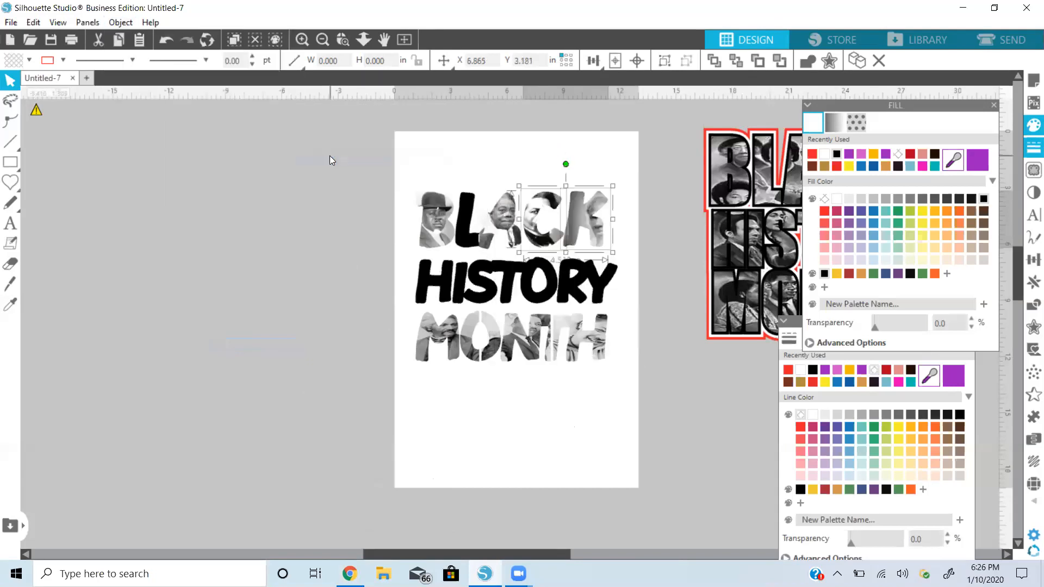
mouse_move(345, 245)
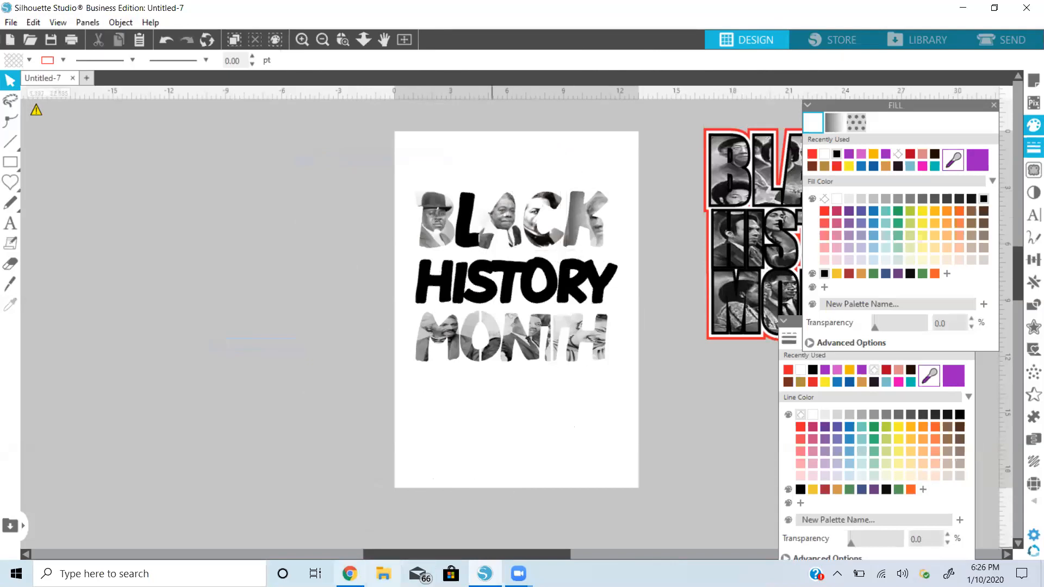
click(349, 573)
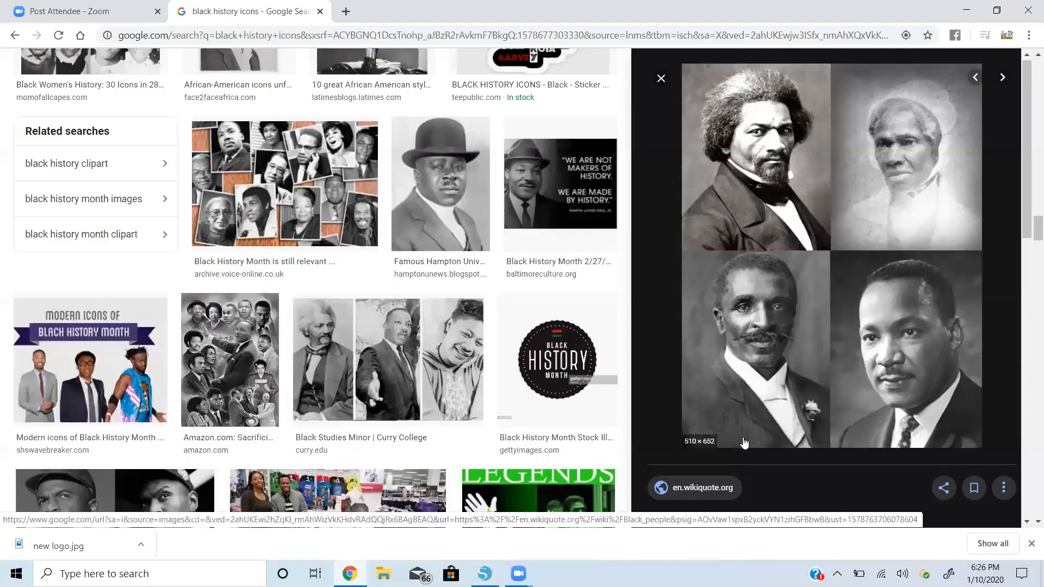
scroll(down, 3)
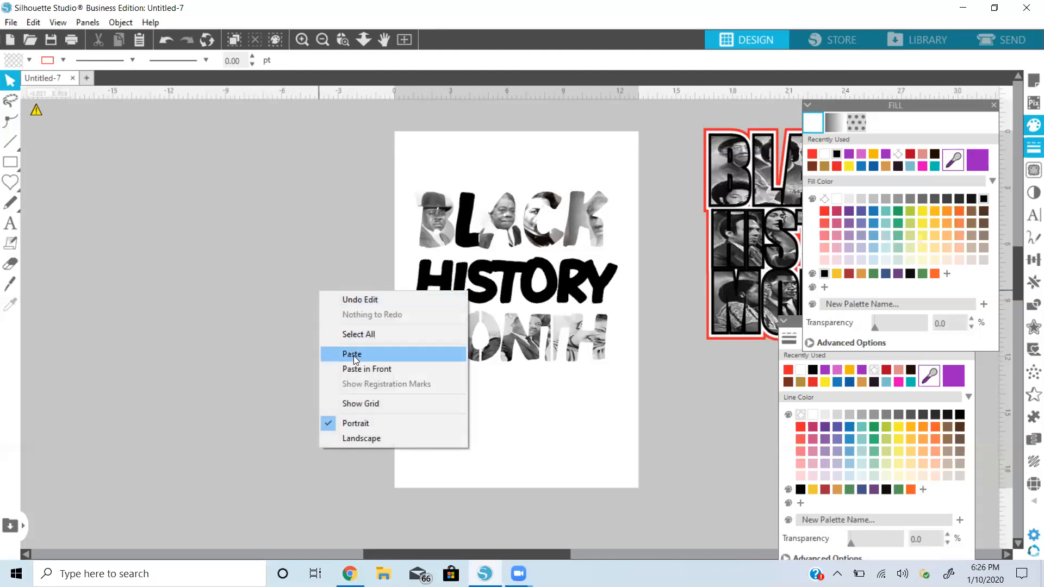
Position the black-and-white portrait over H, I and S and crop it to those letters.
click(352, 353)
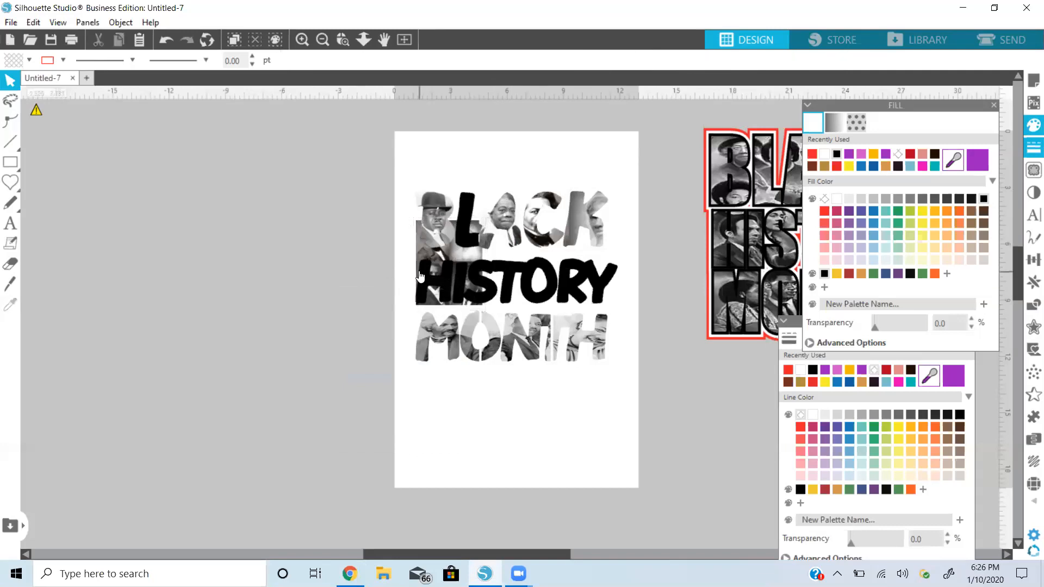
click(466, 252)
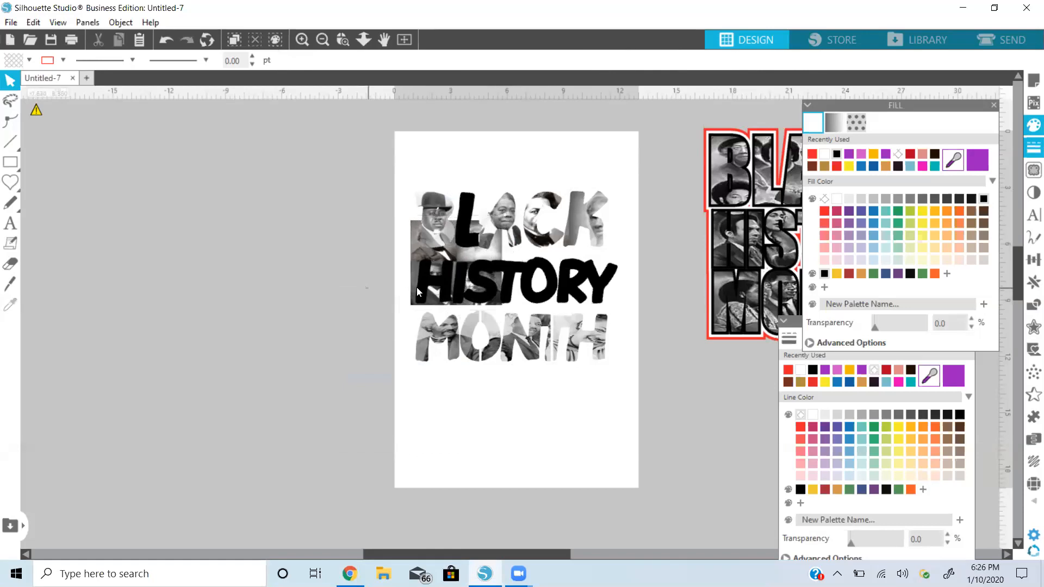
click(456, 267)
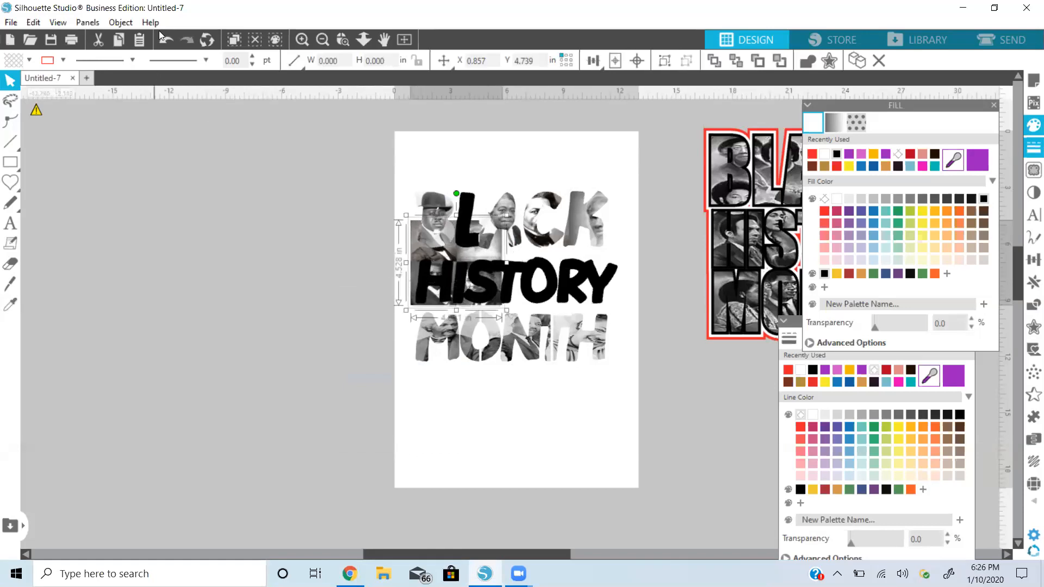
click(121, 22)
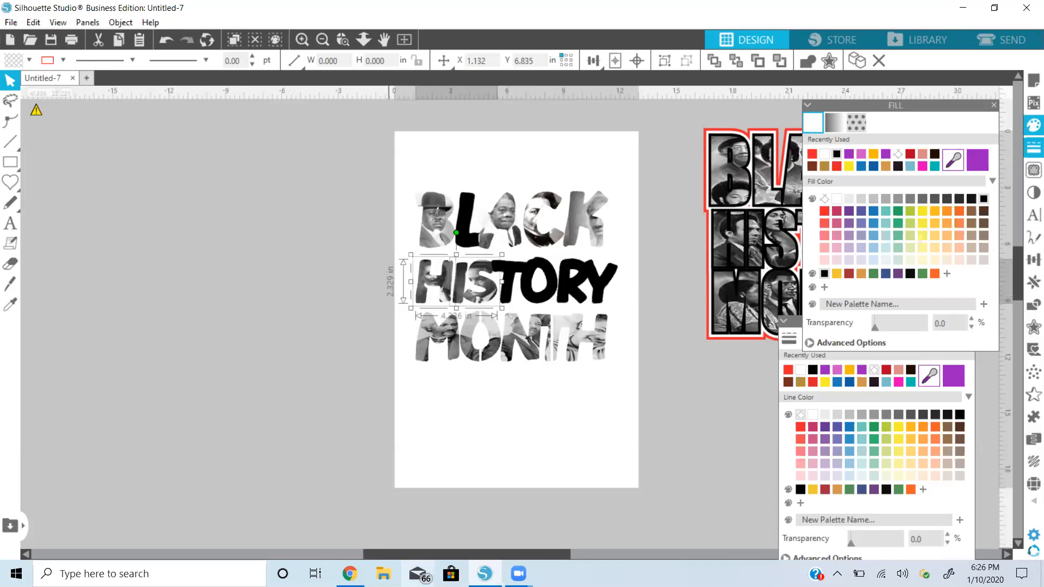
click(349, 573)
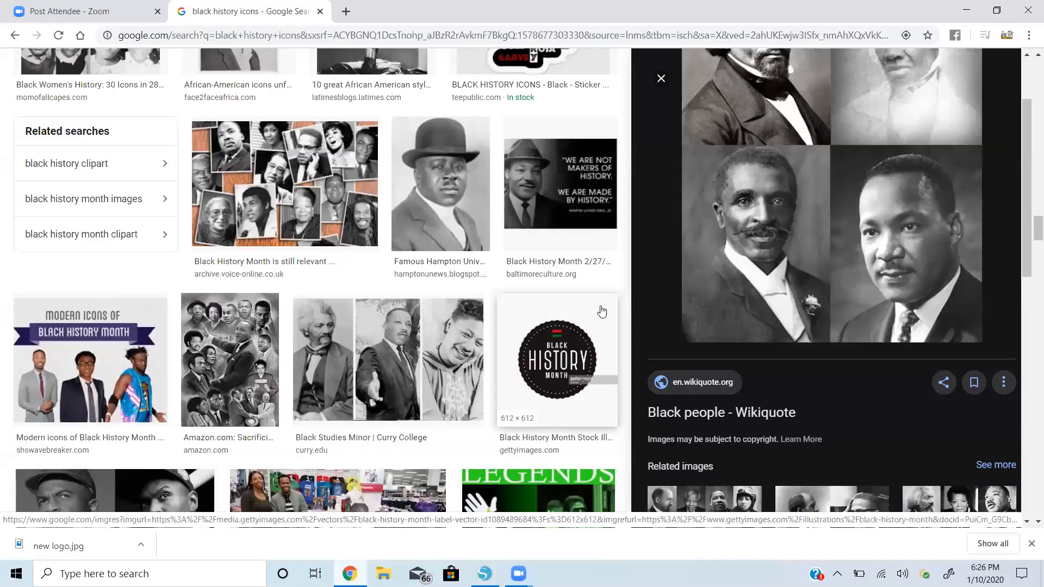
Copy the icons collage, paste it over TORY, and crop it to those letters.
scroll(down, 3)
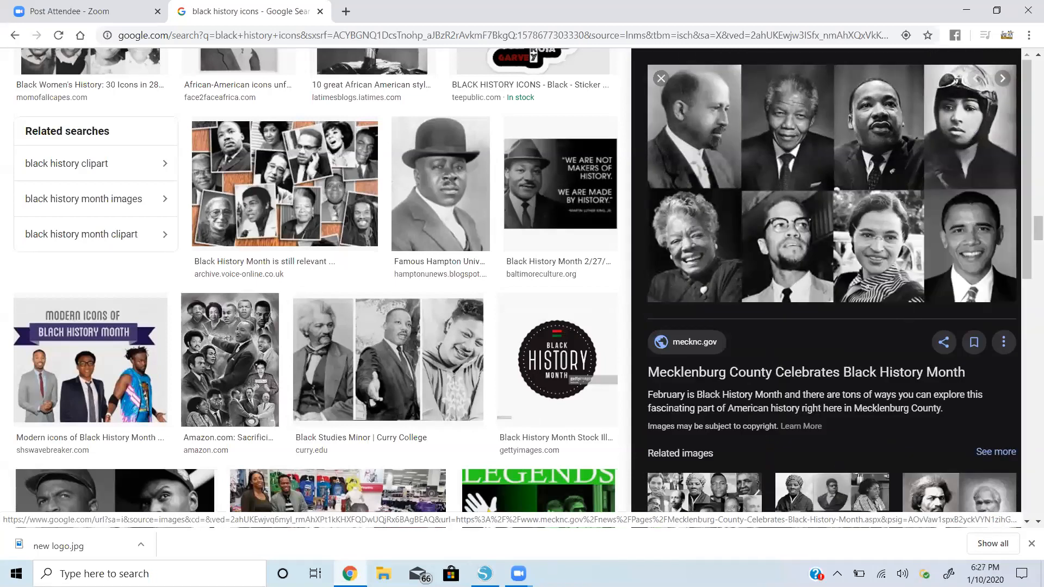
click(484, 573)
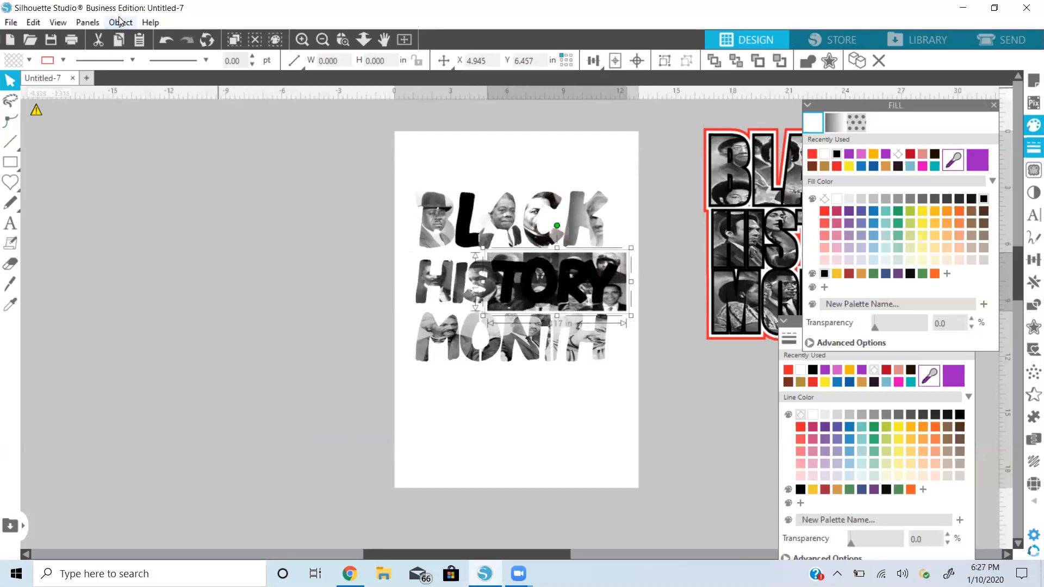
click(121, 22)
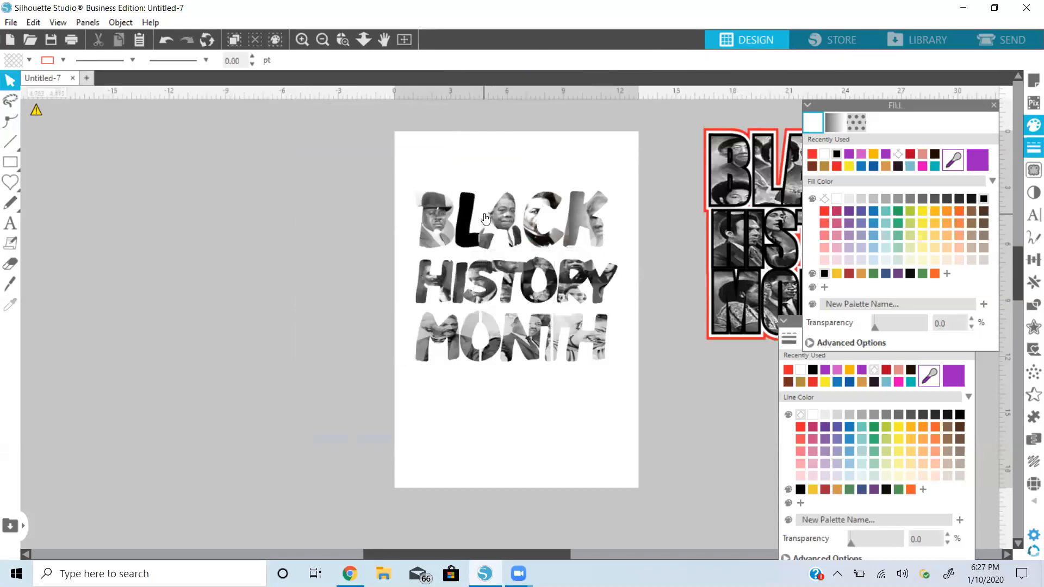
click(471, 219)
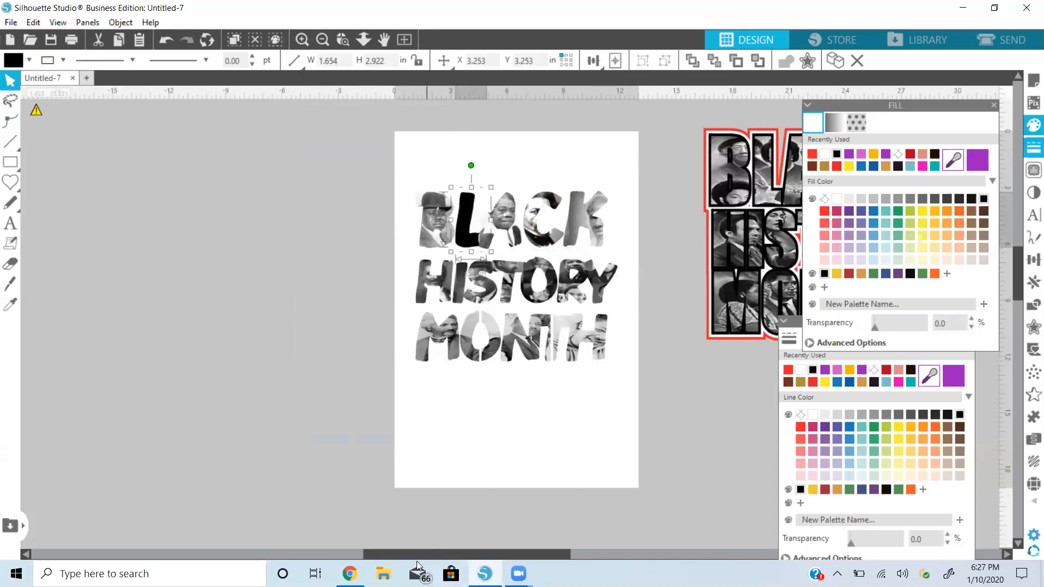
Find the larger collage of historic portraits in Google Images and copy it.
click(349, 573)
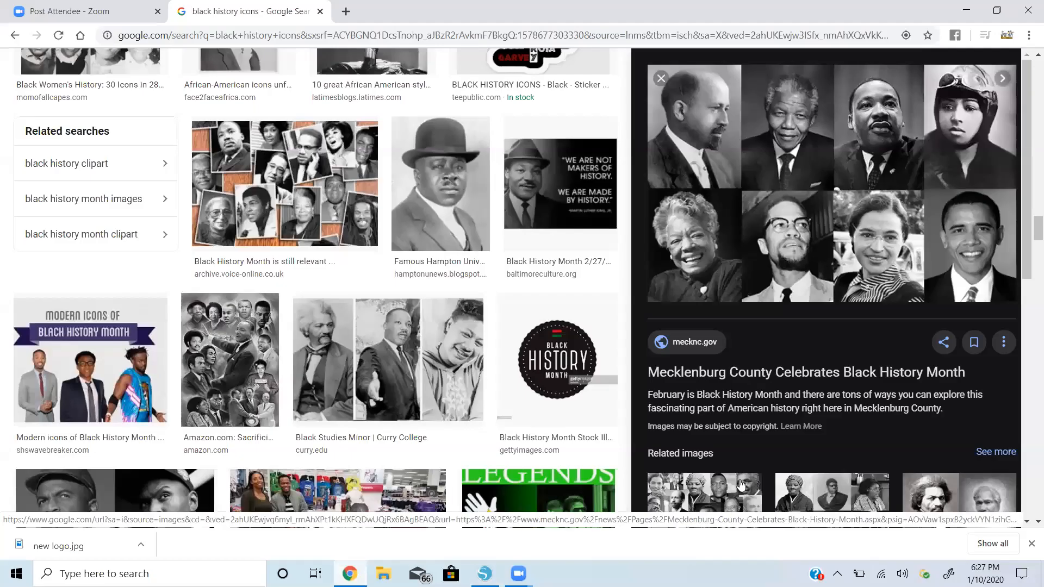
scroll(down, 3)
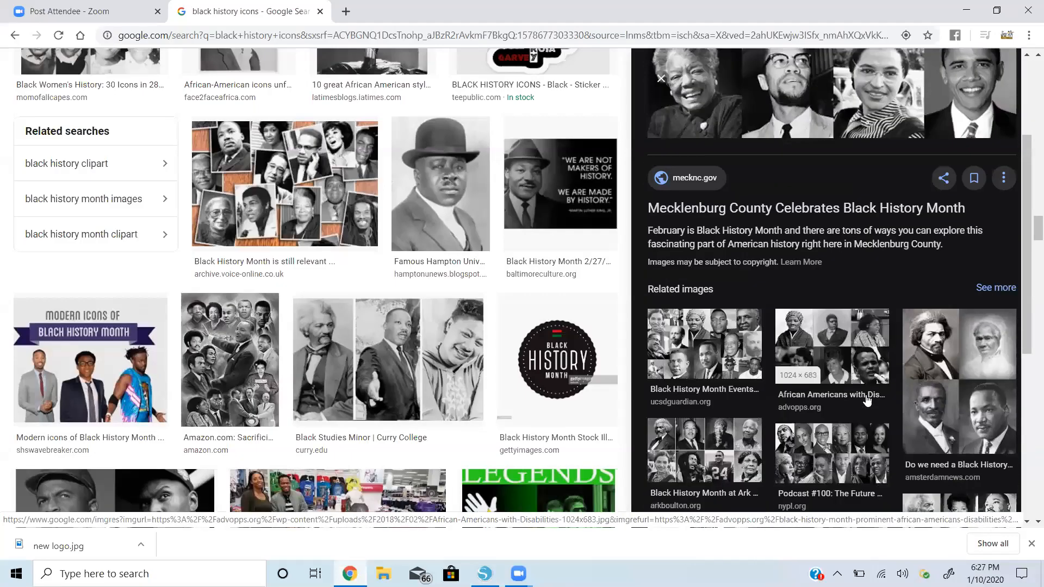
scroll(down, 3)
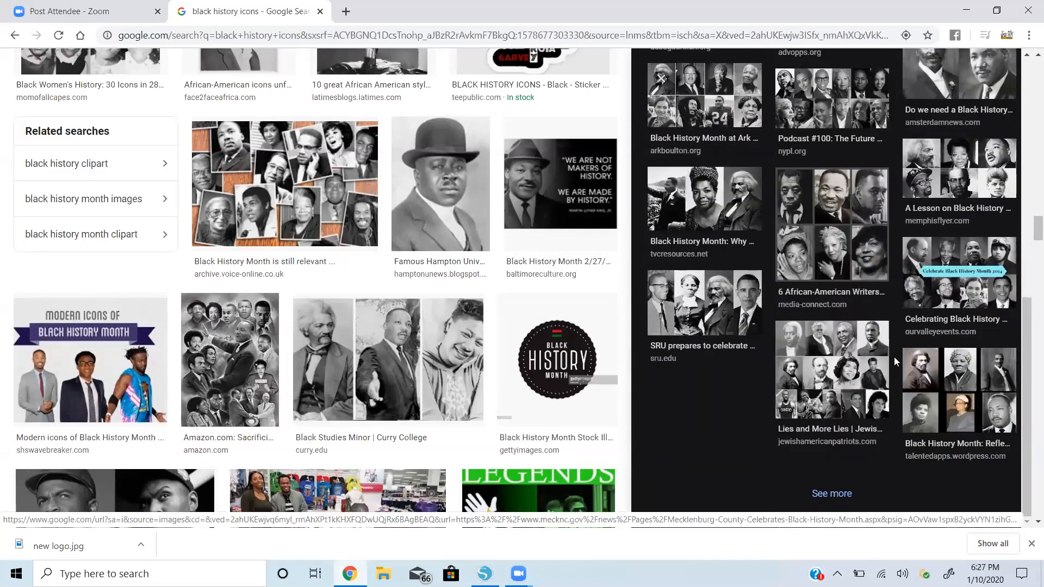
click(831, 368)
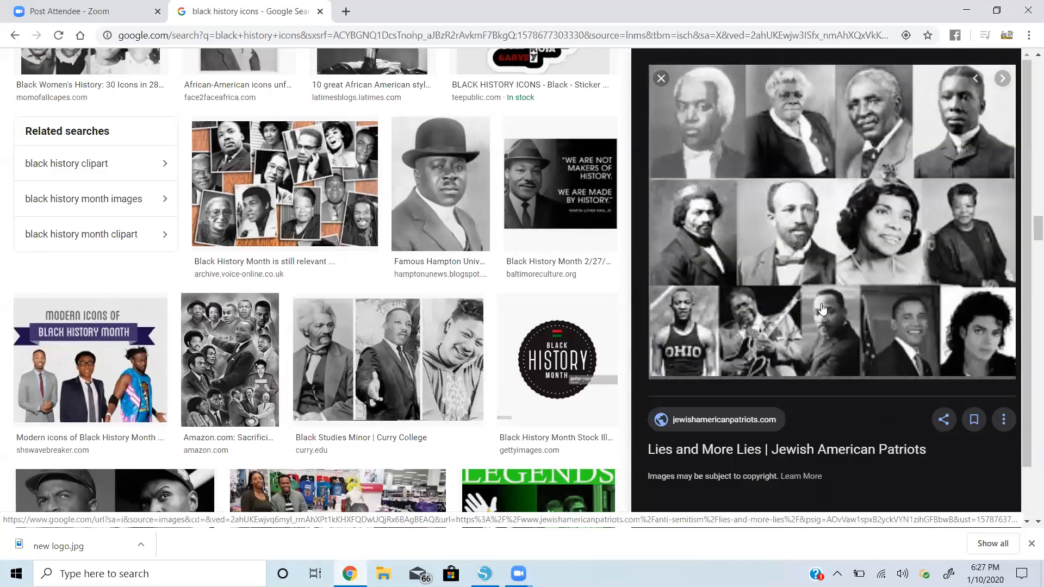
right_click(821, 308)
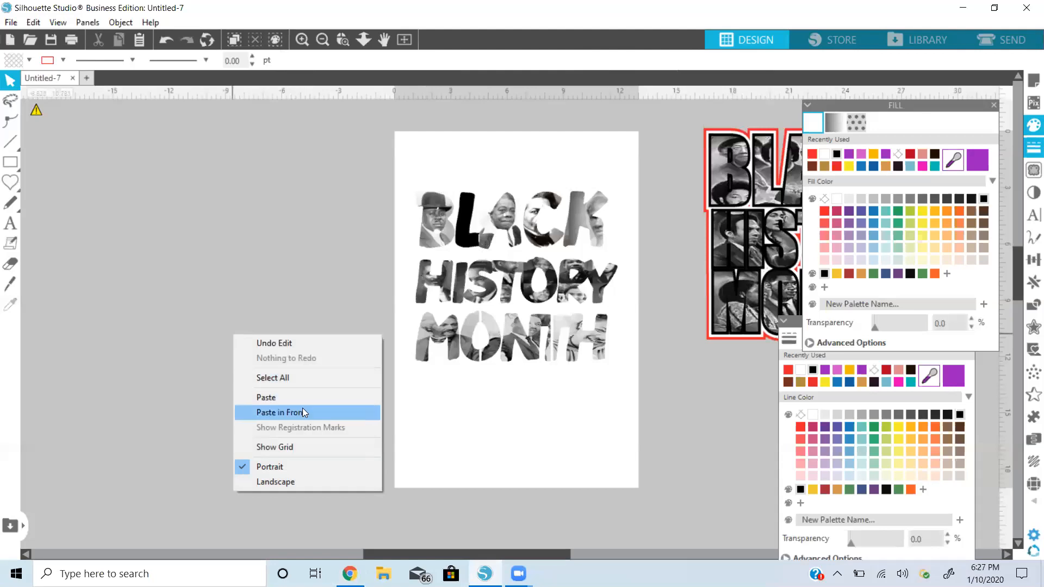
Paste the collage in front over the L and crop it to the letter.
click(282, 412)
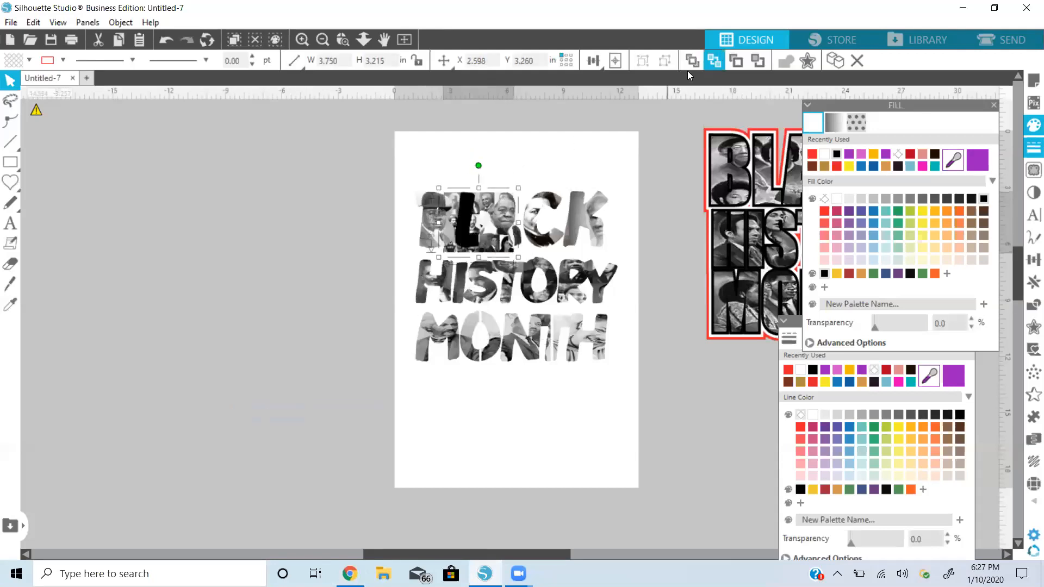
click(466, 226)
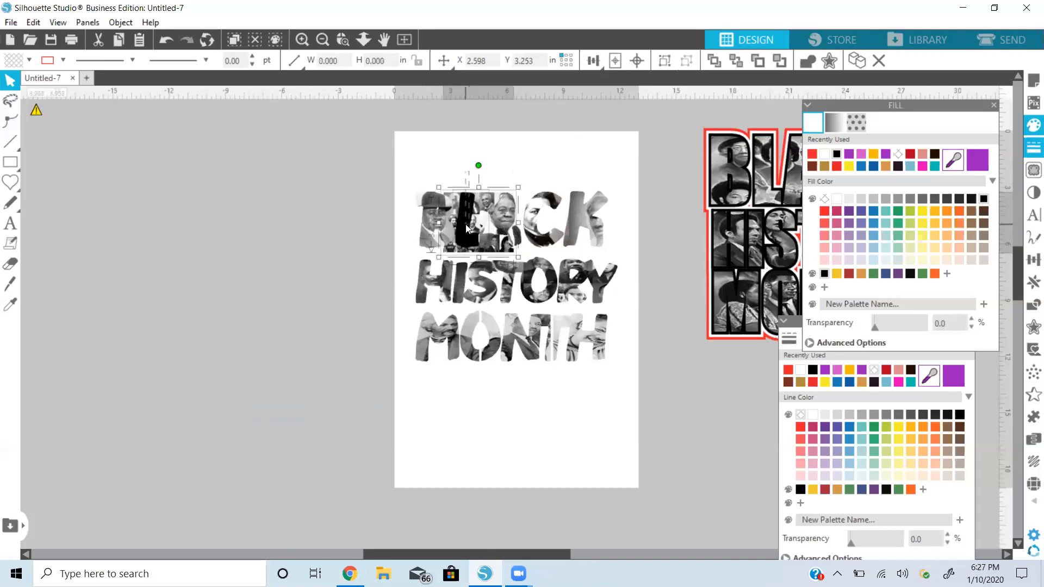
click(120, 21)
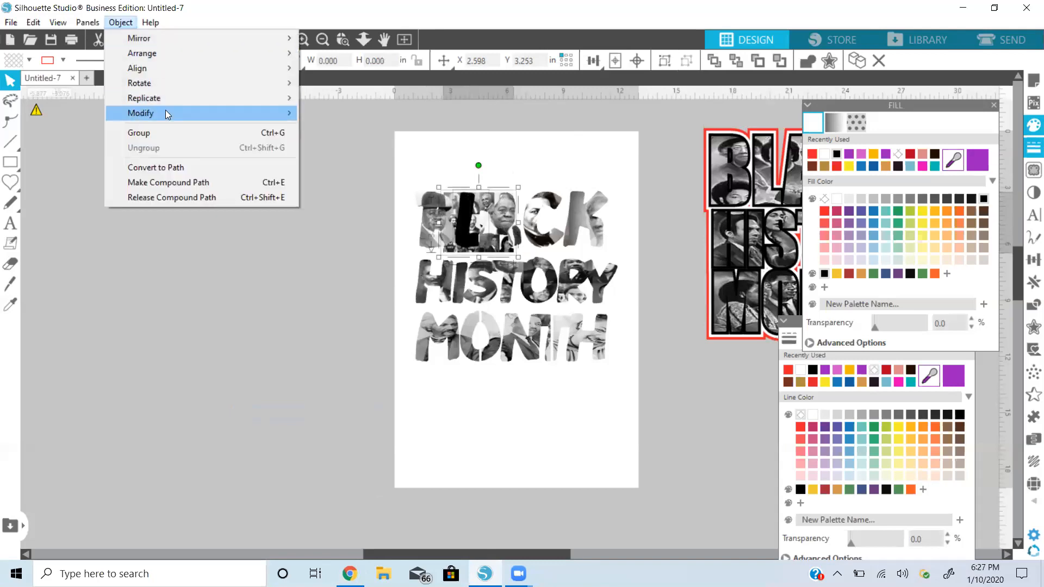
click(364, 160)
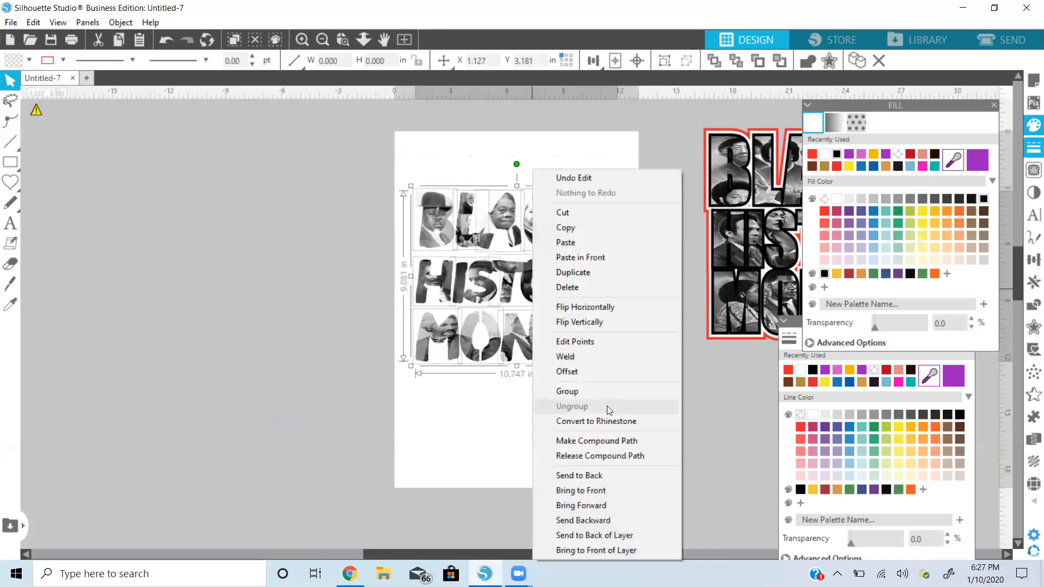
Group all photo-filled letters and surround them with a dark brown offset outline.
click(566, 391)
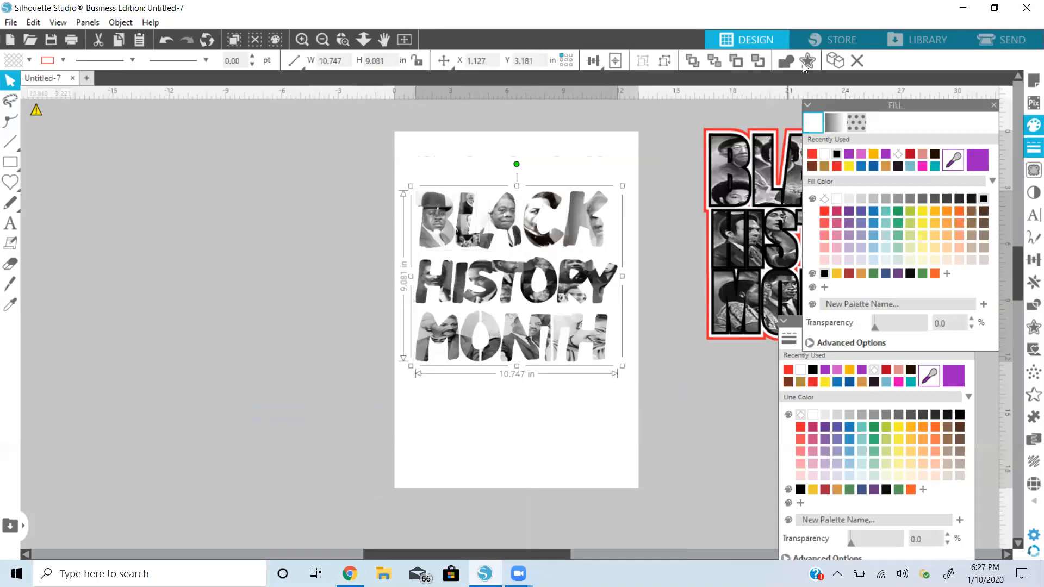
click(808, 61)
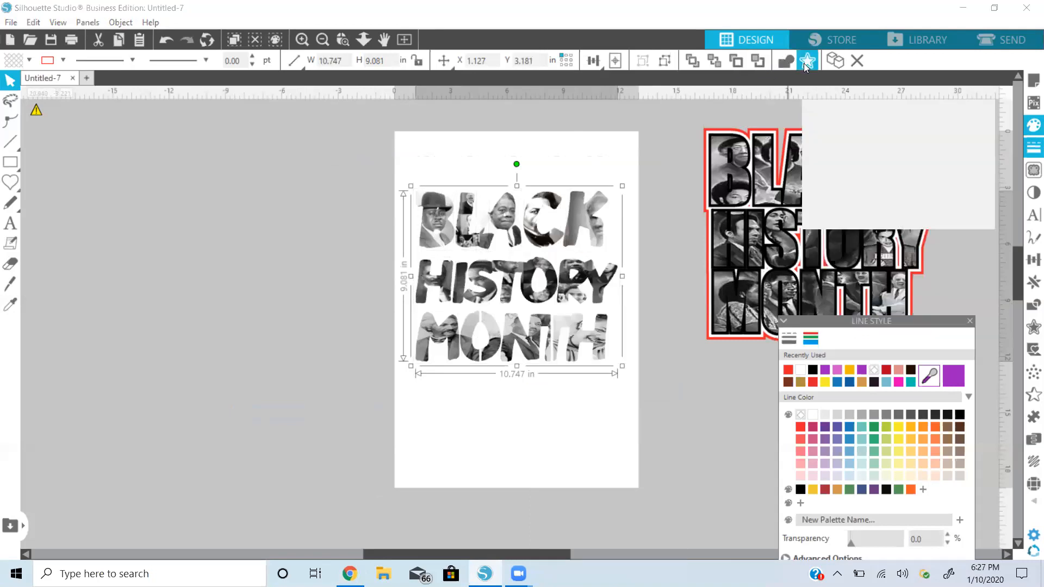
click(806, 60)
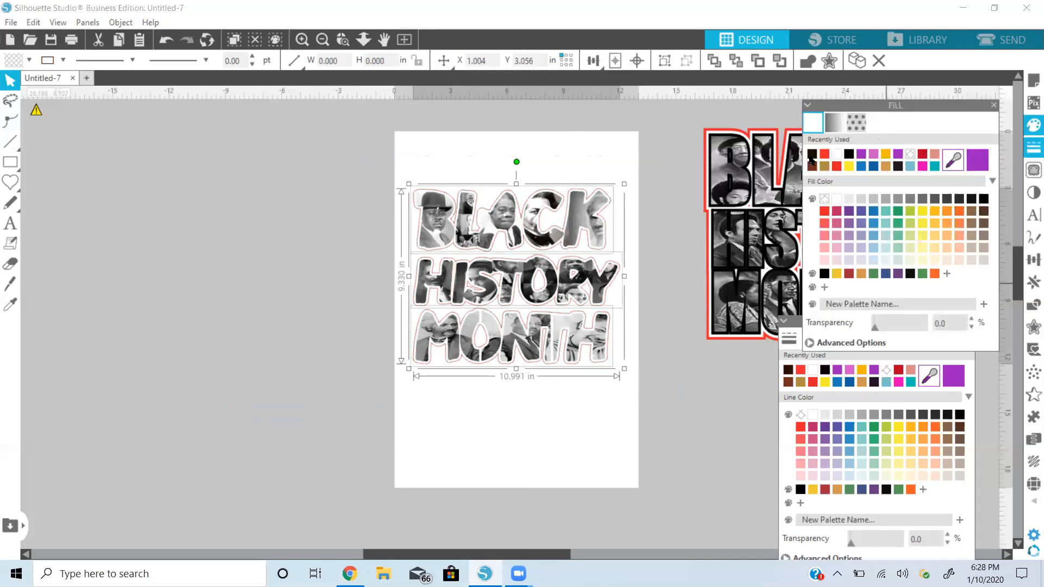
click(630, 396)
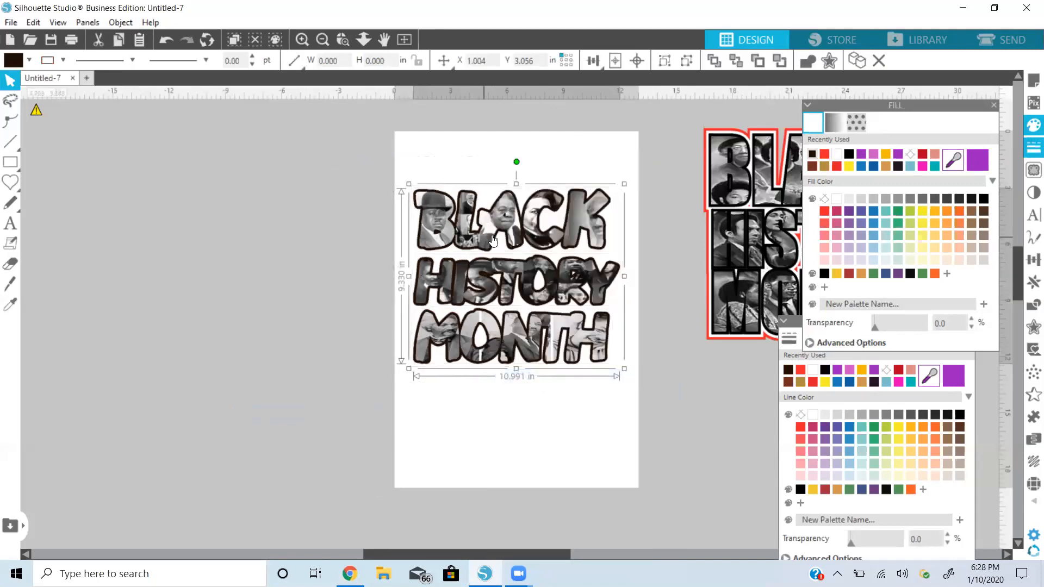
click(341, 39)
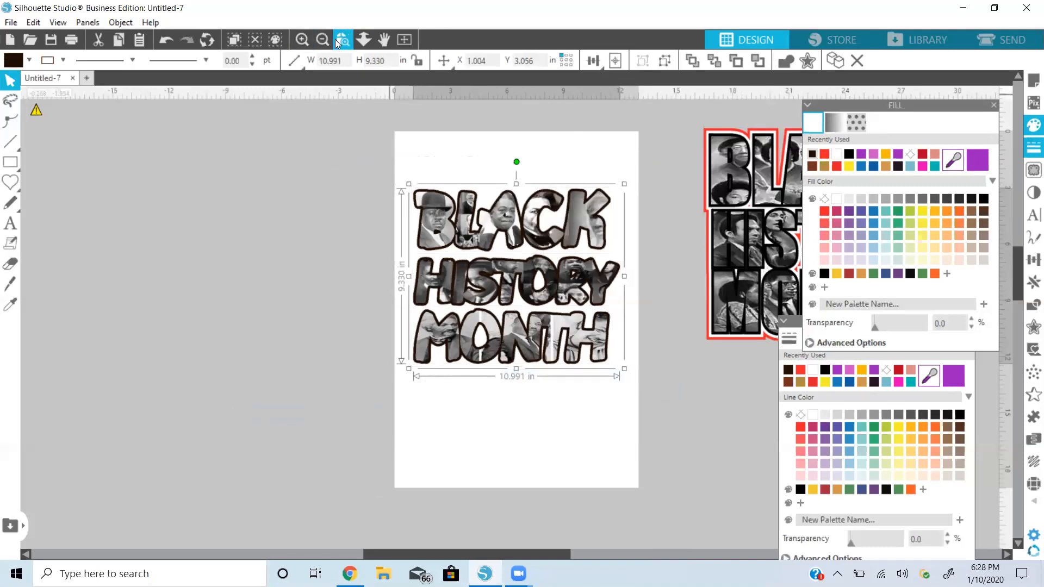
click(301, 40)
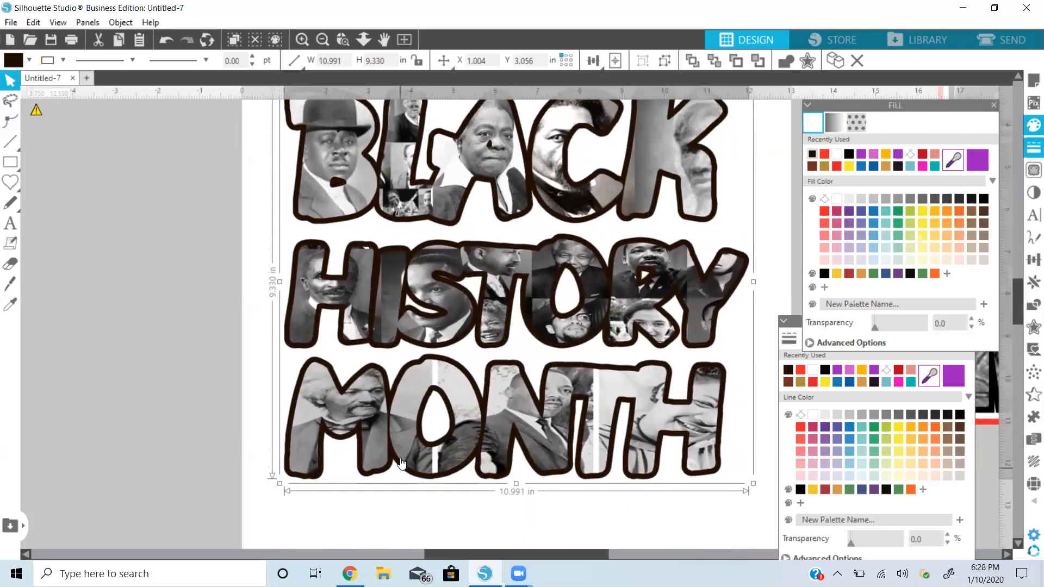
scroll(down, 3)
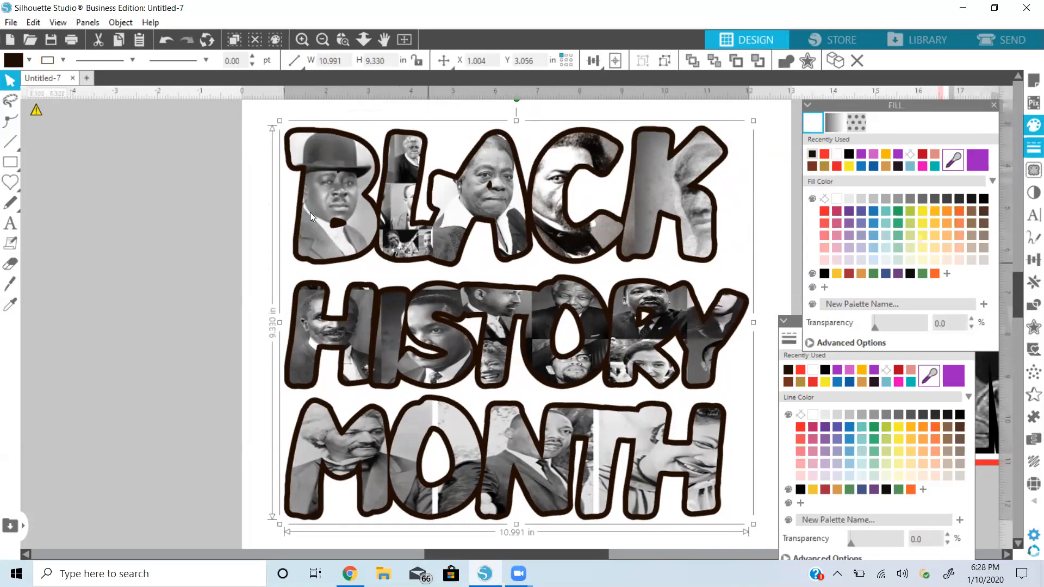
mouse_move(252, 205)
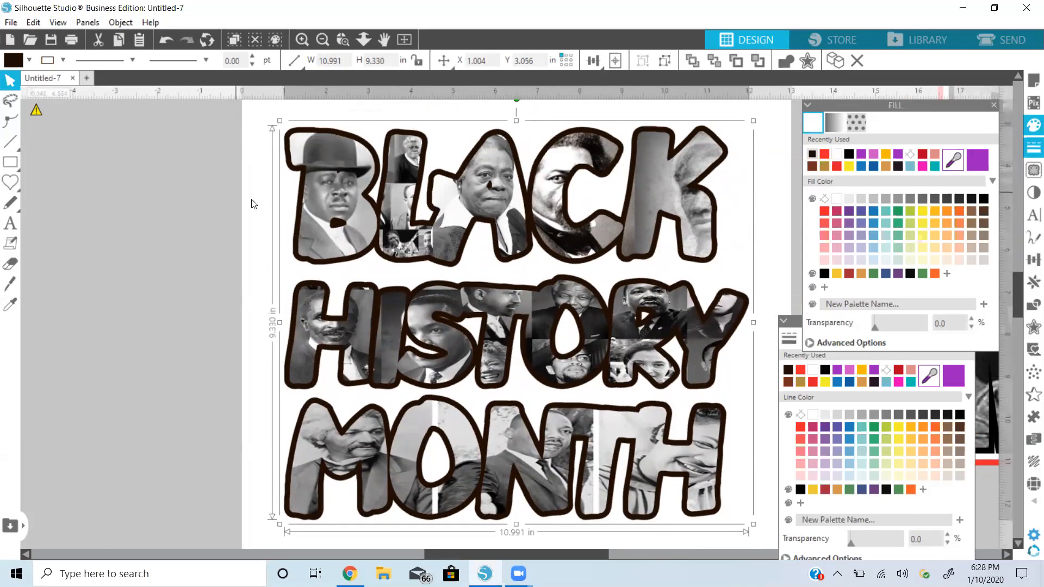